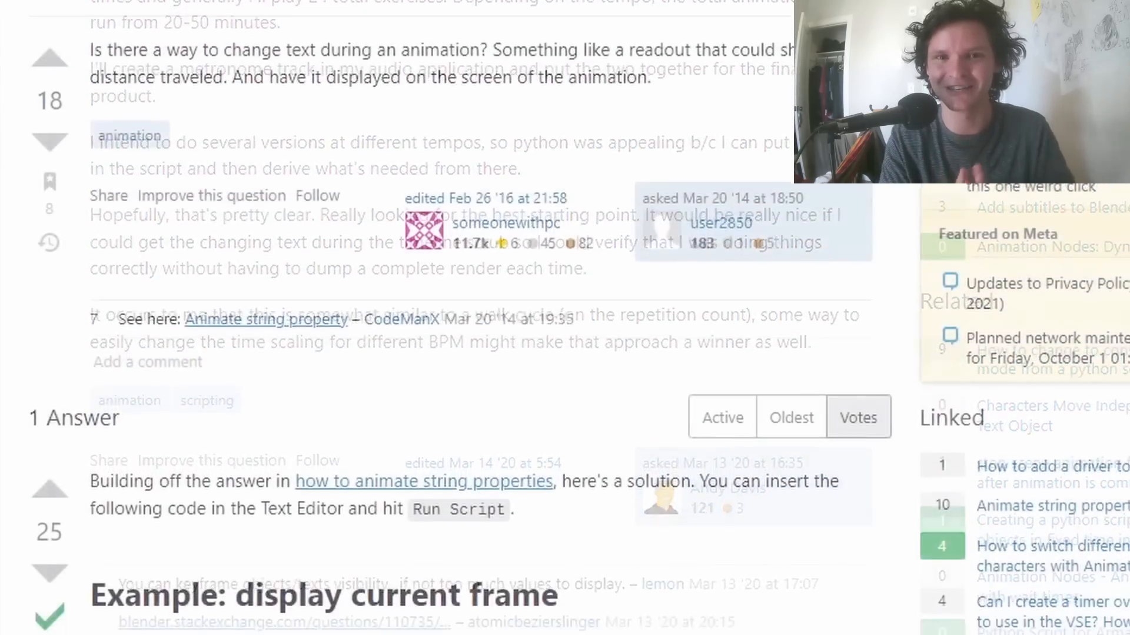
Step: Drag the sphere to a new spot so the (x,y,z) text follows and updates
{"action": "scroll", "scroll_direction": "down", "scroll_amount": 3}
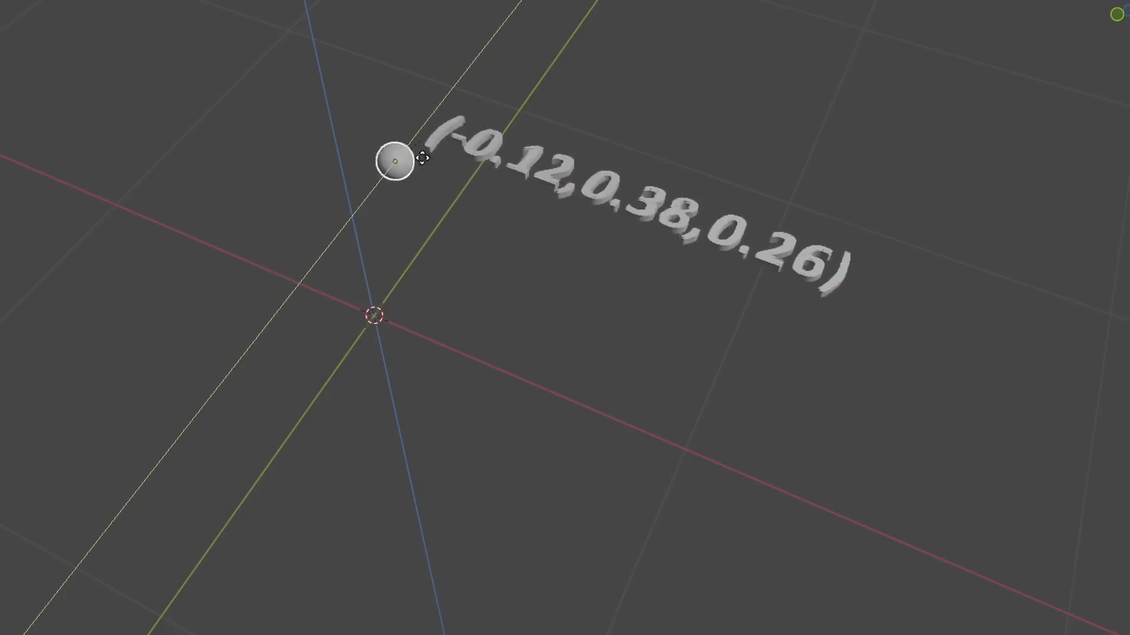
{"action": "left_click_drag", "start_coordinate": [392, 164], "coordinate": [407, 337]}
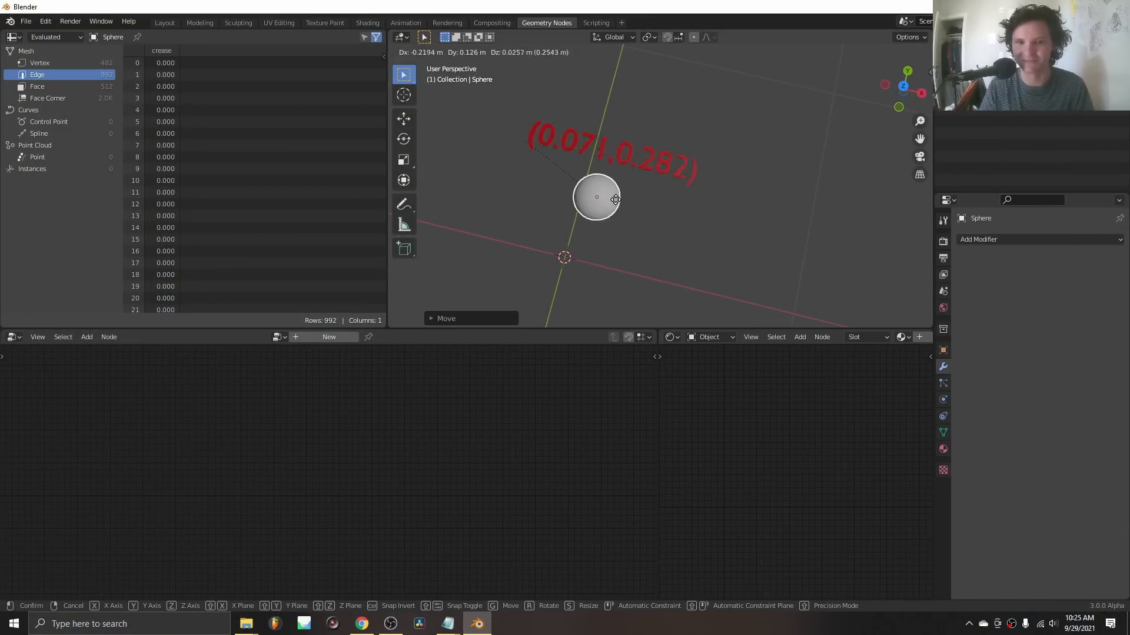
Step: Drop the sphere at its new position to confirm the move
{"action": "left_click", "coordinate": [623, 233]}
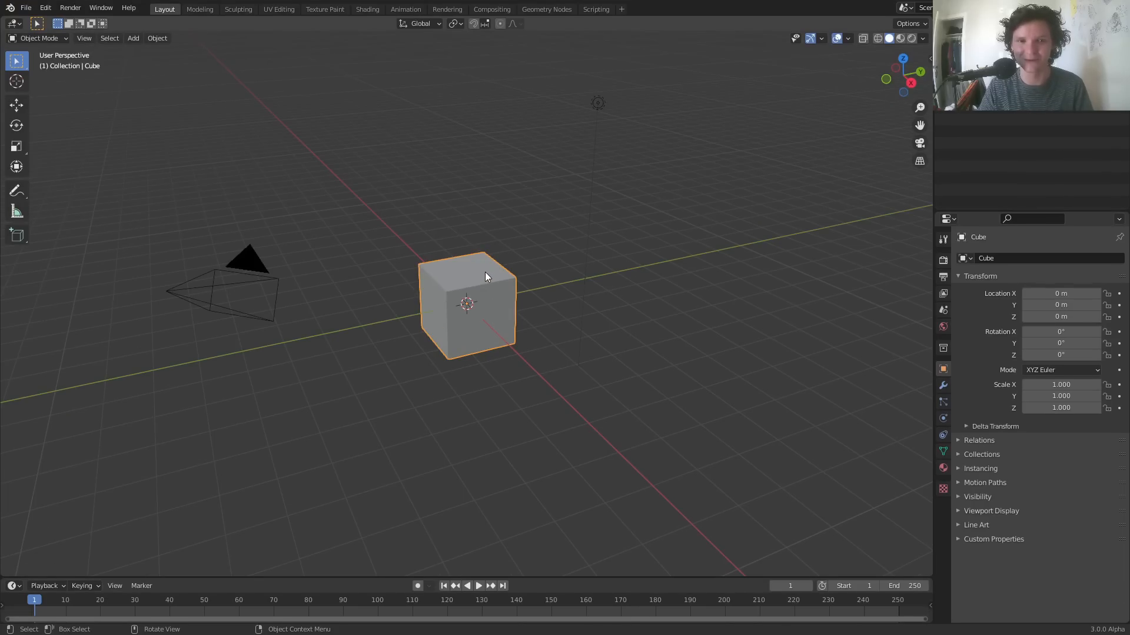
{"action": "mouse_move", "coordinate": [487, 253]}
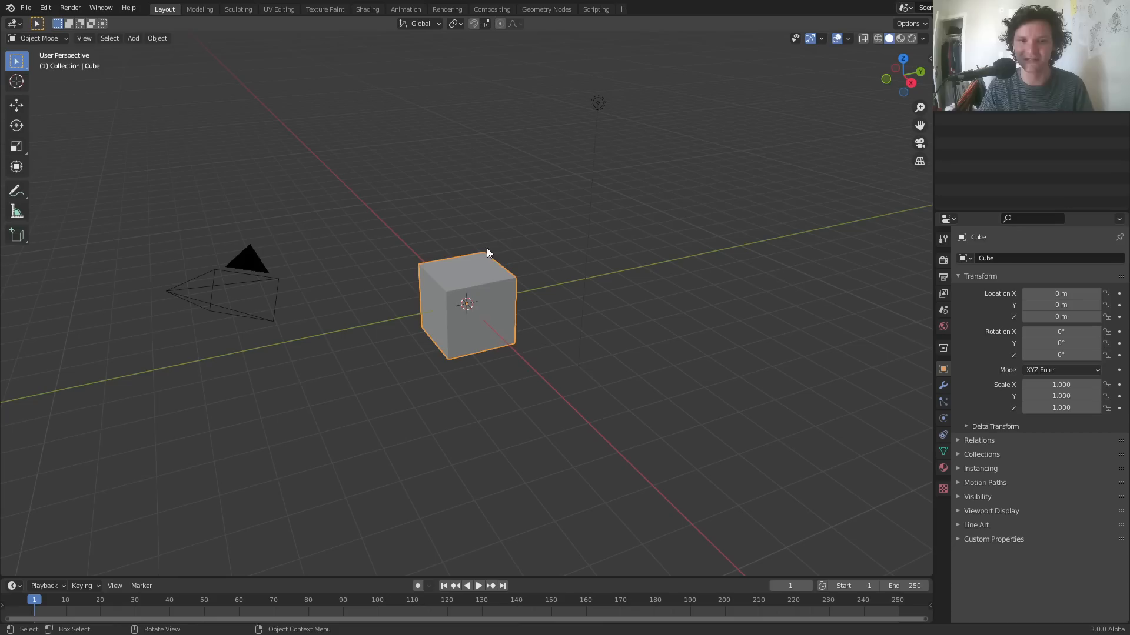
{"action": "mouse_move", "coordinate": [584, 210]}
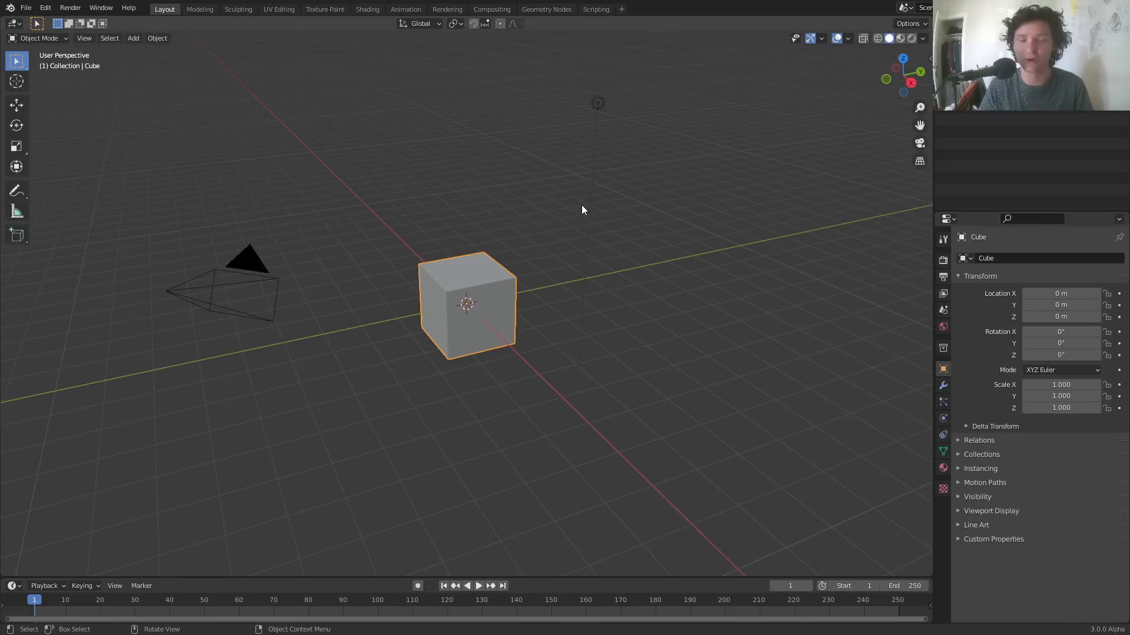
Step: In the Geometry Nodes workspace, create a new tree and add a String node reading 'something'
{"action": "left_click", "coordinate": [546, 9]}
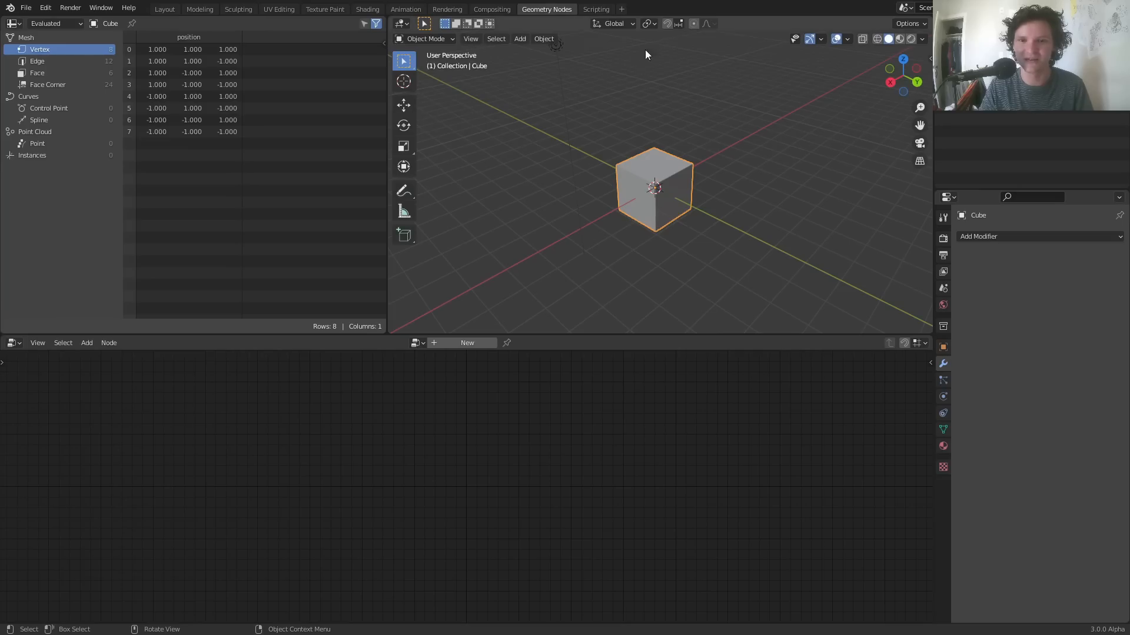
{"action": "mouse_move", "coordinate": [681, 208]}
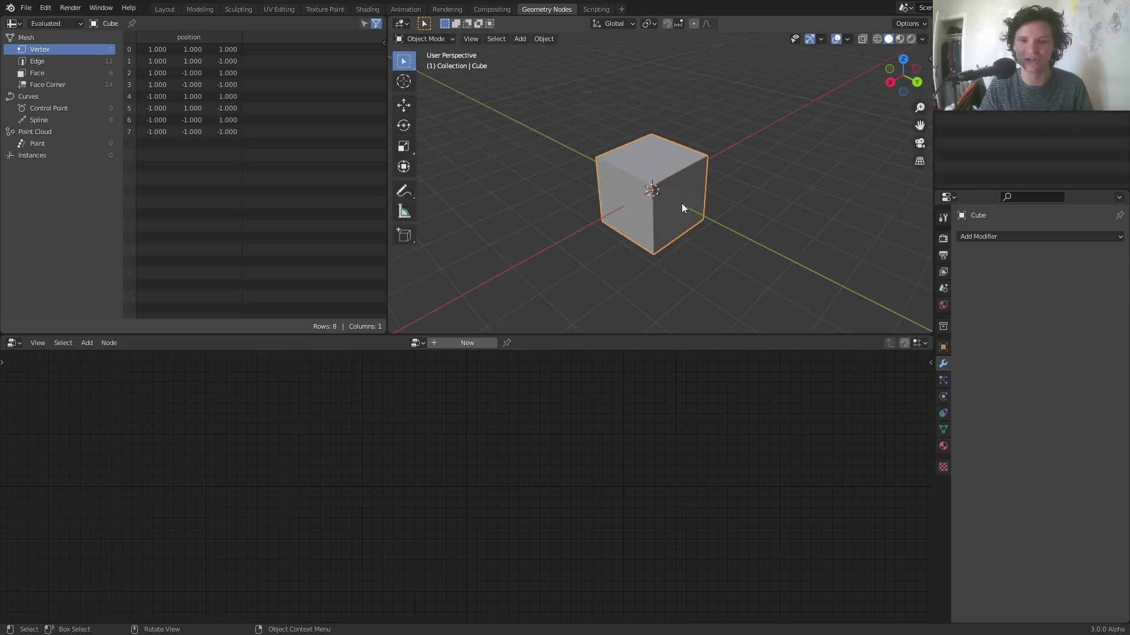
{"action": "left_click", "coordinate": [467, 343]}
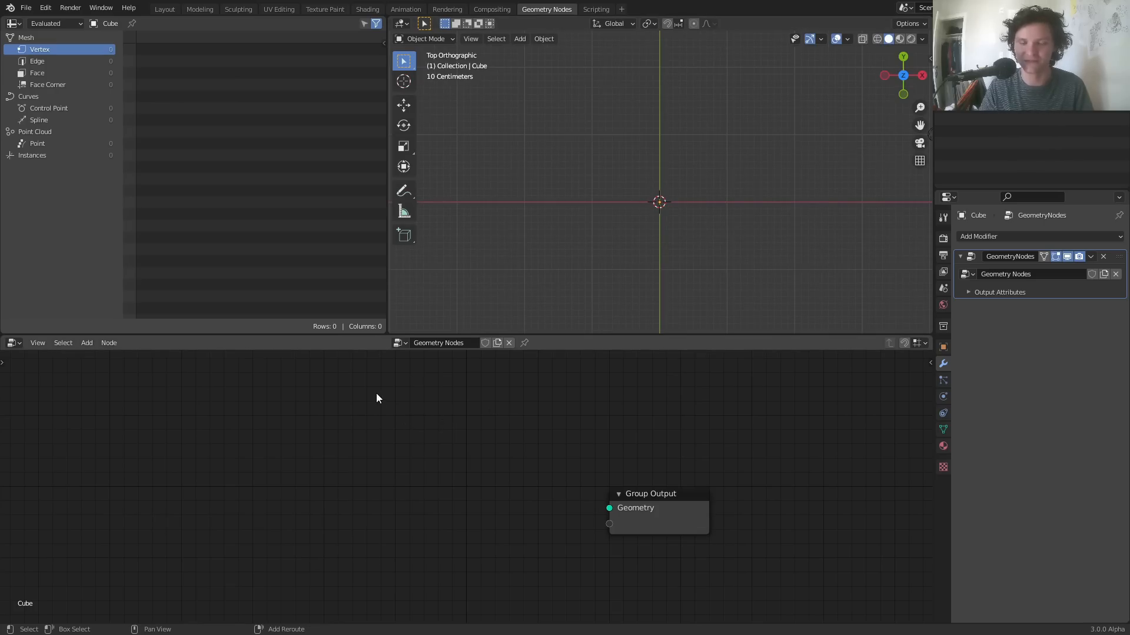
{"action": "left_click", "coordinate": [86, 343]}
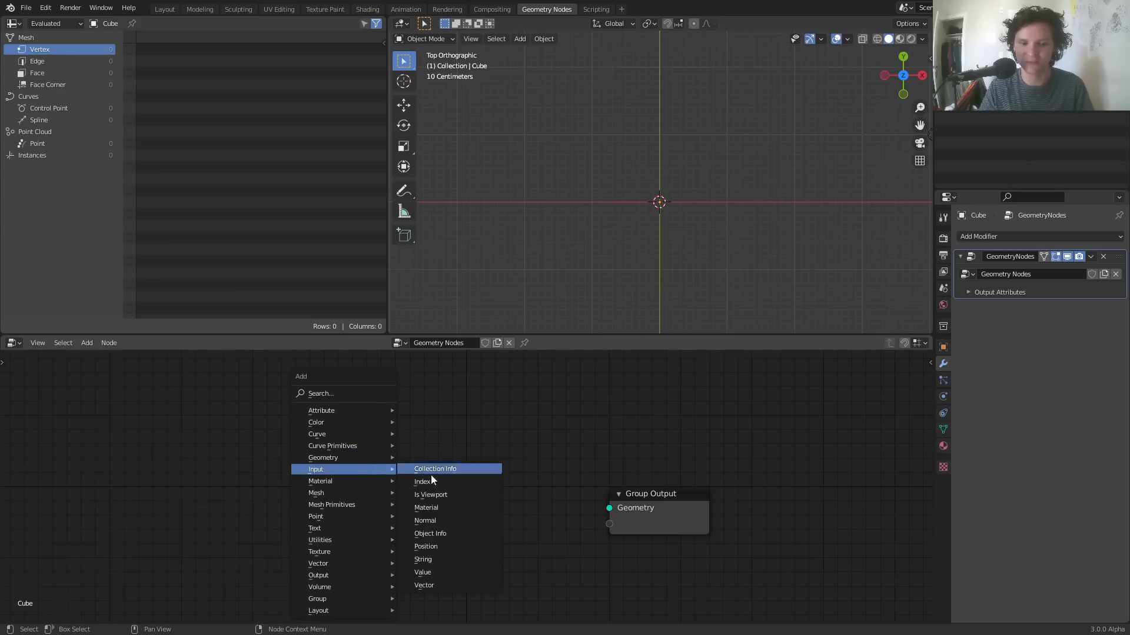
{"action": "left_click", "coordinate": [422, 559]}
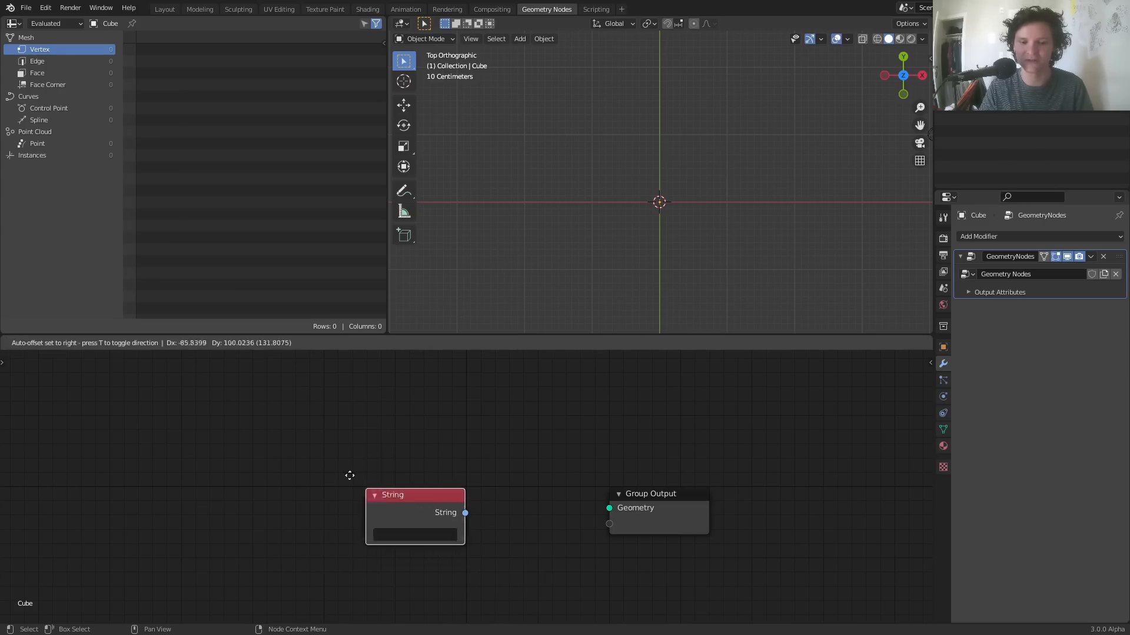
{"action": "left_click", "coordinate": [415, 535]}
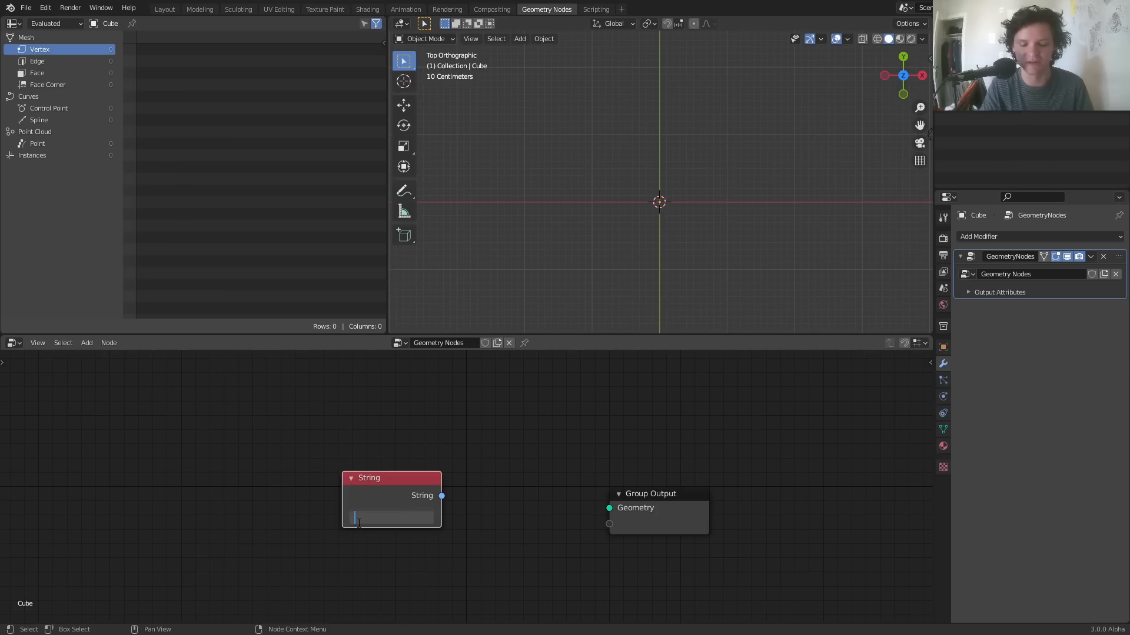
{"action": "type", "text": "something"}
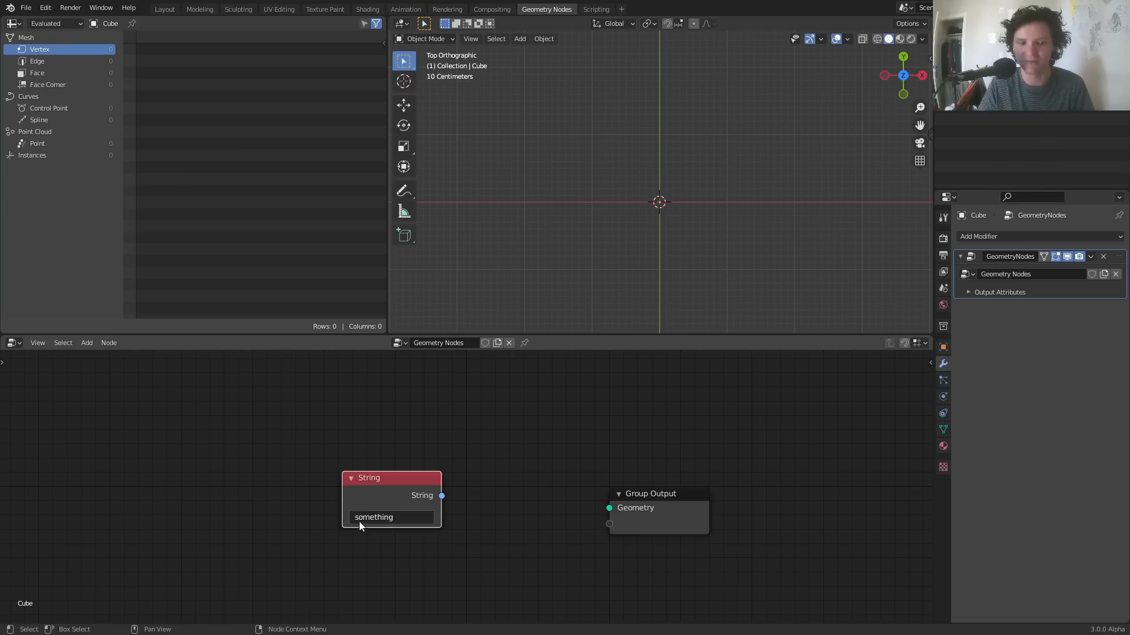
Step: Link the String node to Group Output and insert a String to Curves node on that link
{"action": "left_click_drag", "start_coordinate": [442, 495], "coordinate": [609, 513]}
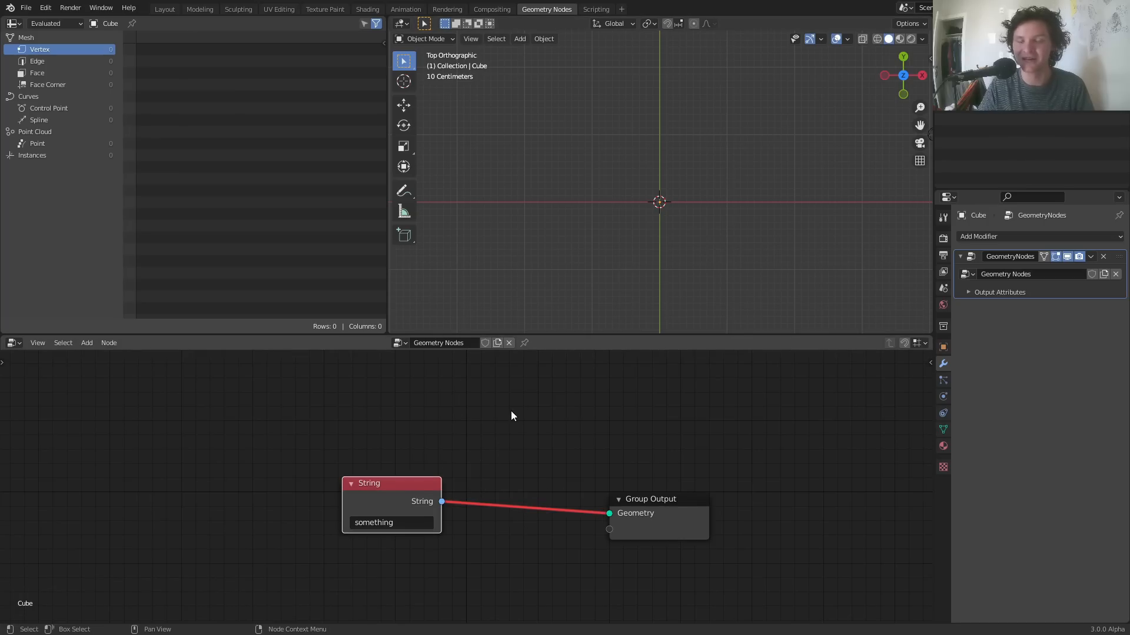
{"action": "mouse_move", "coordinate": [555, 537]}
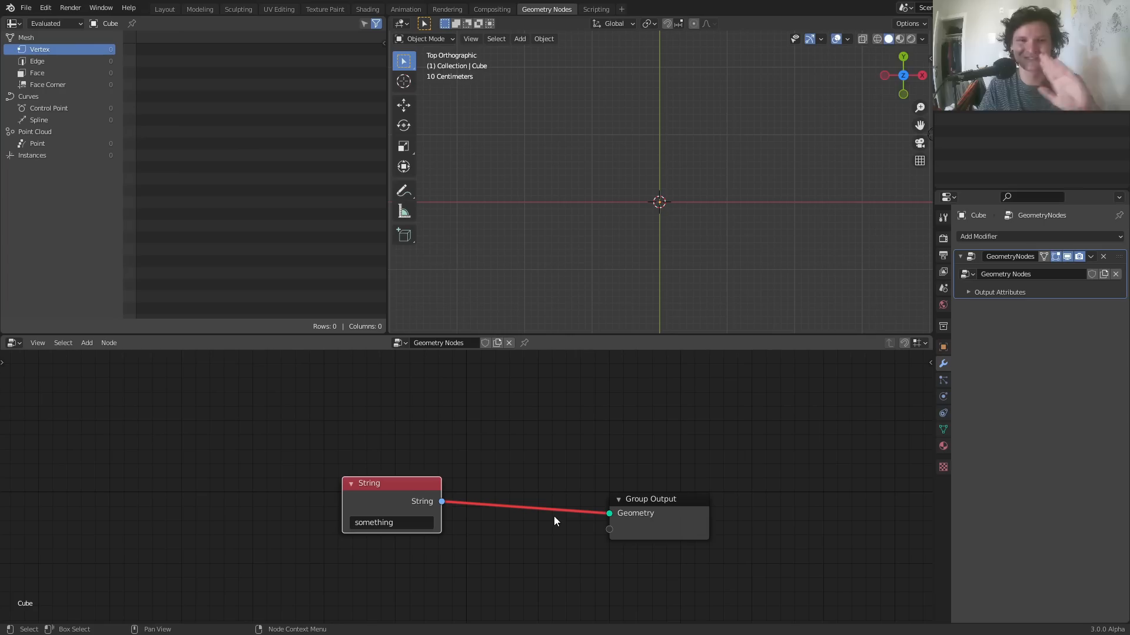
{"action": "left_click_drag", "start_coordinate": [391, 482], "coordinate": [305, 483]}
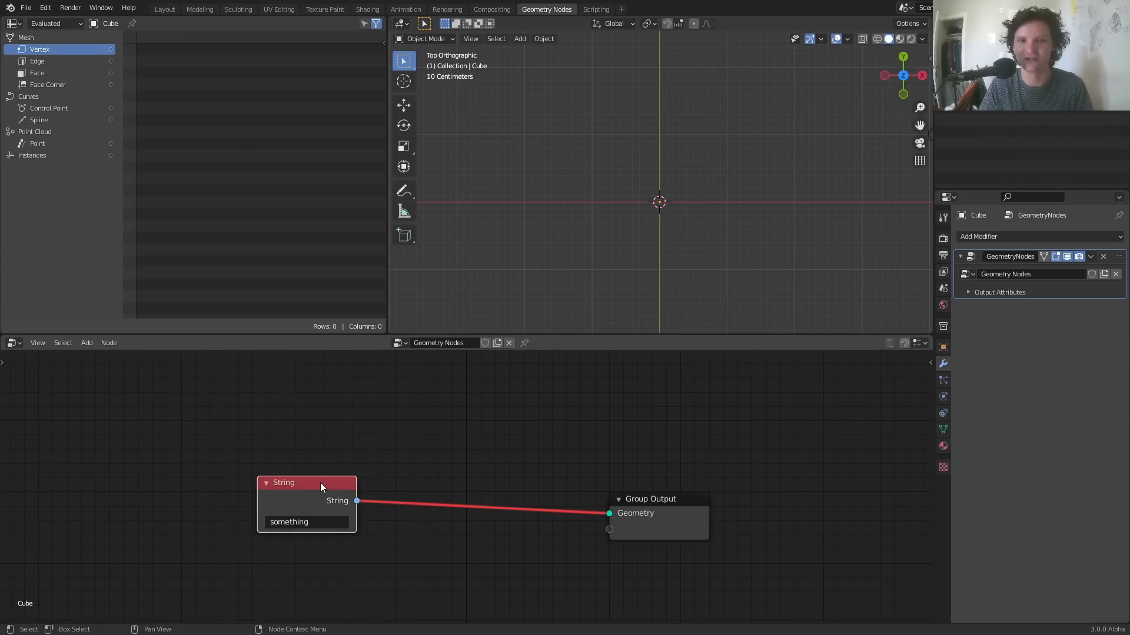
{"action": "mouse_move", "coordinate": [642, 508]}
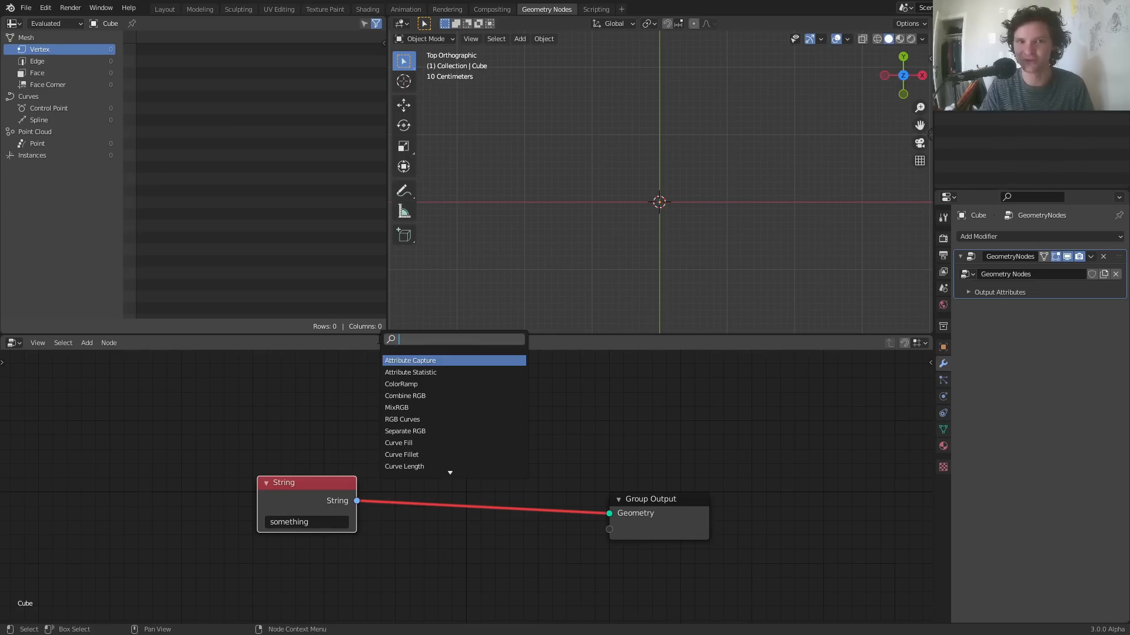
{"action": "type", "text": "string to"}
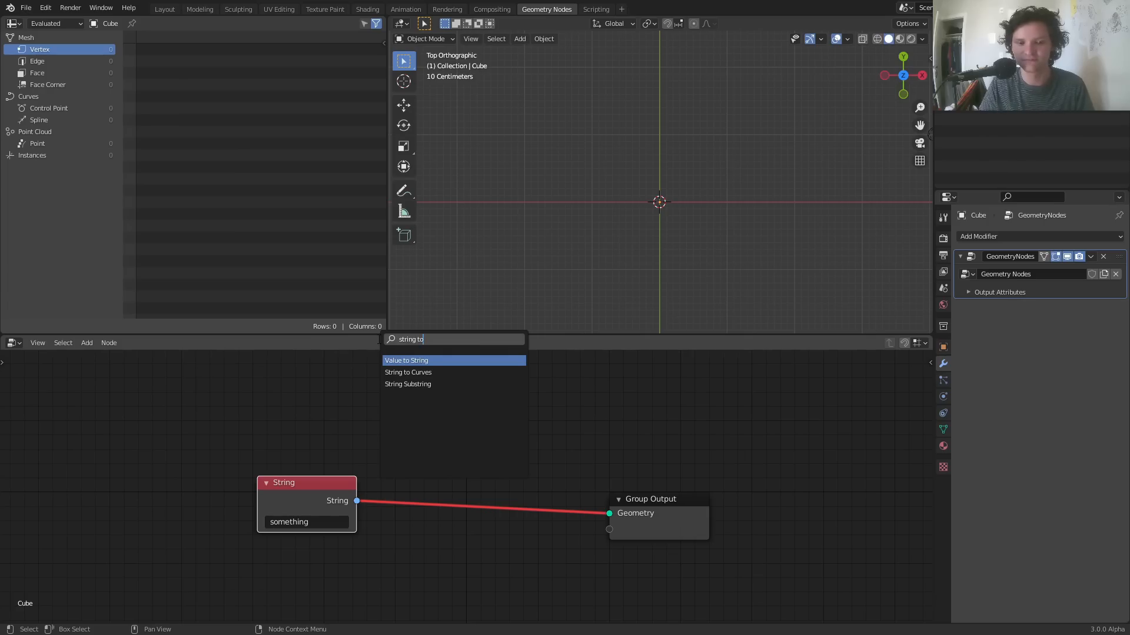
{"action": "mouse_move", "coordinate": [408, 372]}
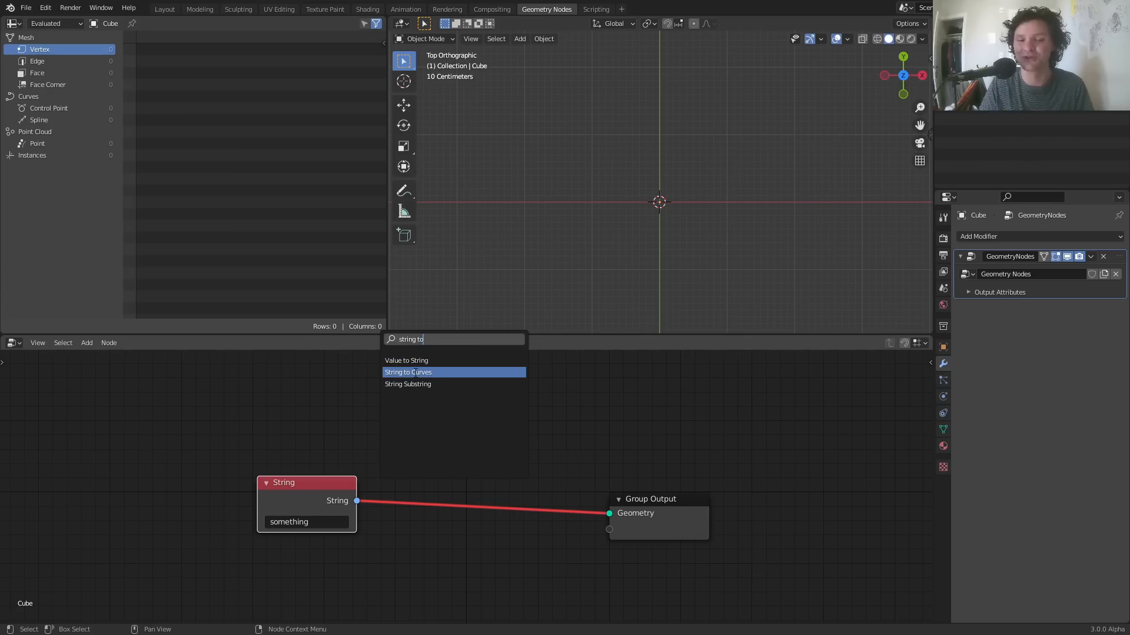
{"action": "left_click", "coordinate": [408, 373]}
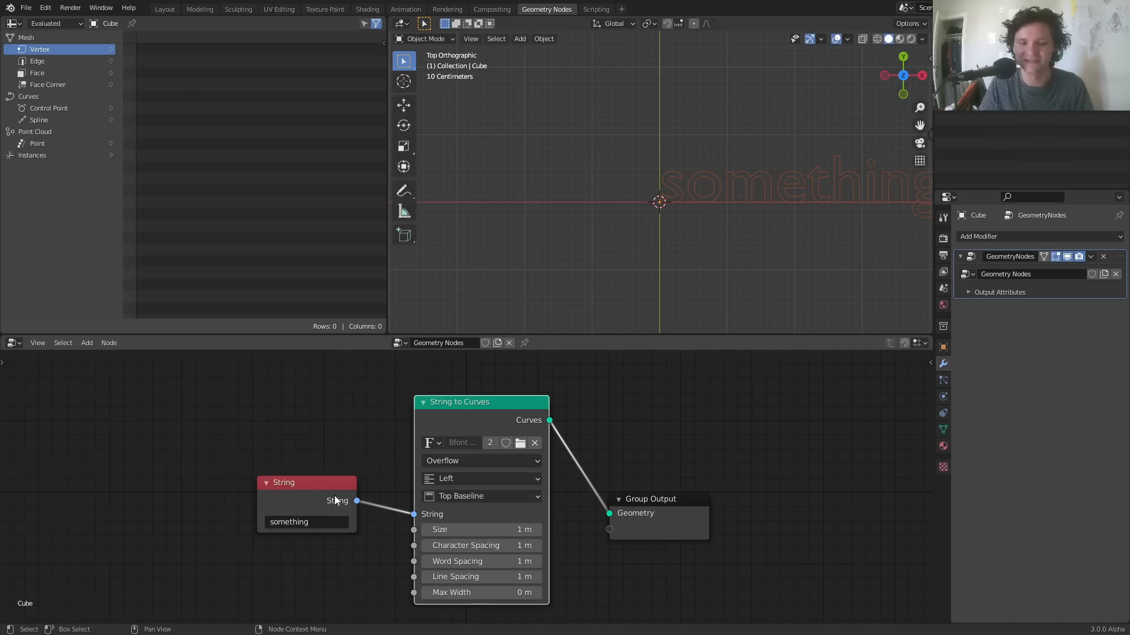
{"action": "mouse_move", "coordinate": [530, 416]}
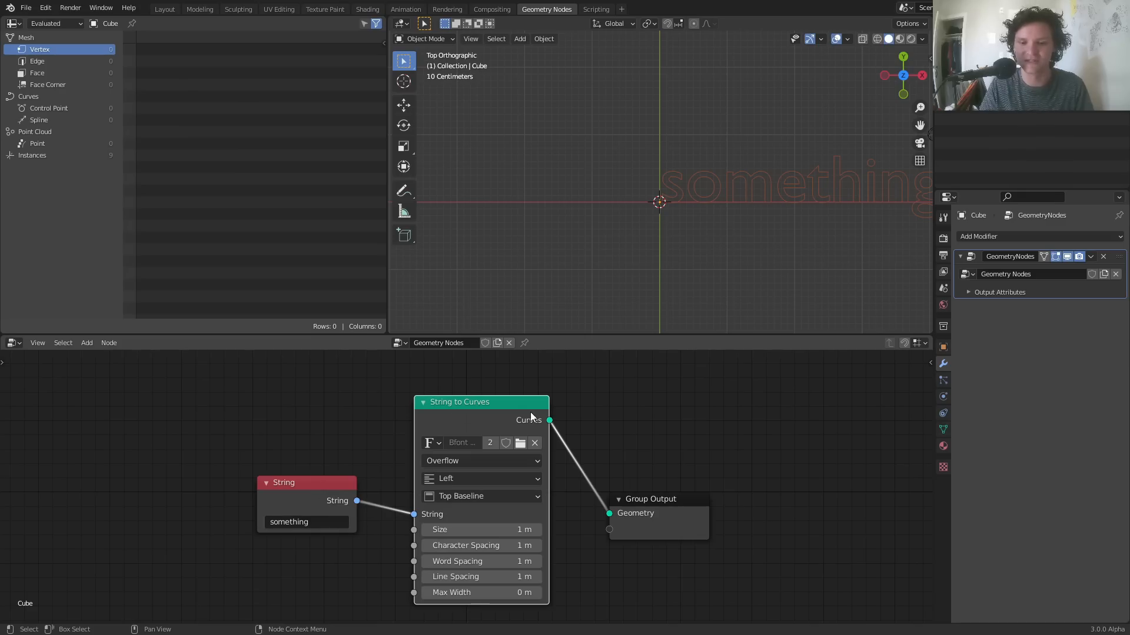
{"action": "mouse_move", "coordinate": [590, 485]}
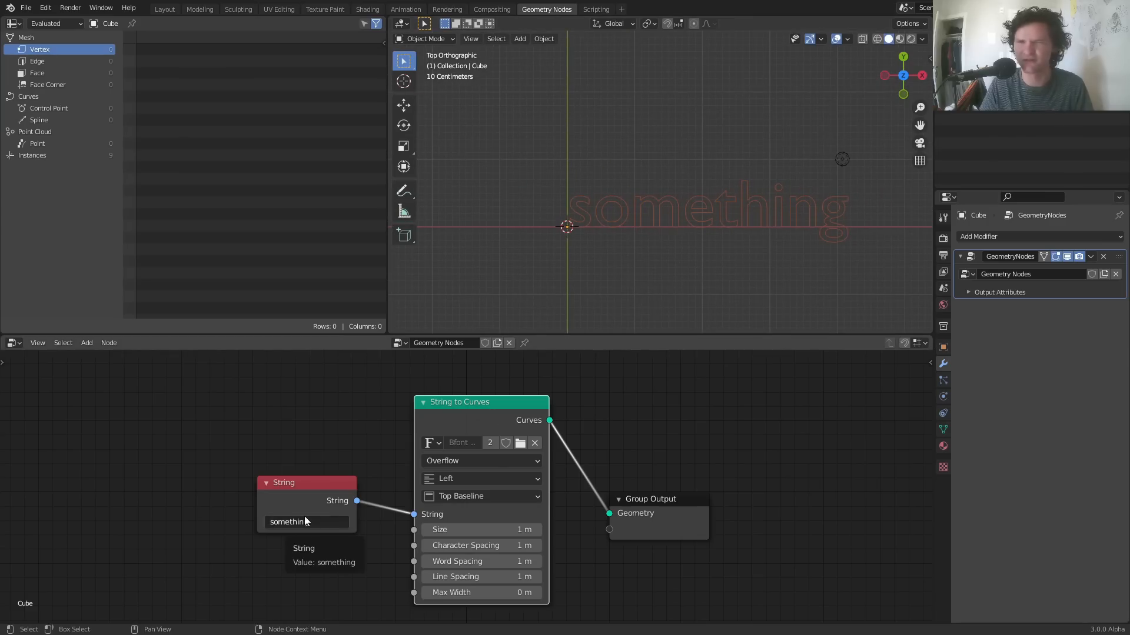
Step: Change the string to 'else', widen spacing to 1.45 m, and load Calibri Bold
{"action": "type", "text": "else"}
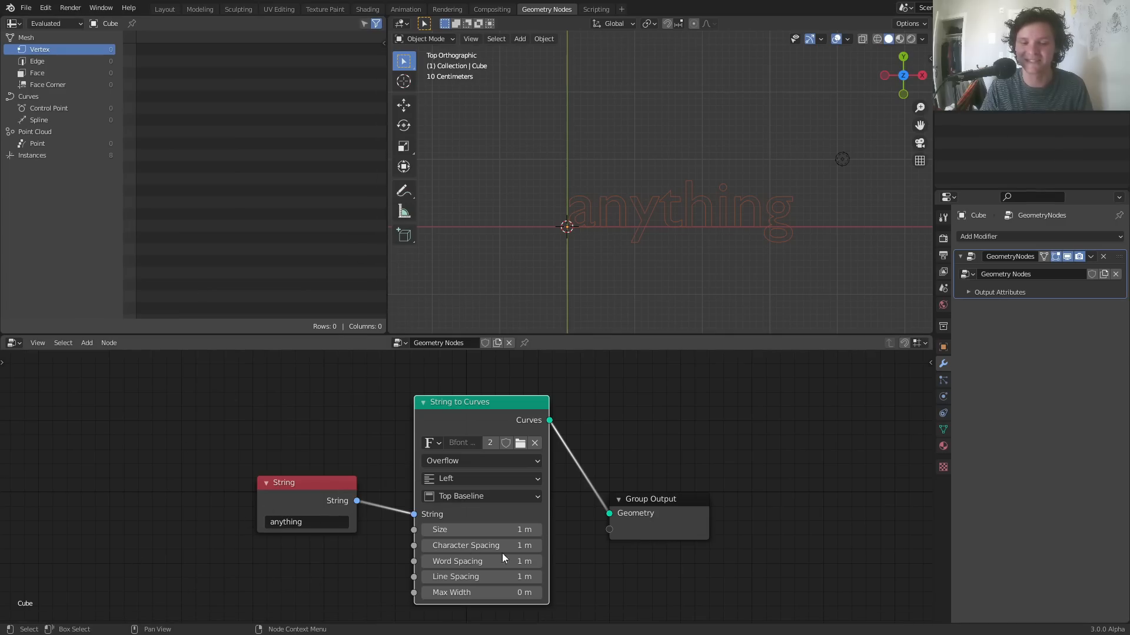
{"action": "mouse_move", "coordinate": [476, 479]}
{"action": "type", "text": "e"}
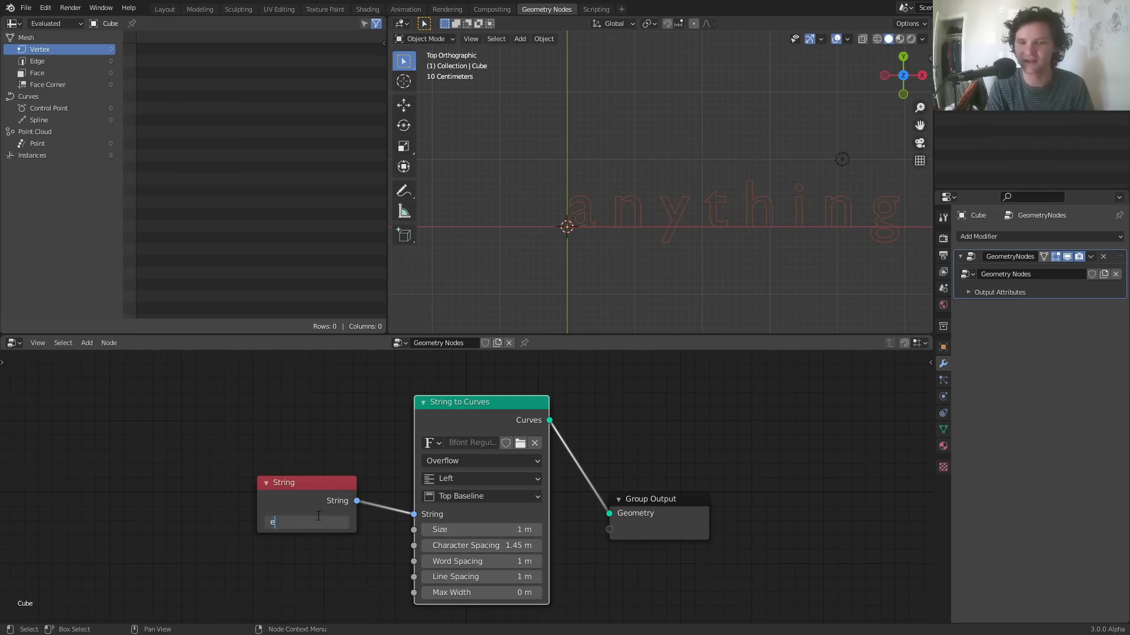
{"action": "type", "text": "lse"}
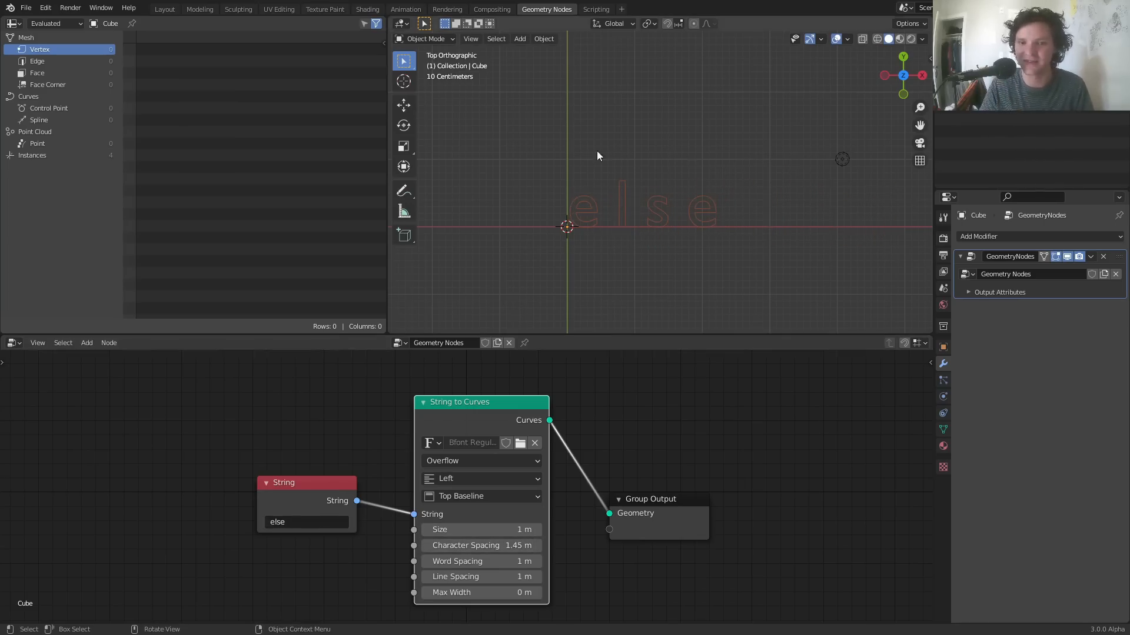
{"action": "type", "text": "anything"}
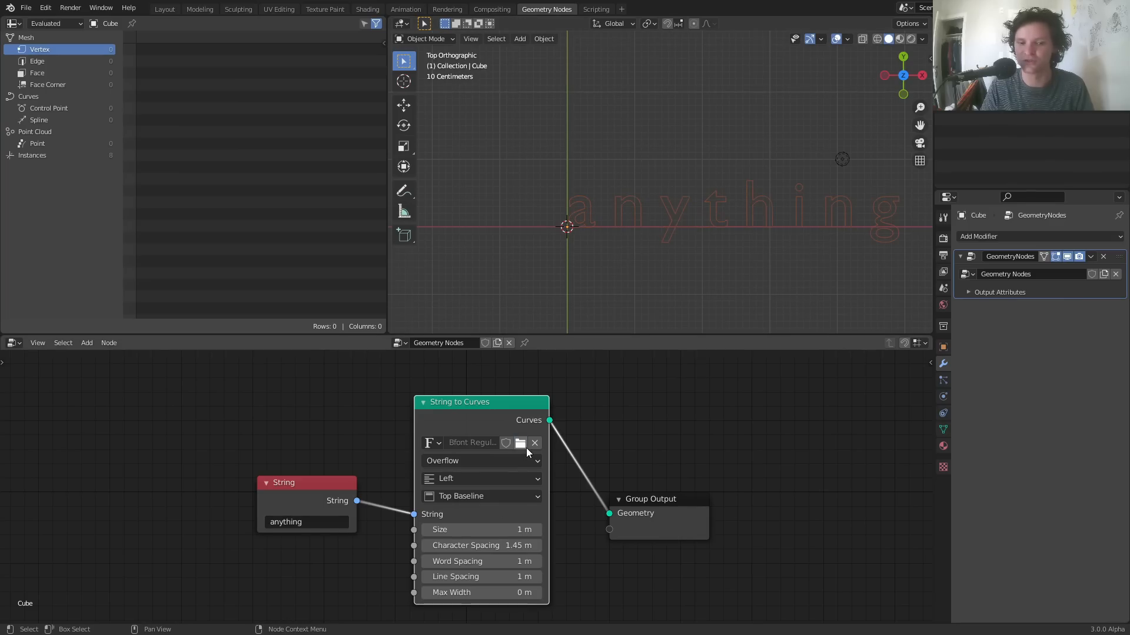
{"action": "left_click", "coordinate": [520, 443]}
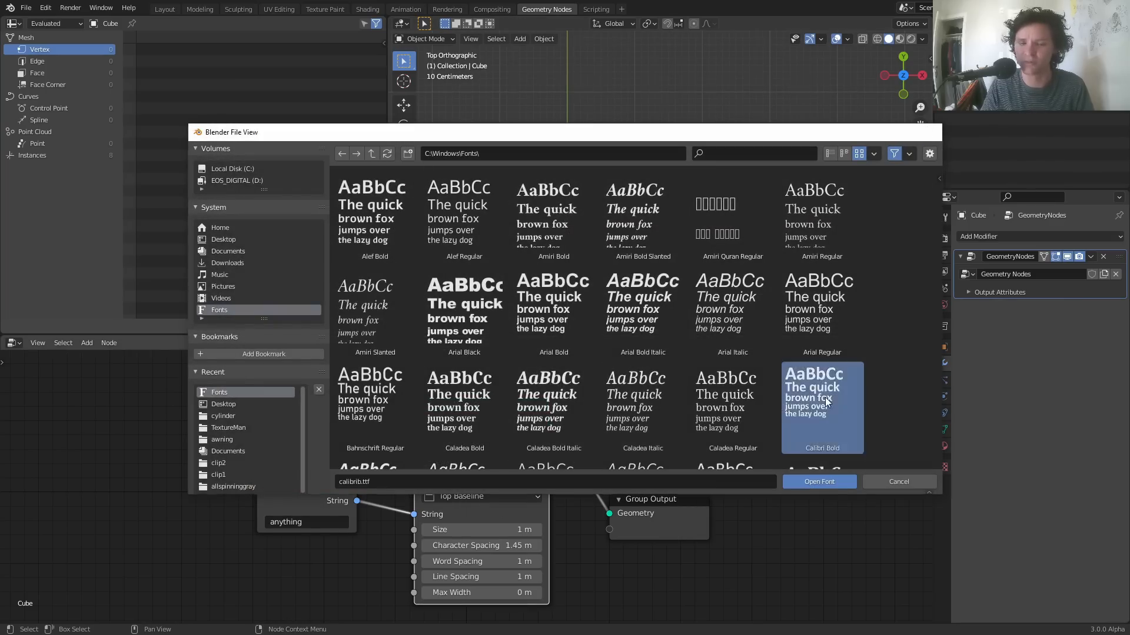
{"action": "left_click", "coordinate": [819, 482]}
{"action": "type", "text": "else"}
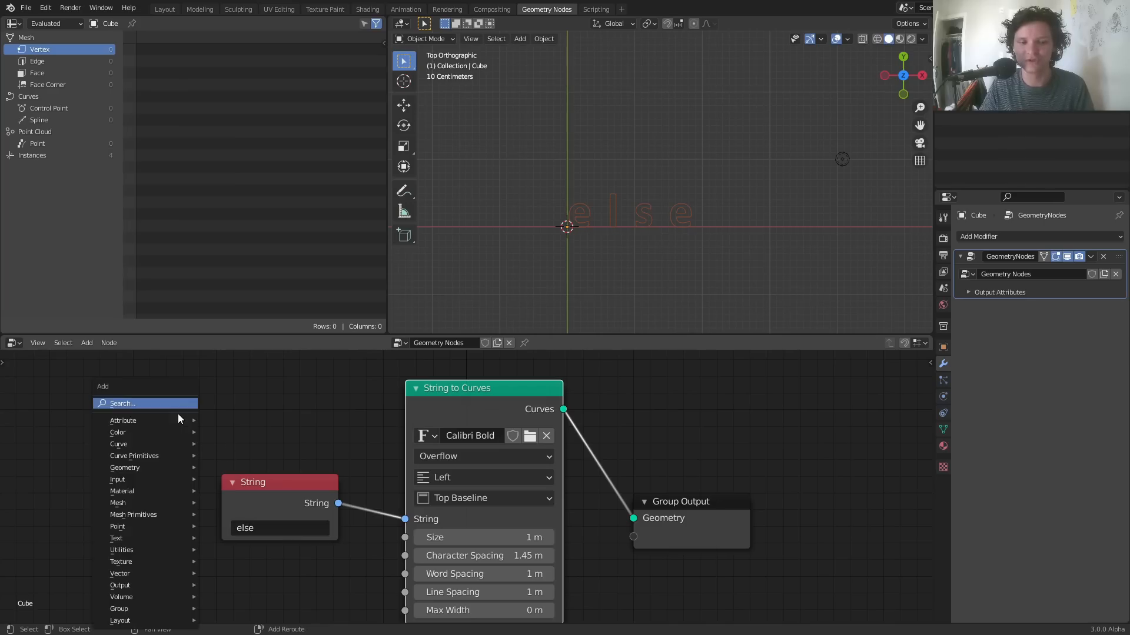
{"action": "mouse_move", "coordinate": [116, 538]}
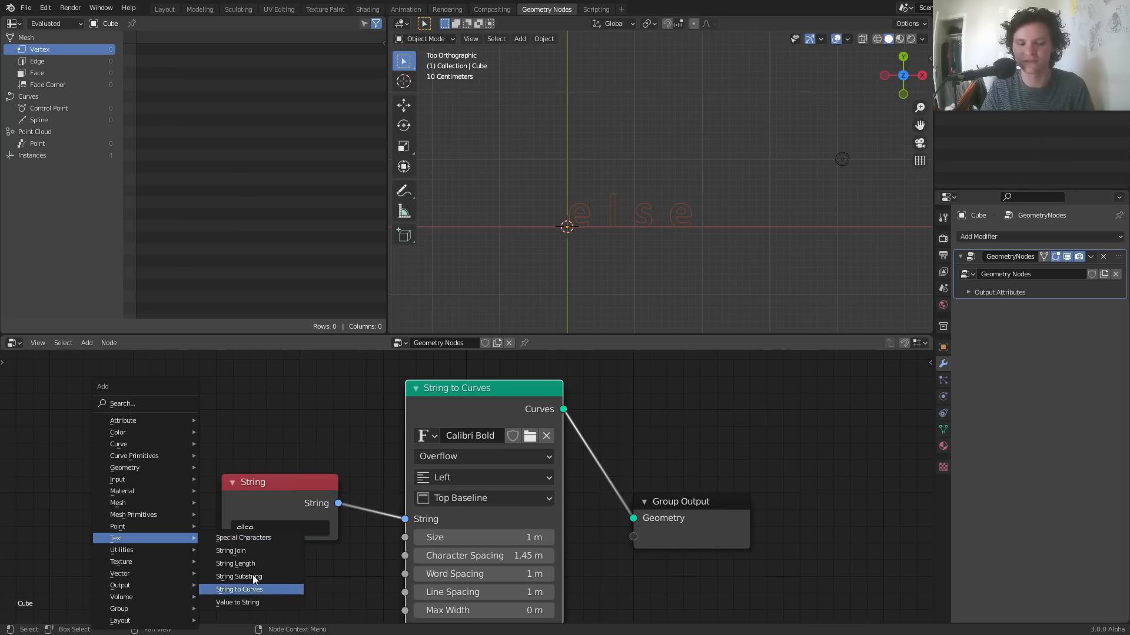
{"action": "mouse_move", "coordinate": [243, 538]}
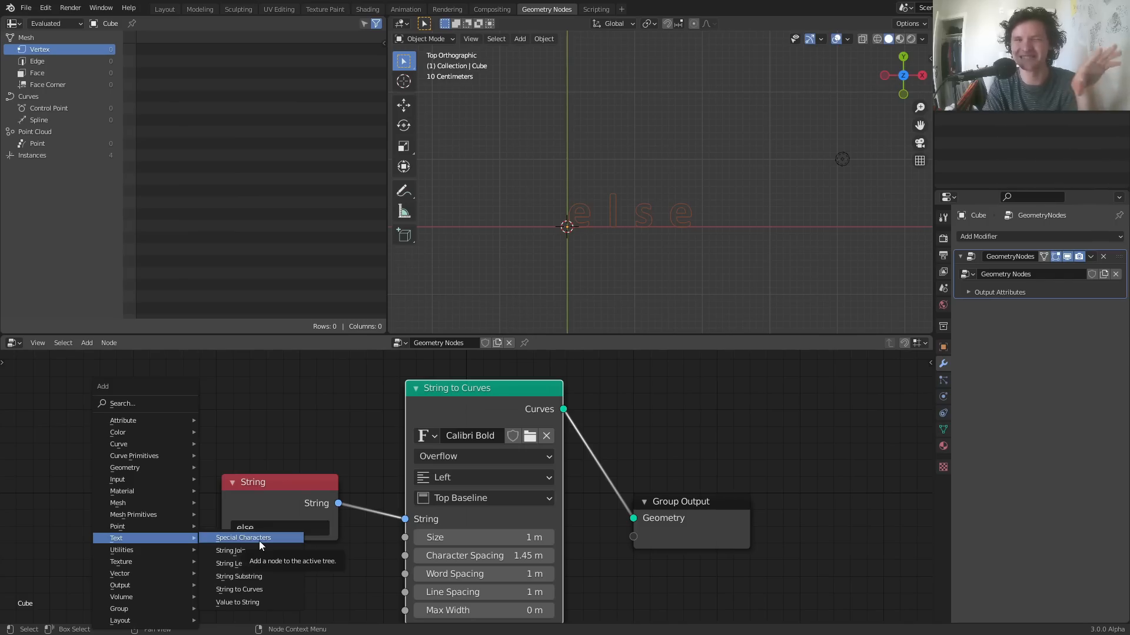
{"action": "mouse_move", "coordinate": [253, 546]}
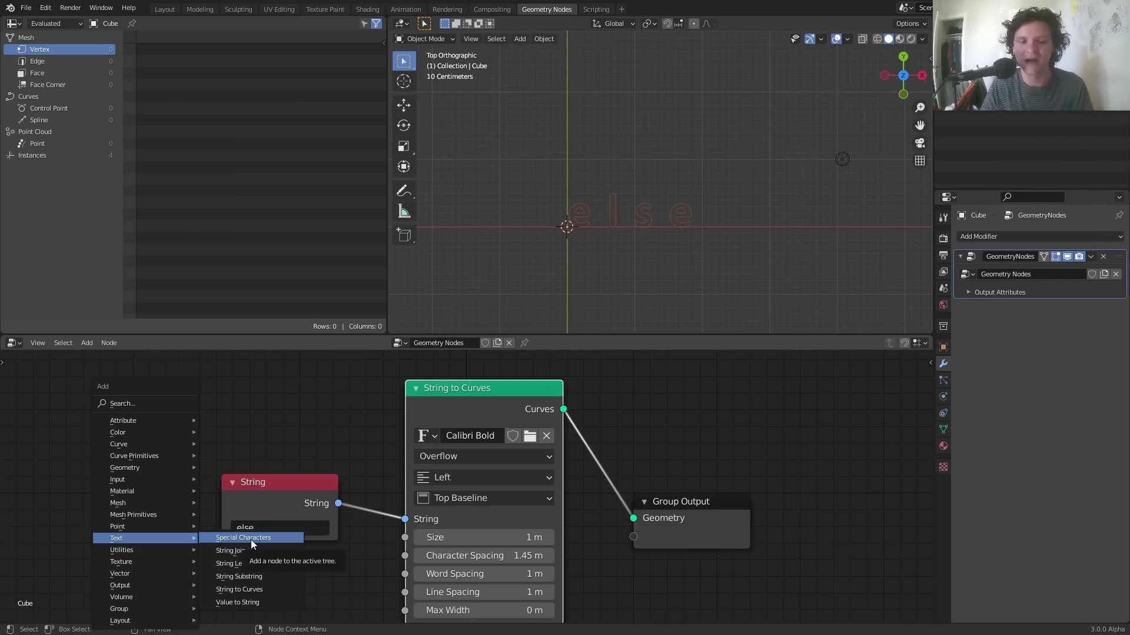
{"action": "mouse_move", "coordinate": [232, 550]}
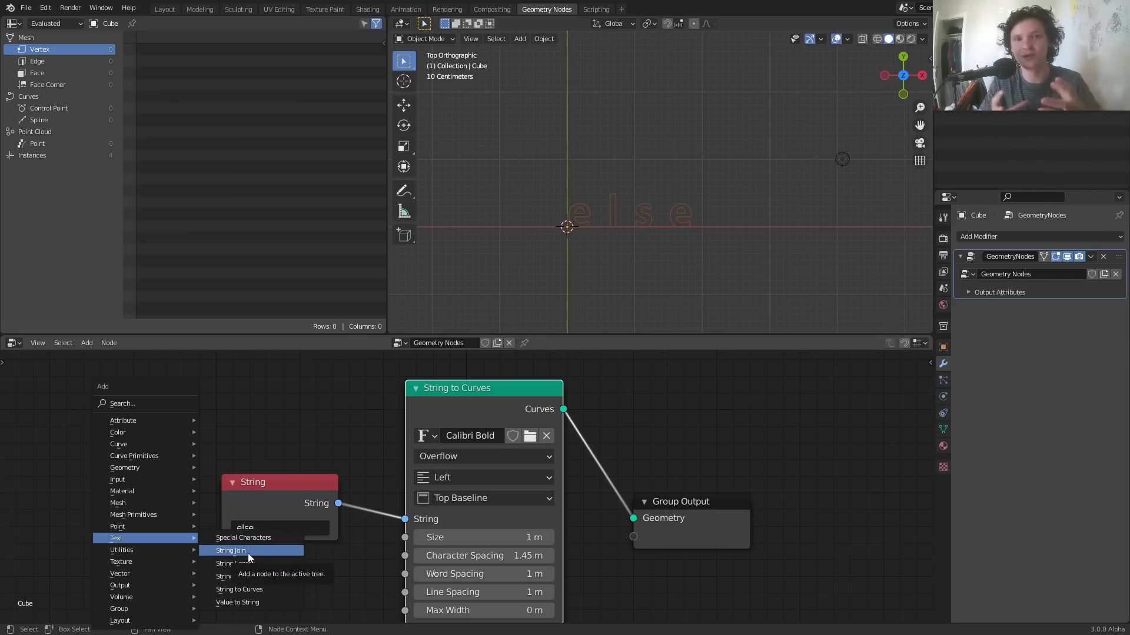
{"action": "mouse_move", "coordinate": [237, 577]}
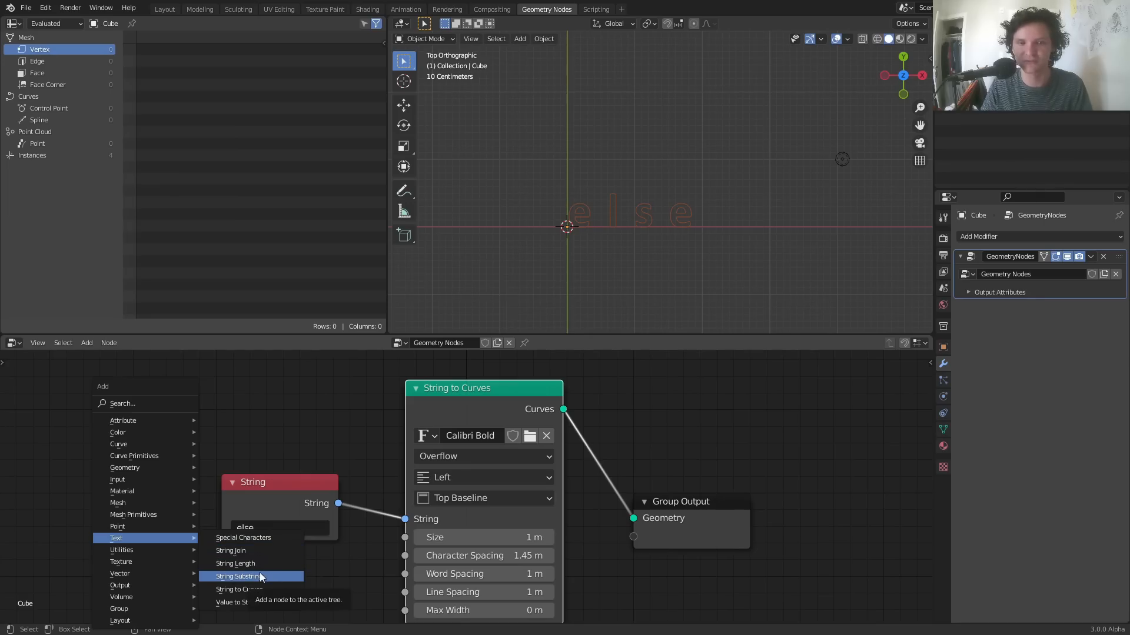
{"action": "mouse_move", "coordinate": [258, 576]}
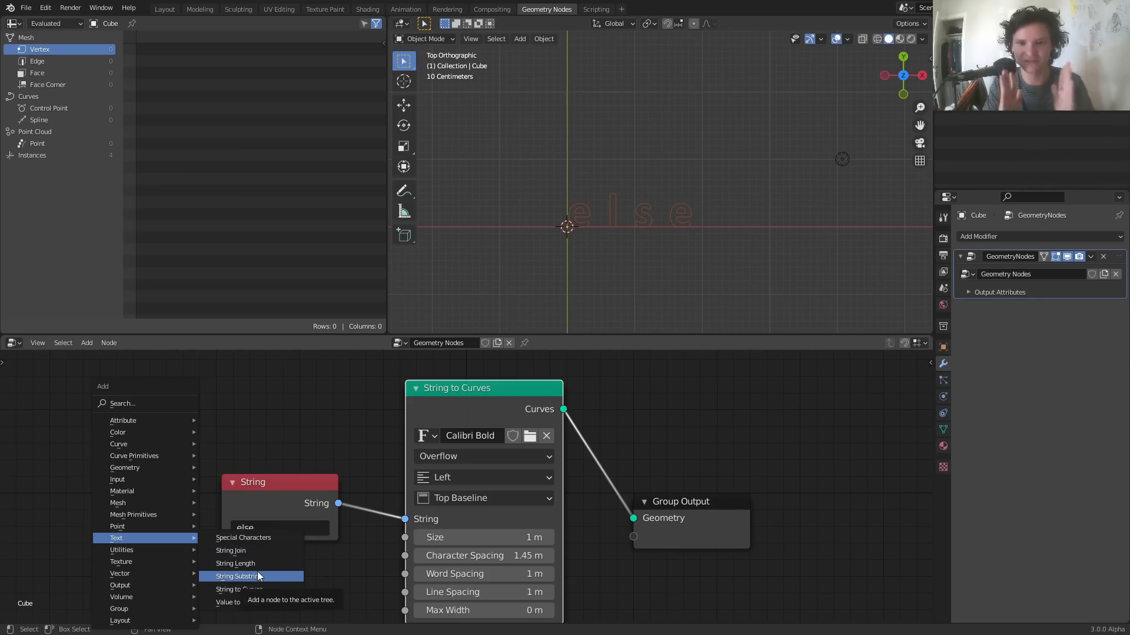
{"action": "left_click", "coordinate": [235, 576]}
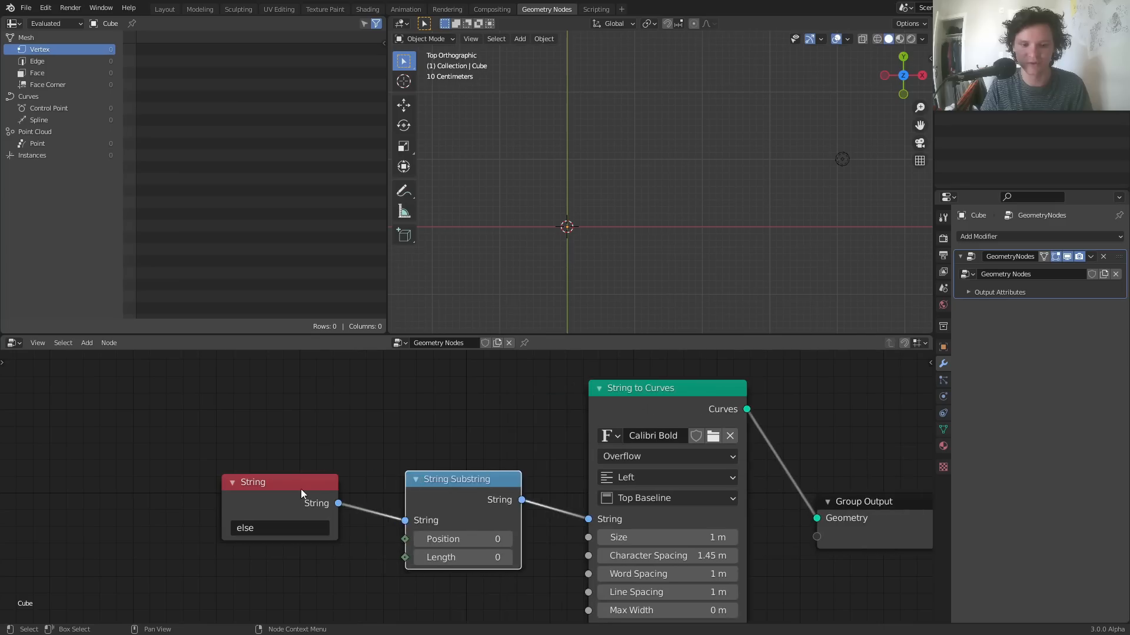
{"action": "left_click", "coordinate": [508, 557]}
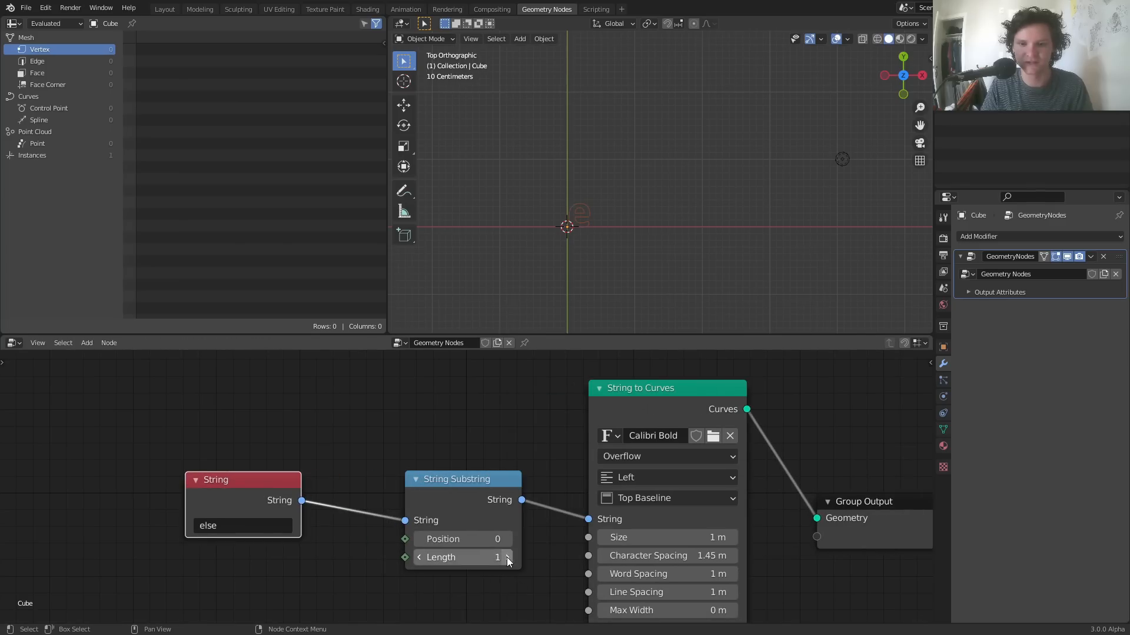
{"action": "left_click", "coordinate": [507, 557]}
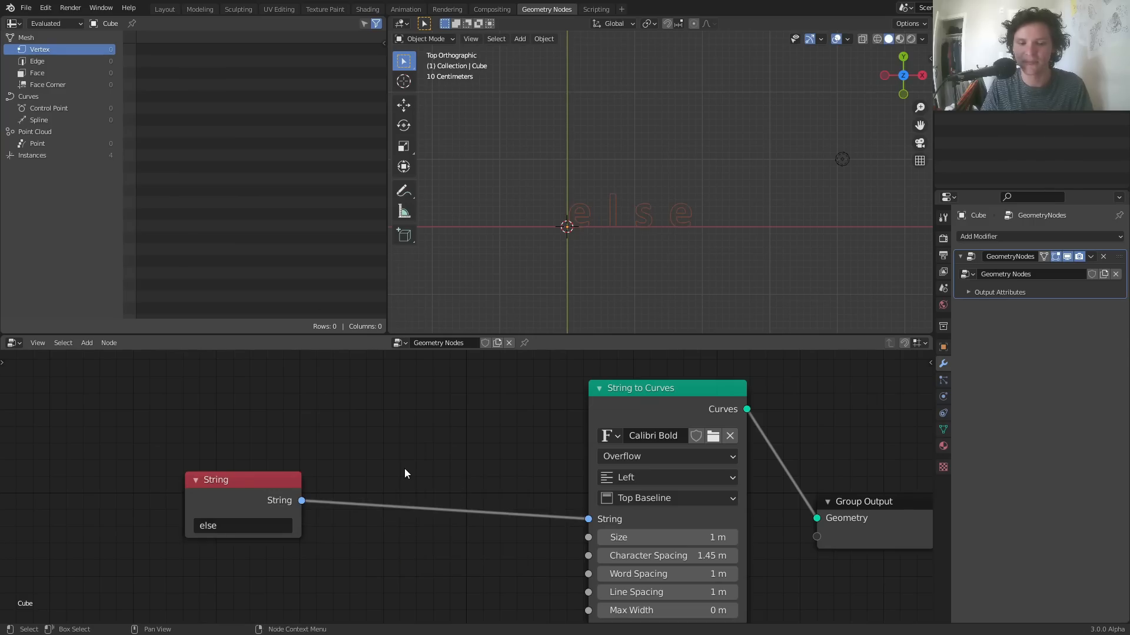
{"action": "left_click", "coordinate": [87, 343]}
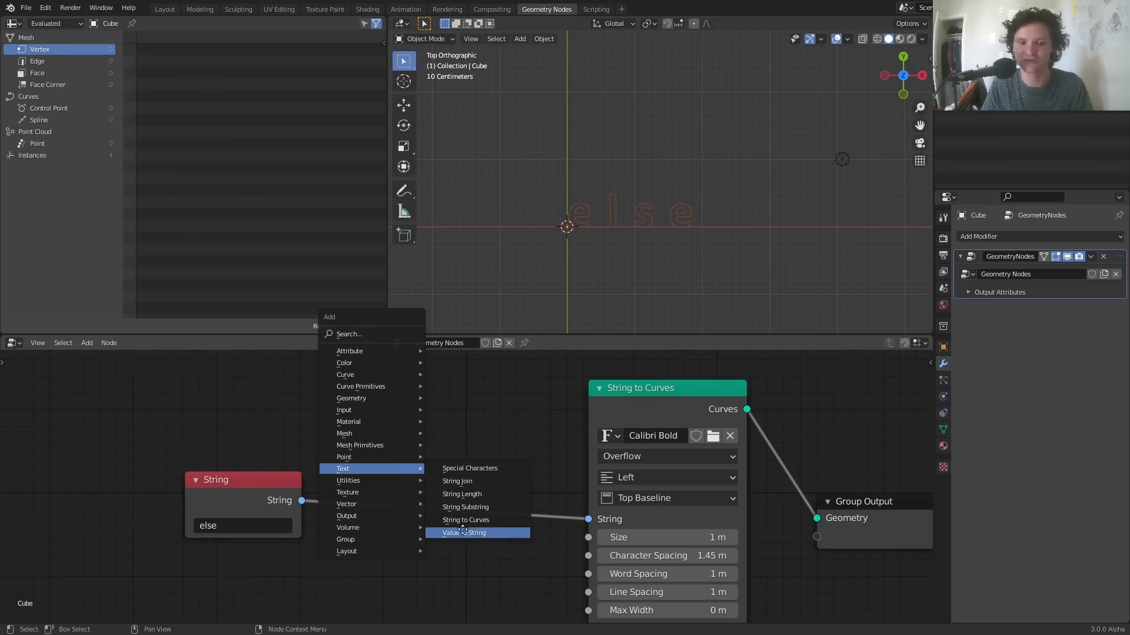
{"action": "left_click", "coordinate": [462, 533]}
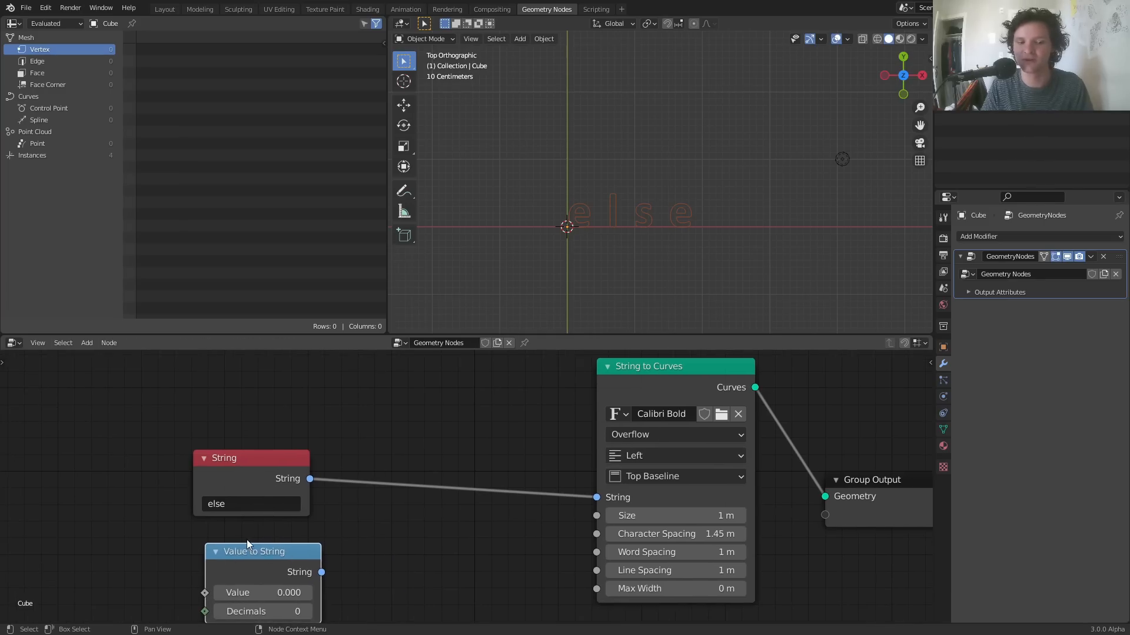
{"action": "mouse_move", "coordinate": [501, 513]}
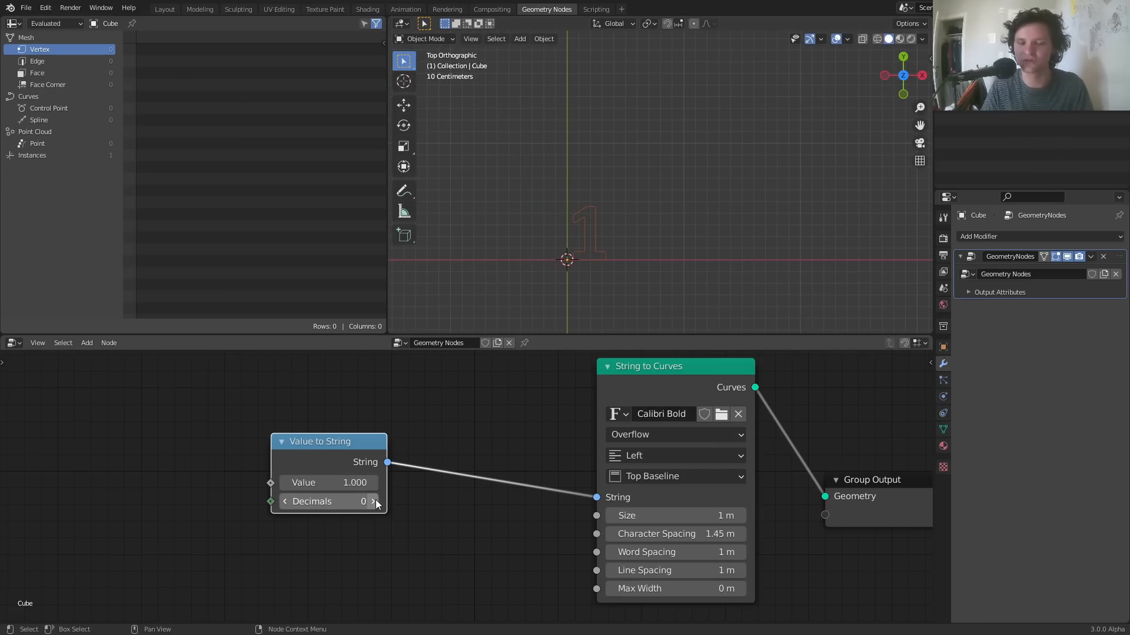
Step: Set the Value to String node to 2 decimals so the text reads 1.00
{"action": "left_click", "coordinate": [374, 502]}
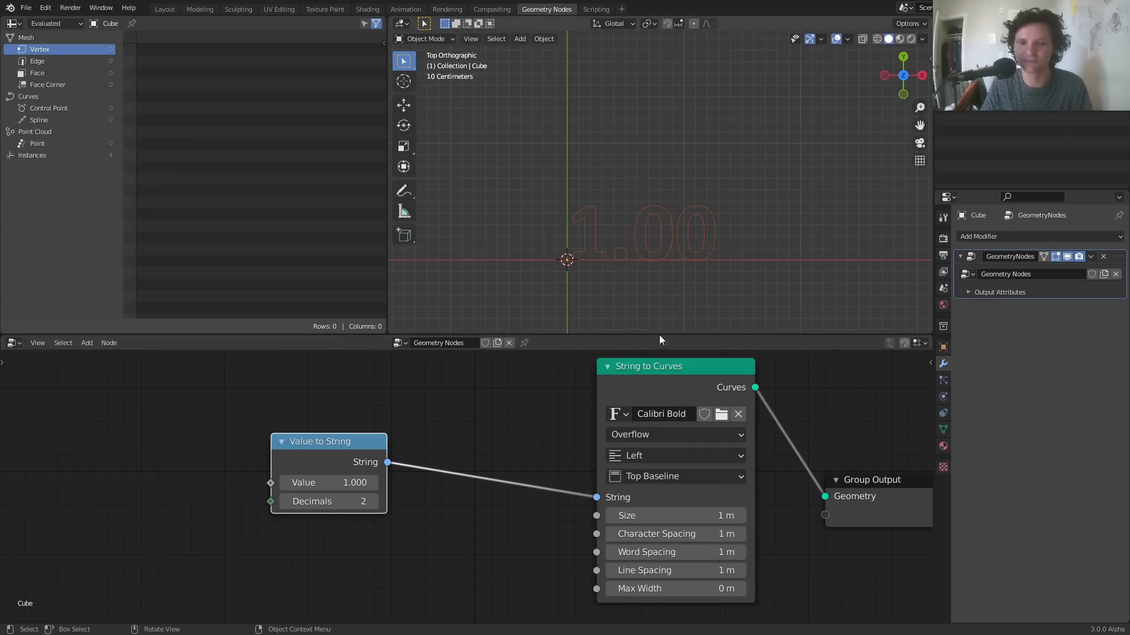
{"action": "mouse_move", "coordinate": [668, 220]}
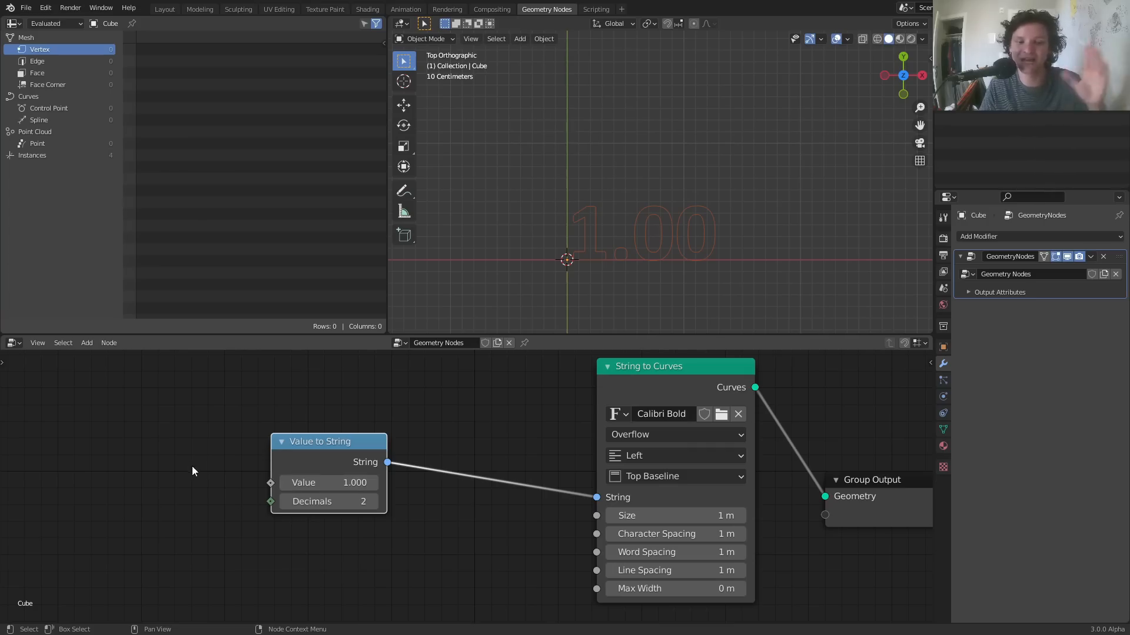
{"action": "mouse_move", "coordinate": [344, 498]}
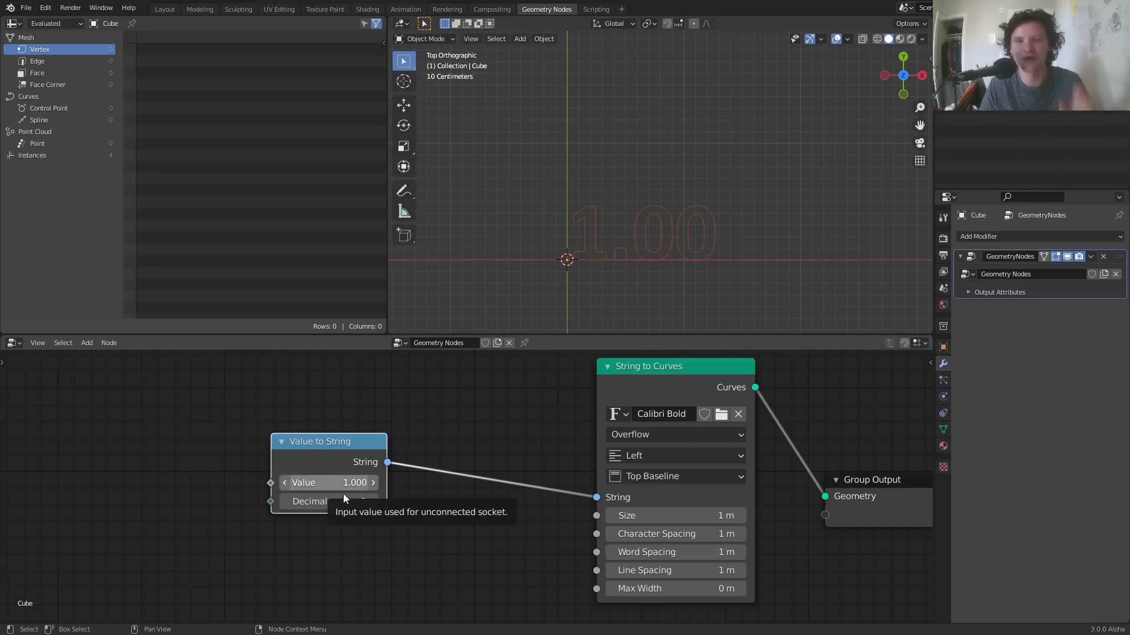
Step: Add a UV sphere at the origin and scale it down
{"action": "left_click", "coordinate": [520, 38]}
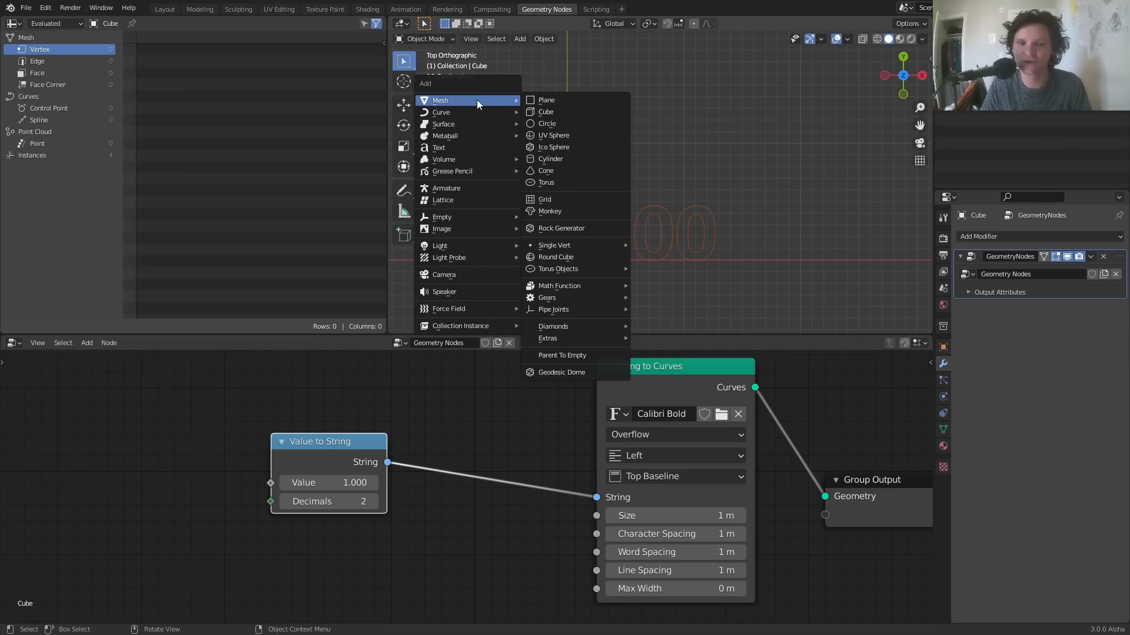
{"action": "left_click", "coordinate": [554, 135]}
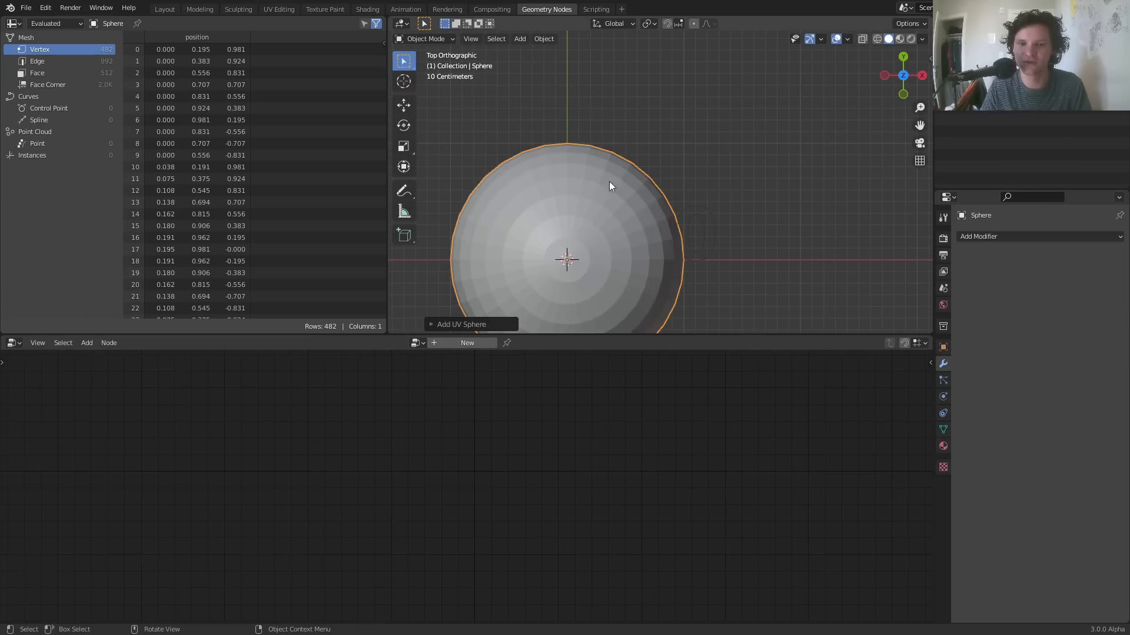
{"action": "key", "text": "s"}
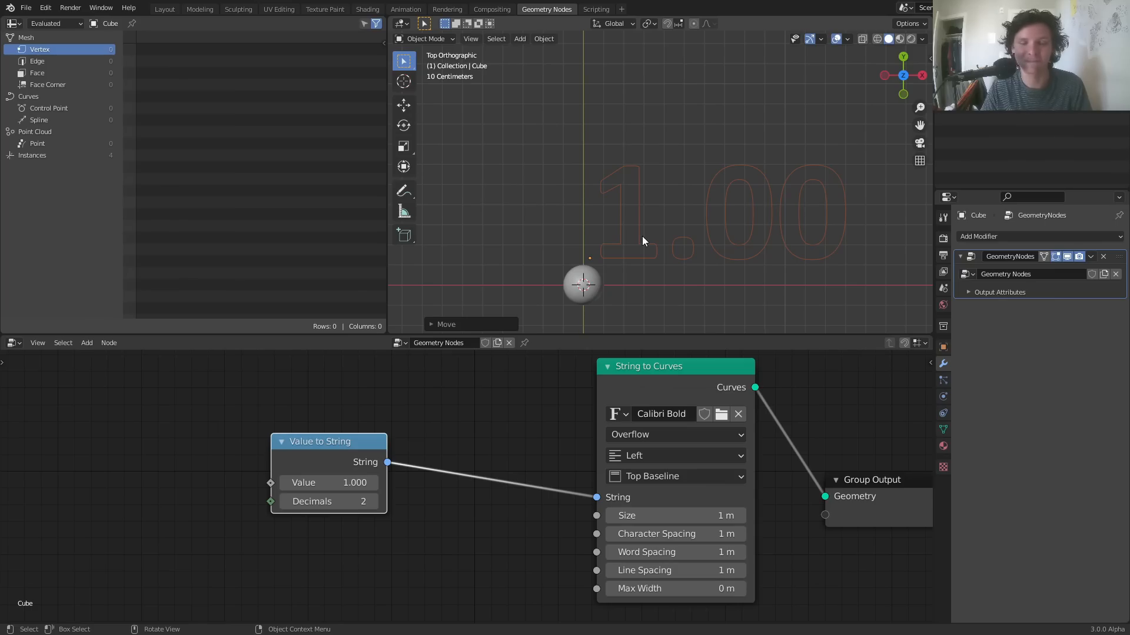
{"action": "mouse_move", "coordinate": [632, 246]}
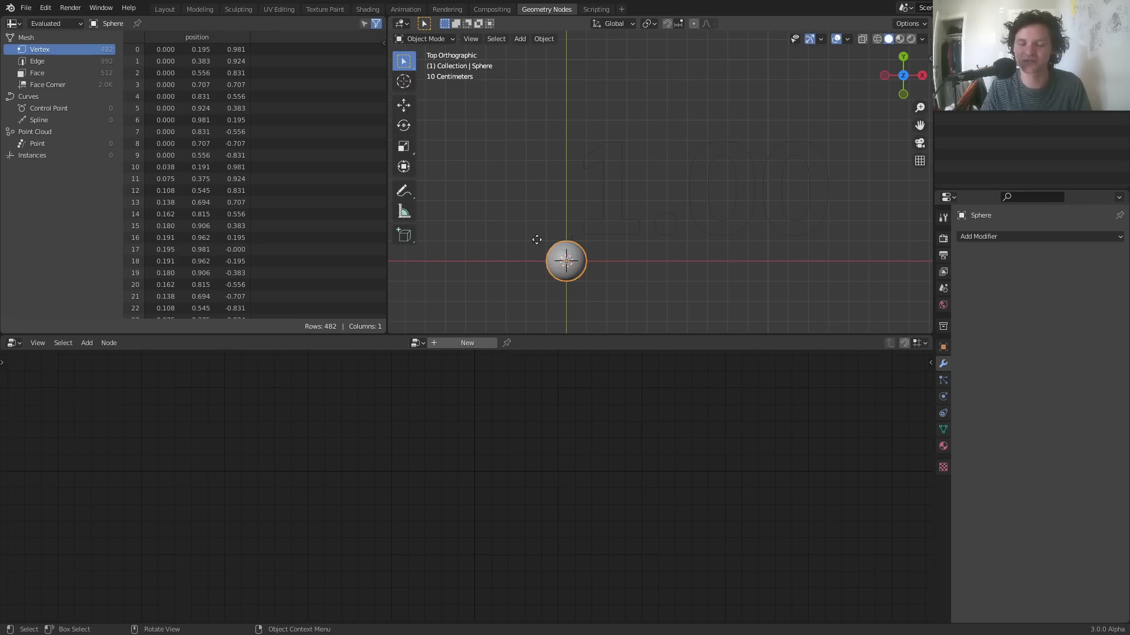
{"action": "mouse_move", "coordinate": [628, 236]}
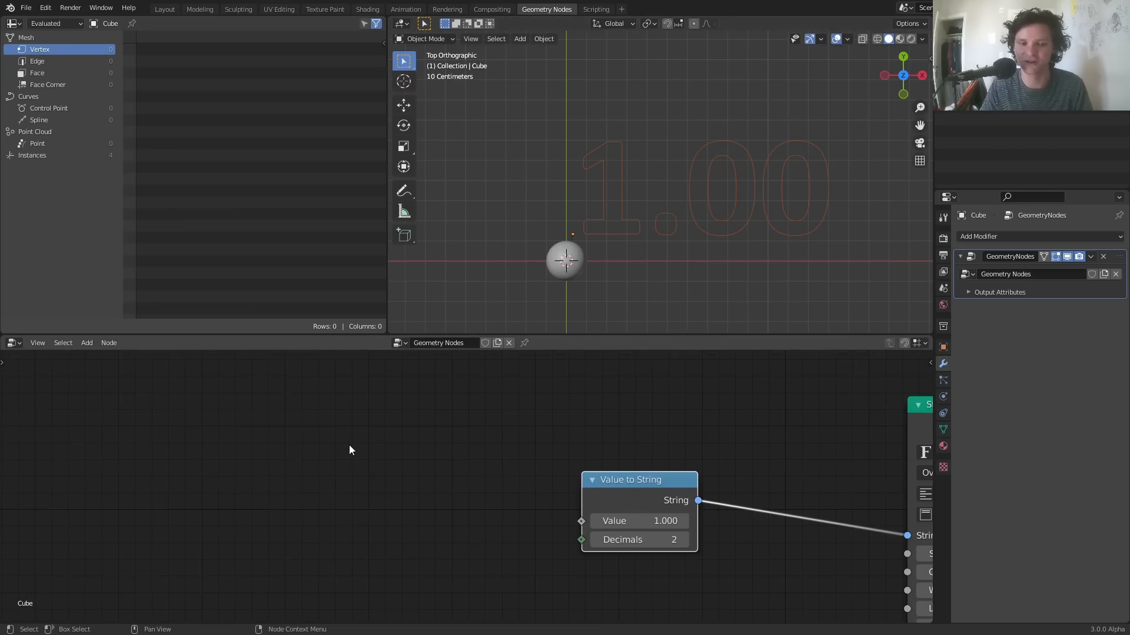
Step: Add an Object Info node targeting the Sphere and move it left in the tree
{"action": "left_click", "coordinate": [86, 342]}
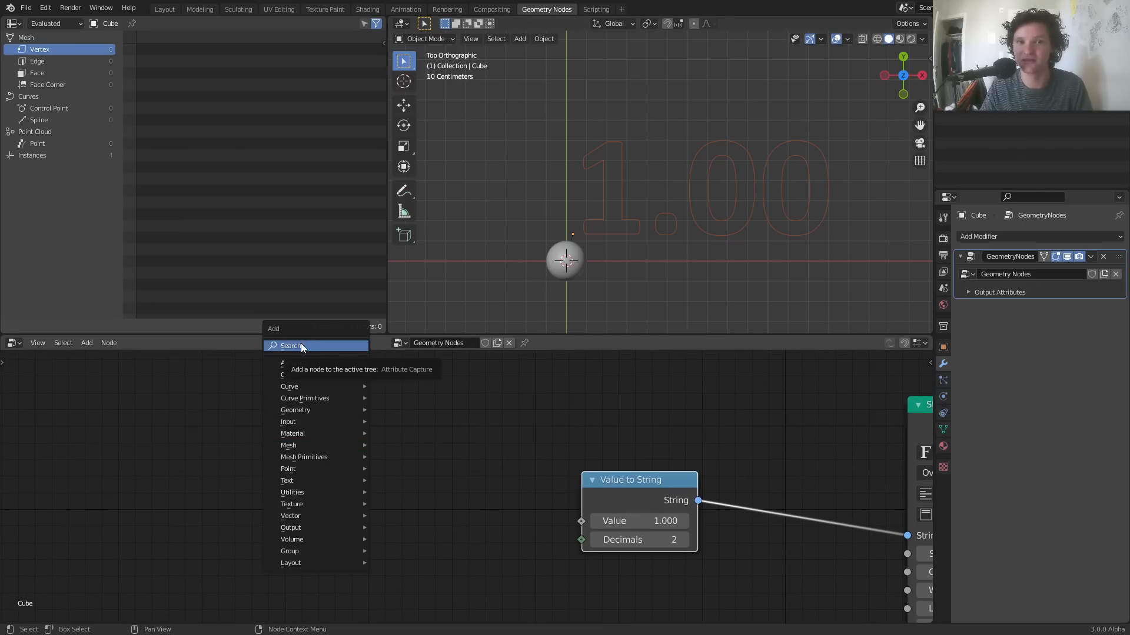
{"action": "left_click", "coordinate": [292, 346]}
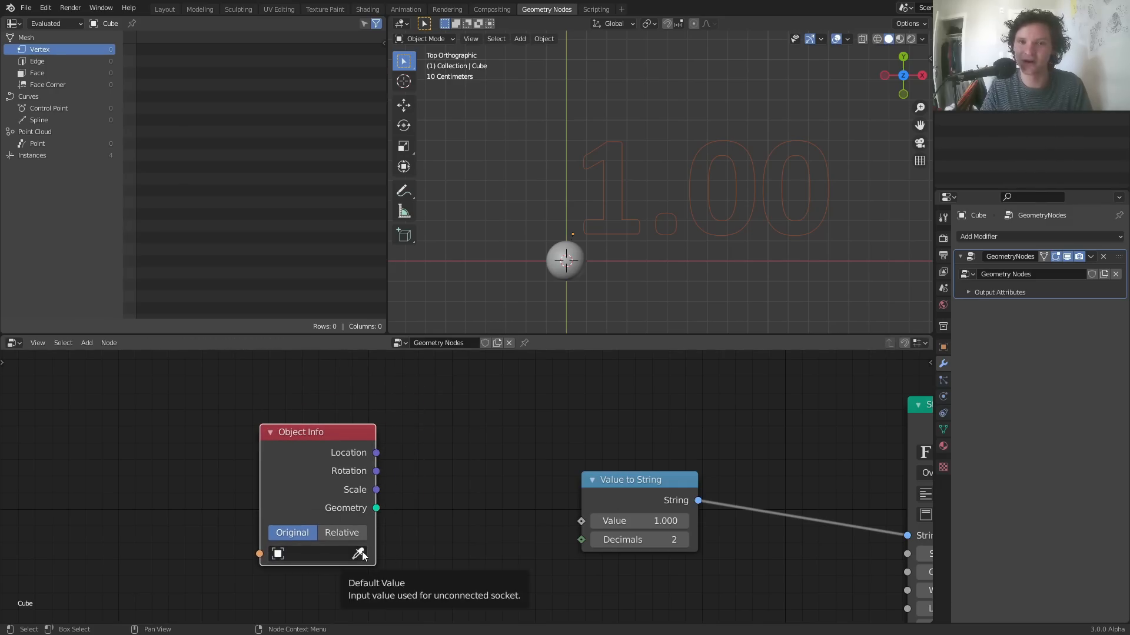
{"action": "left_click", "coordinate": [316, 554]}
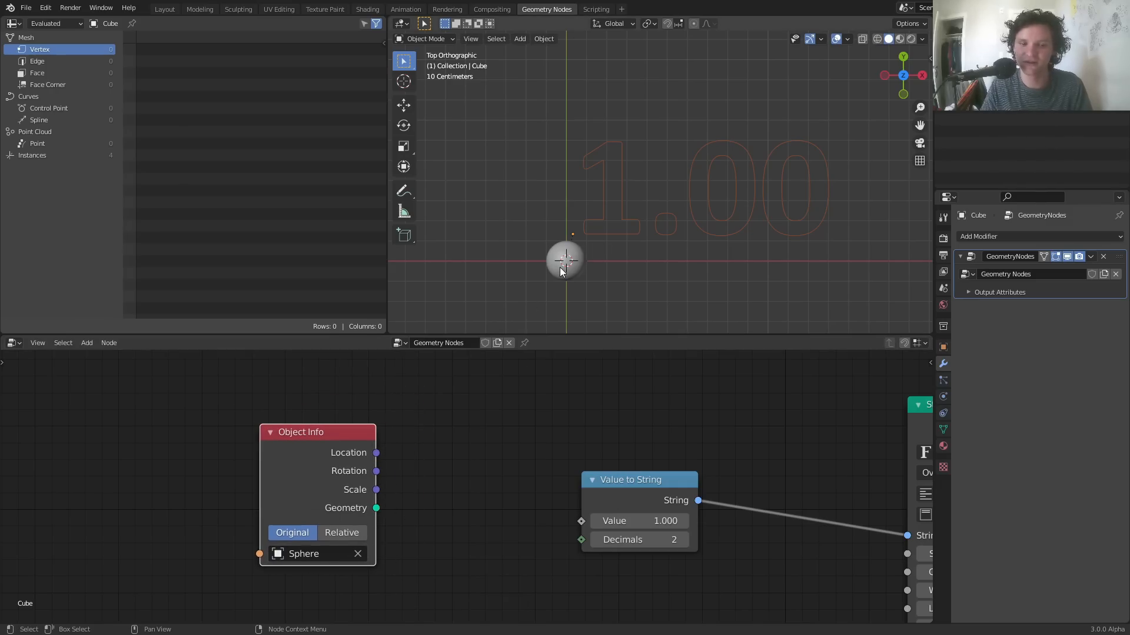
{"action": "left_click_drag", "start_coordinate": [301, 431], "coordinate": [227, 431]}
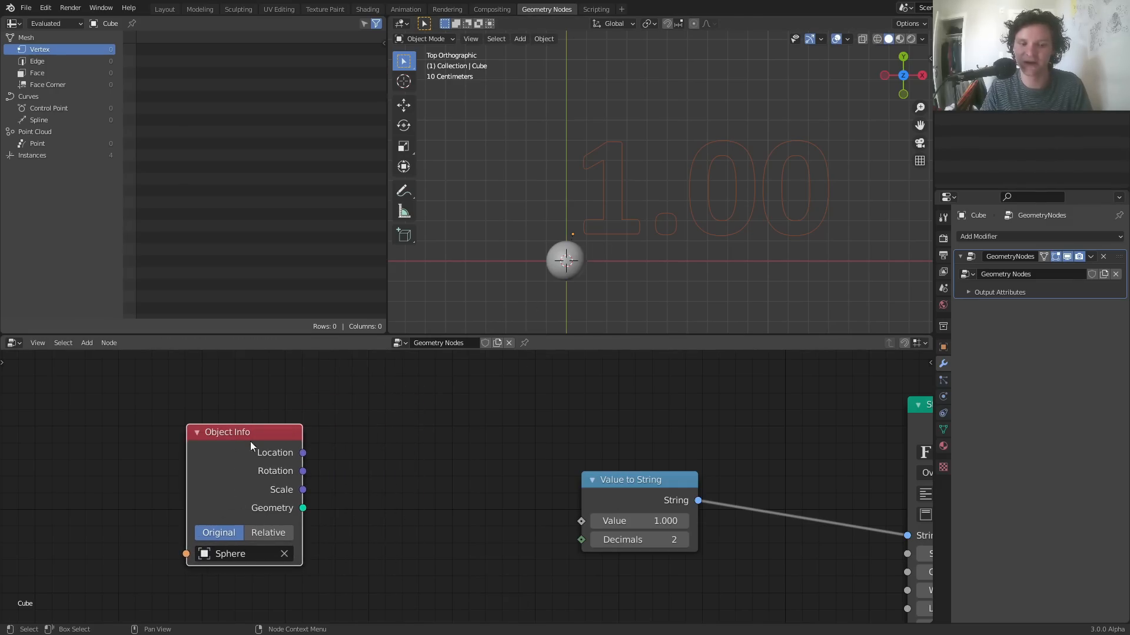
{"action": "mouse_move", "coordinate": [305, 453]}
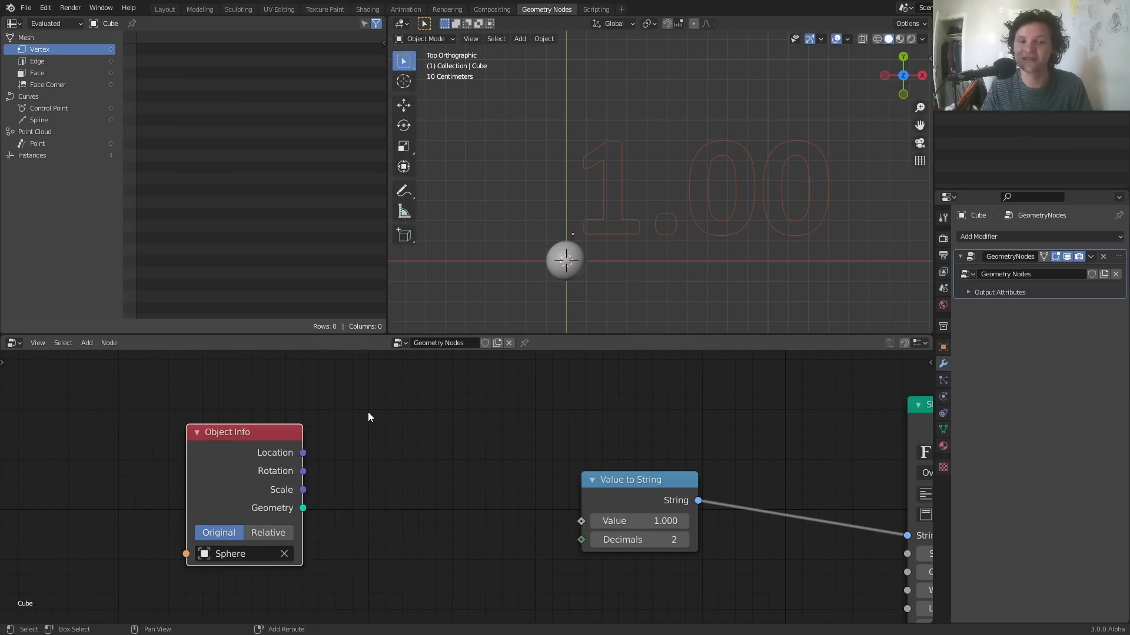
Step: Add a Separate XYZ node and shift the Object Info node further left
{"action": "type", "text": "se"}
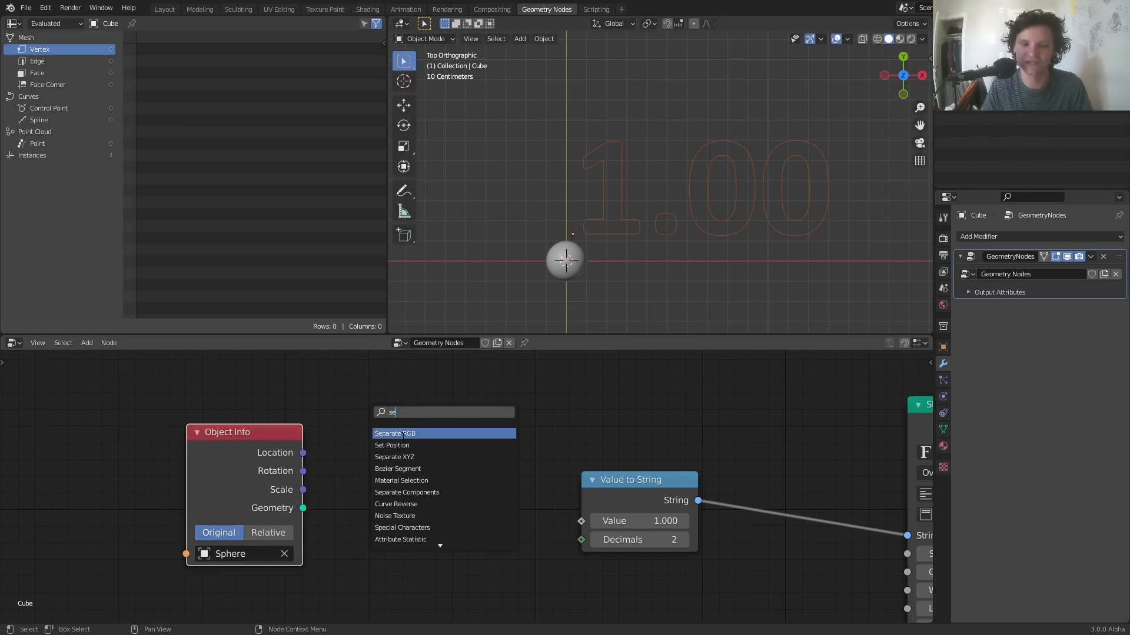
{"action": "left_click", "coordinate": [394, 457]}
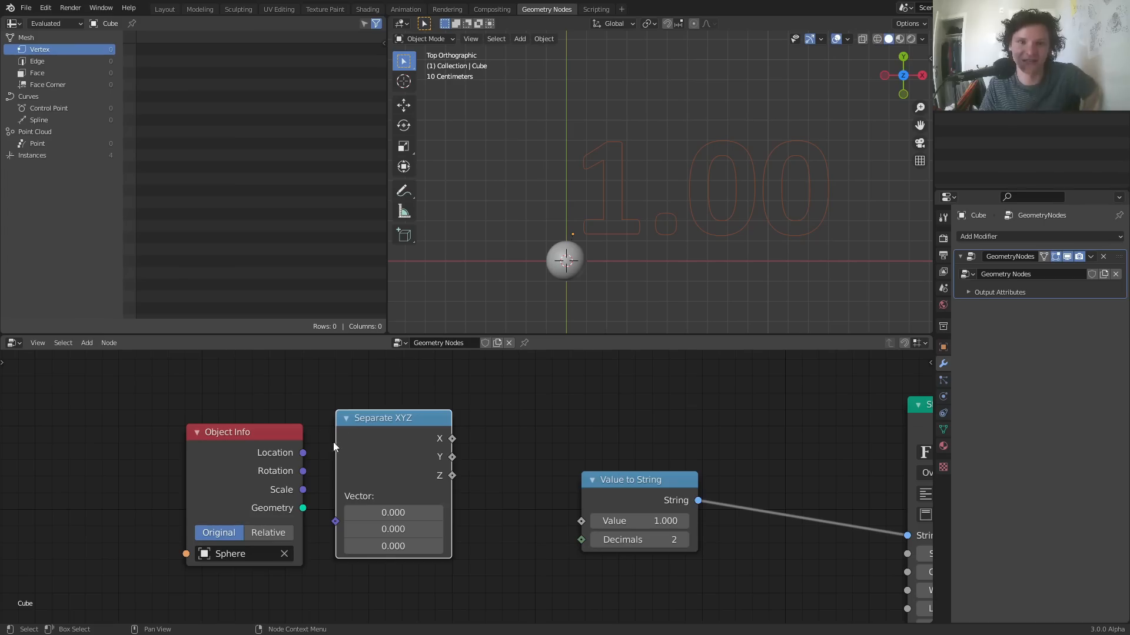
{"action": "mouse_move", "coordinate": [498, 430]}
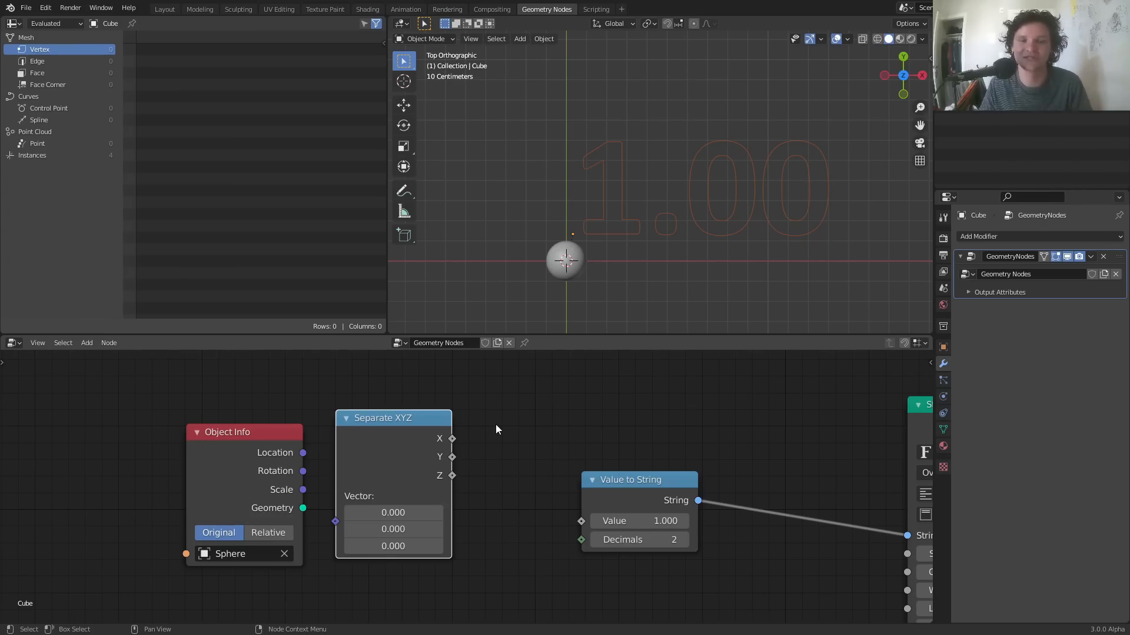
{"action": "left_click_drag", "start_coordinate": [227, 431], "coordinate": [184, 431]}
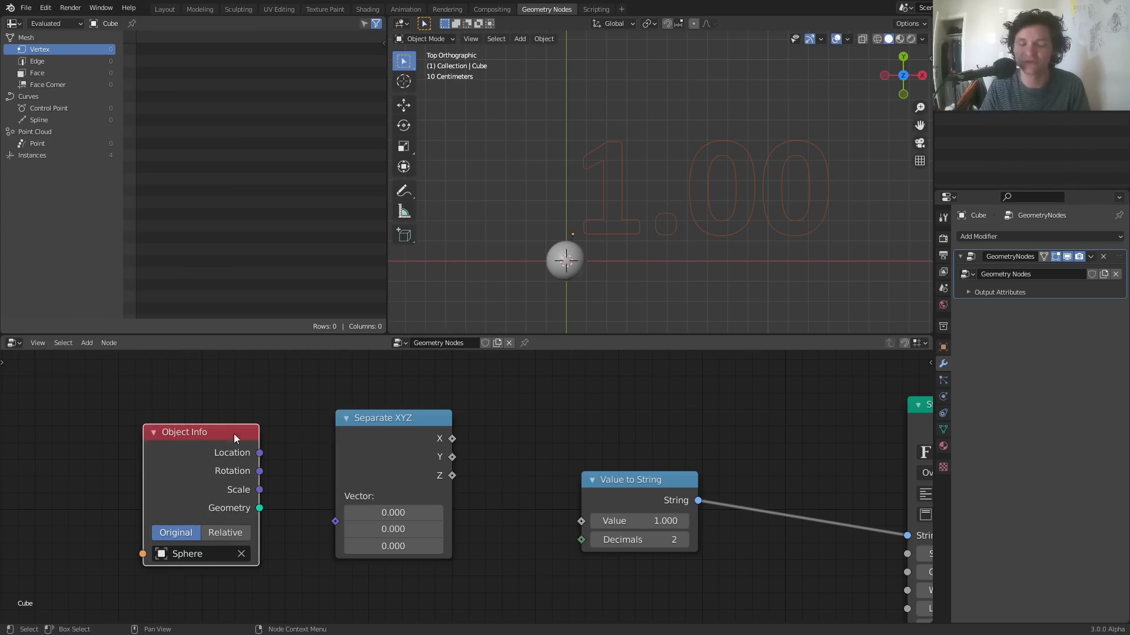
{"action": "left_click_drag", "start_coordinate": [259, 453], "coordinate": [335, 521]}
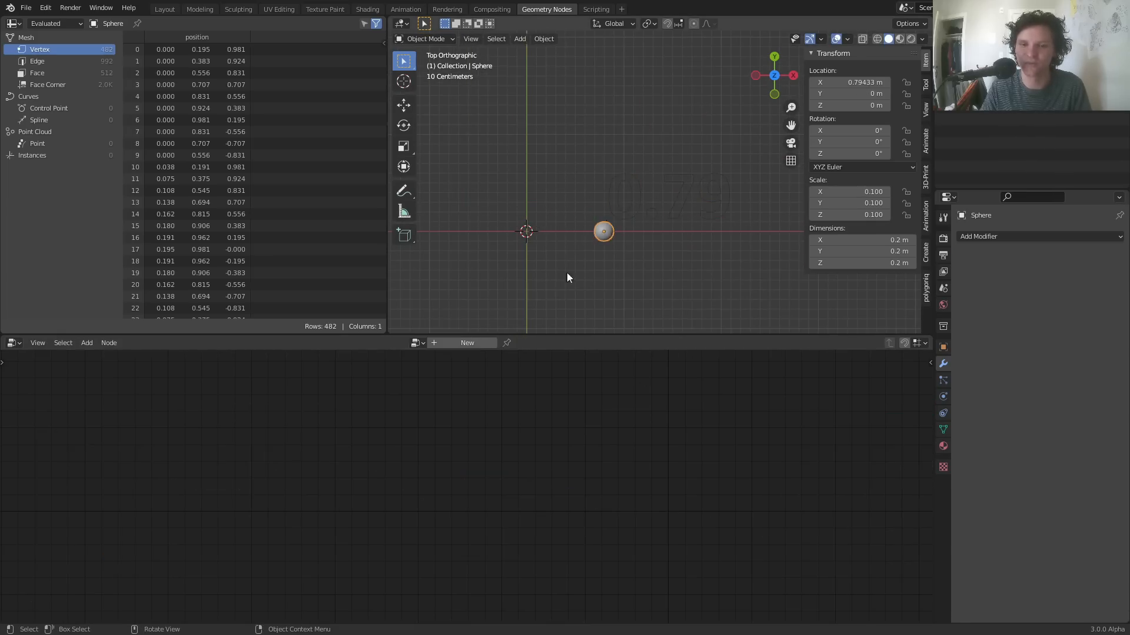
Step: Connect the second Value to String output into the String to Curves String input
{"action": "left_click_drag", "start_coordinate": [603, 231], "coordinate": [519, 232]}
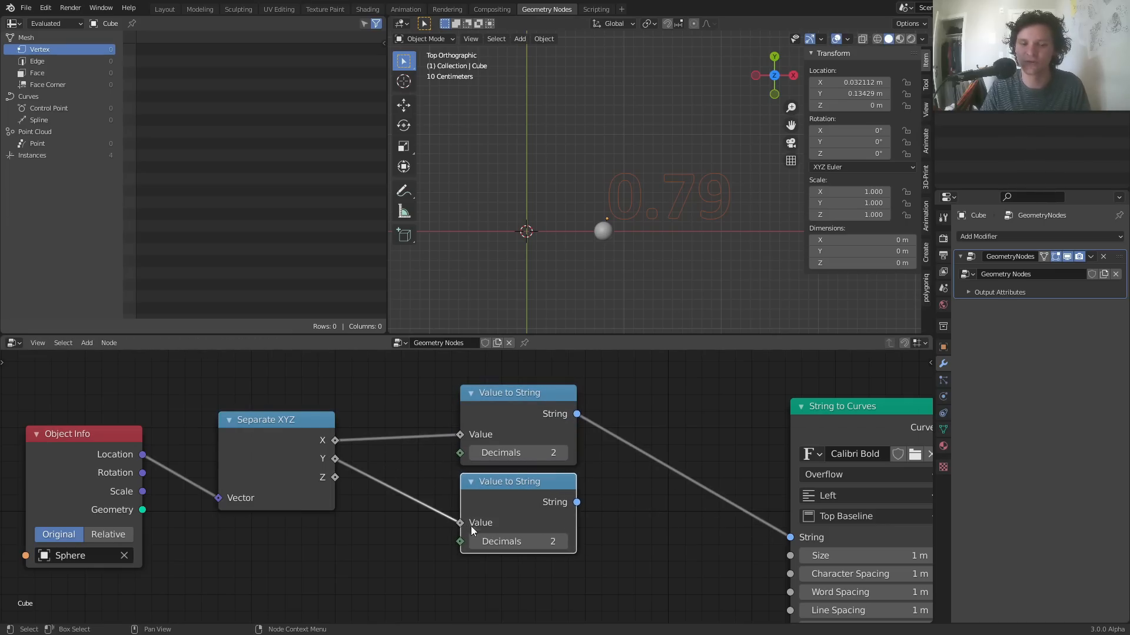
{"action": "mouse_move", "coordinate": [283, 445]}
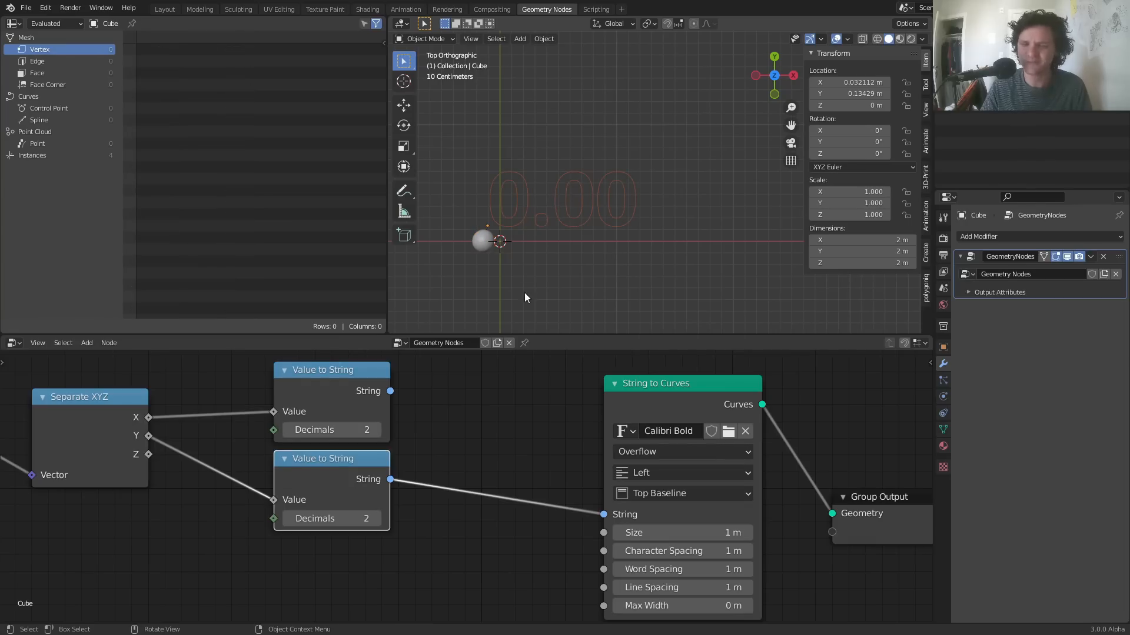
{"action": "mouse_move", "coordinate": [493, 447]}
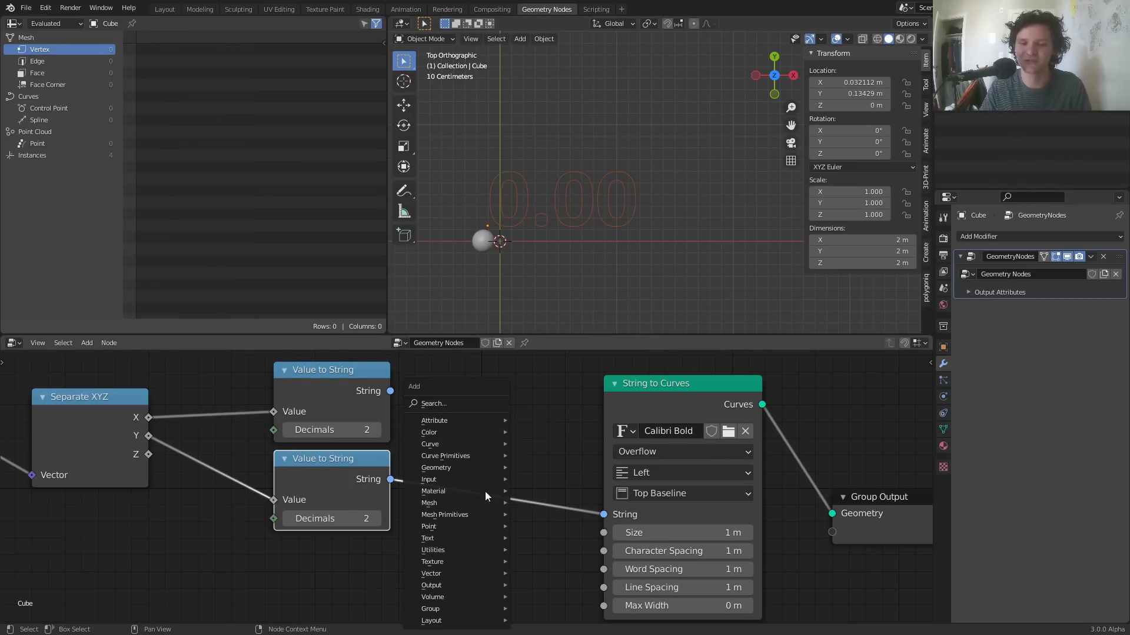
{"action": "mouse_move", "coordinate": [428, 537]}
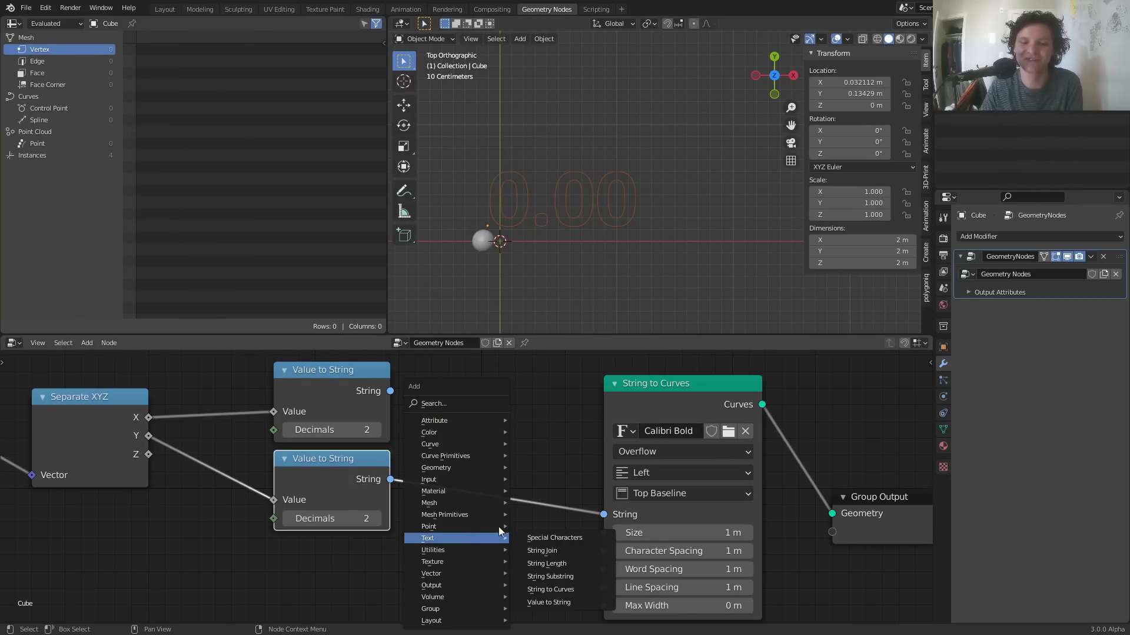
Step: Add a String Join node and connect the coordinate strings through it into String to Curves
{"action": "left_click", "coordinate": [542, 551]}
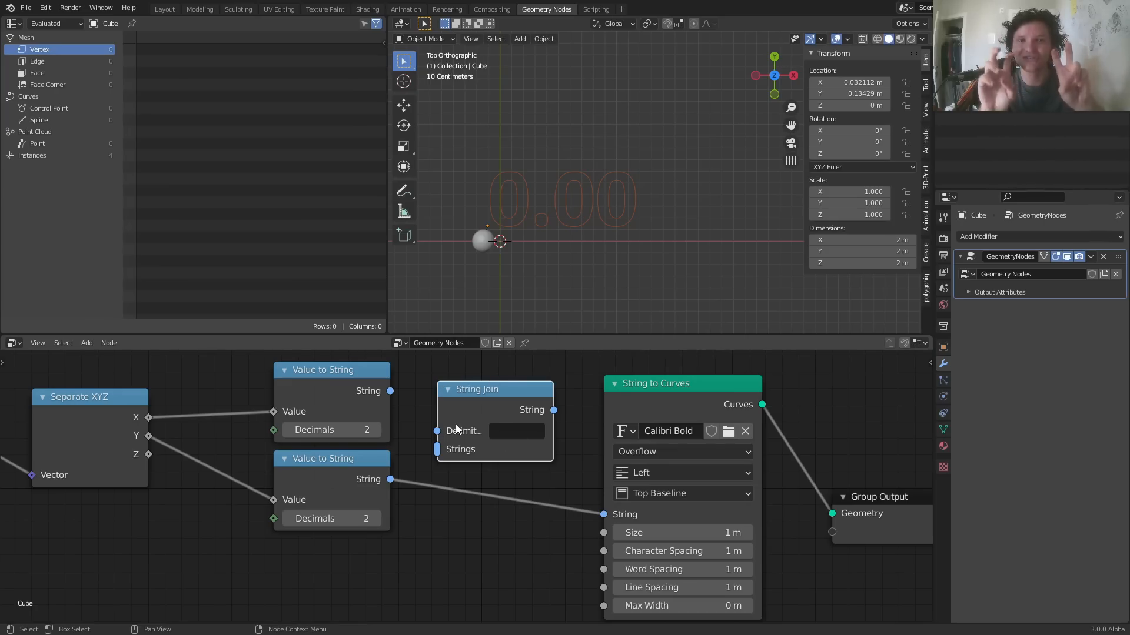
{"action": "mouse_move", "coordinate": [401, 422]}
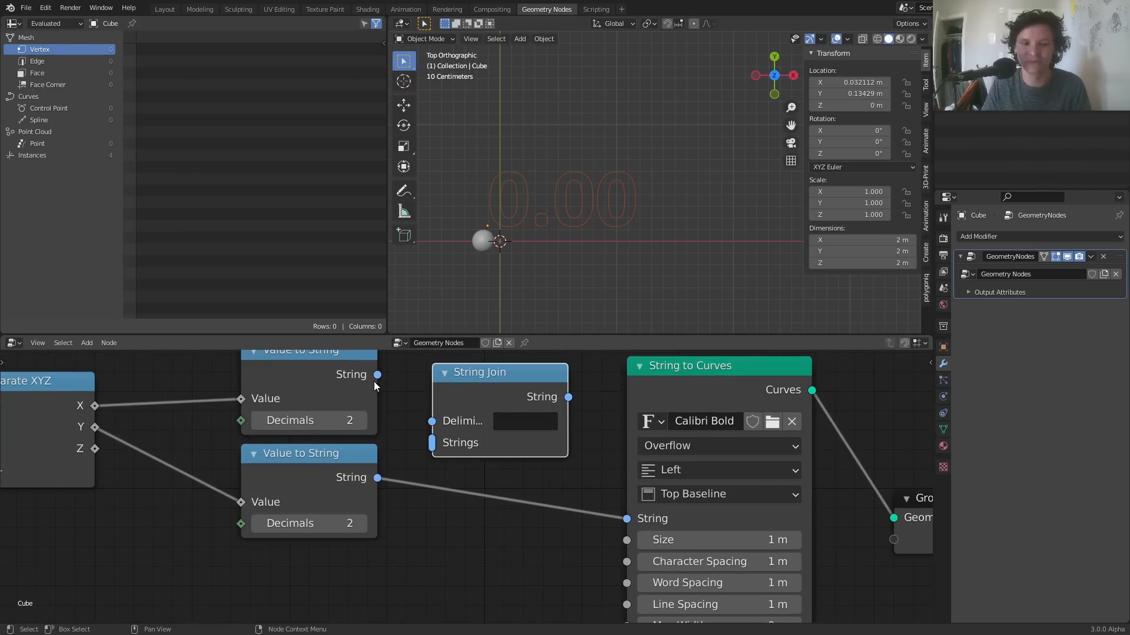
{"action": "left_click_drag", "start_coordinate": [378, 374], "coordinate": [430, 442]}
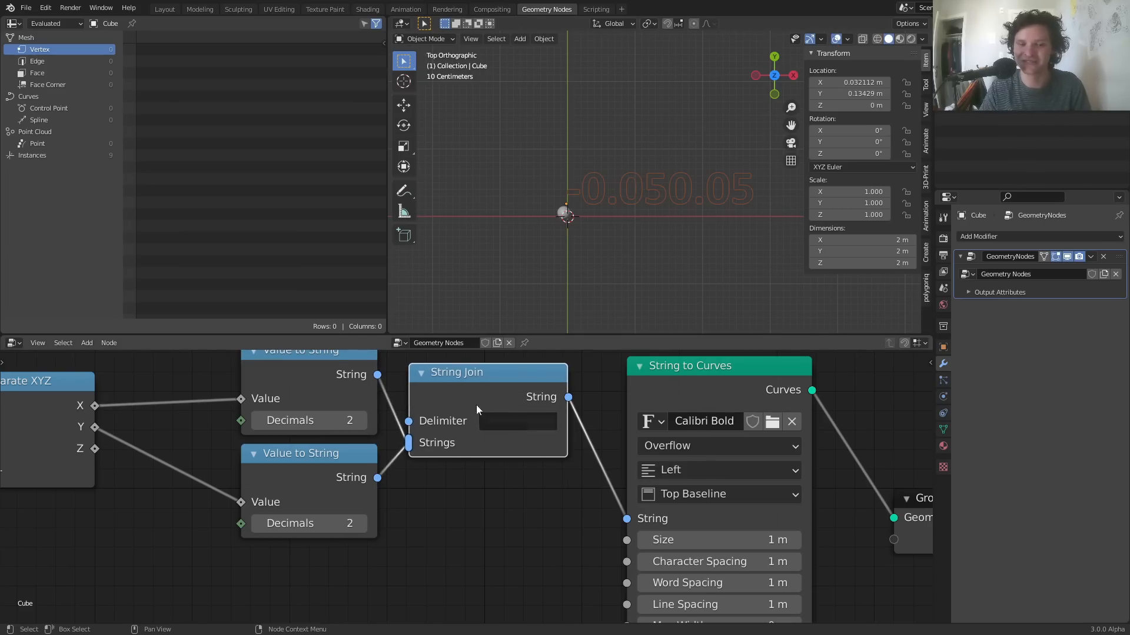
{"action": "mouse_move", "coordinate": [539, 487]}
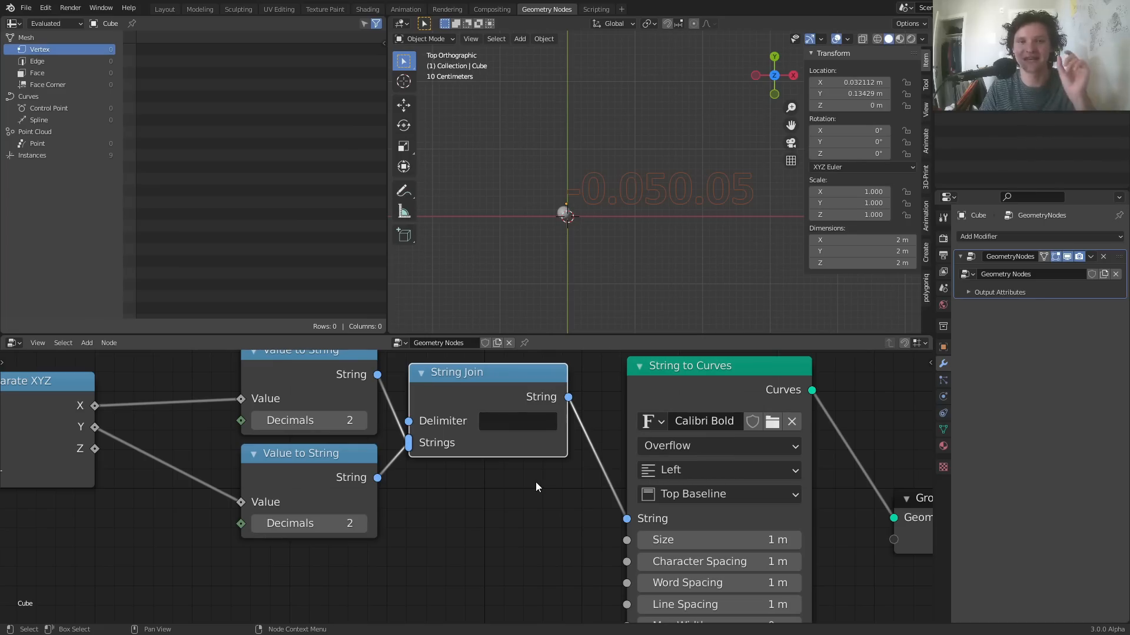
Step: Set the String Join delimiter to a comma and move the sphere right along X
{"action": "left_click", "coordinate": [517, 421]}
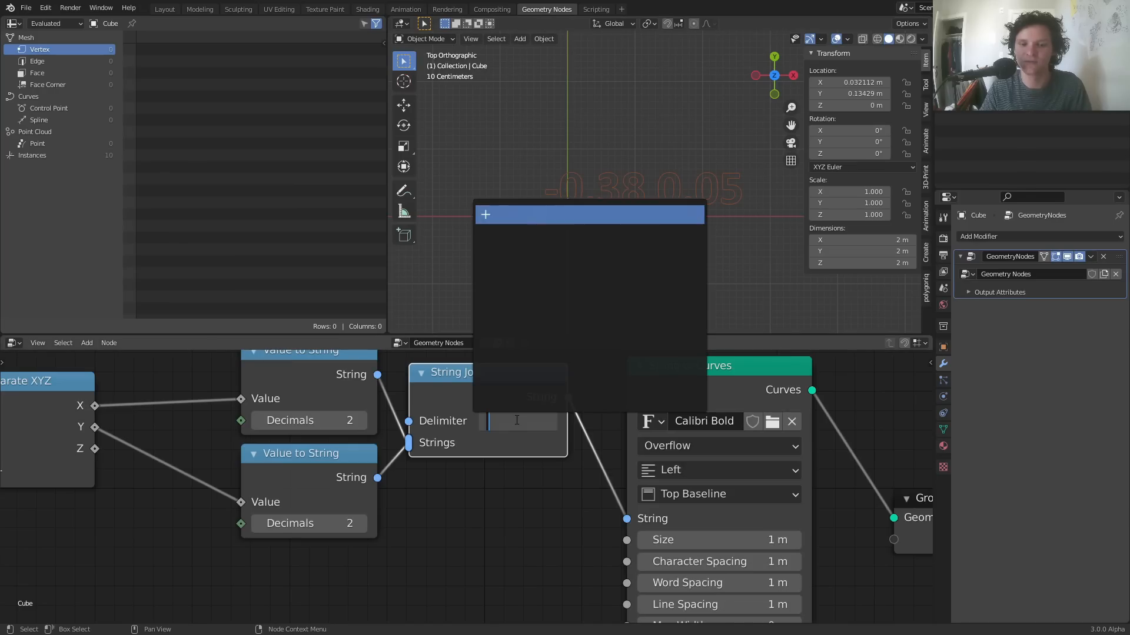
{"action": "type", "text": ","}
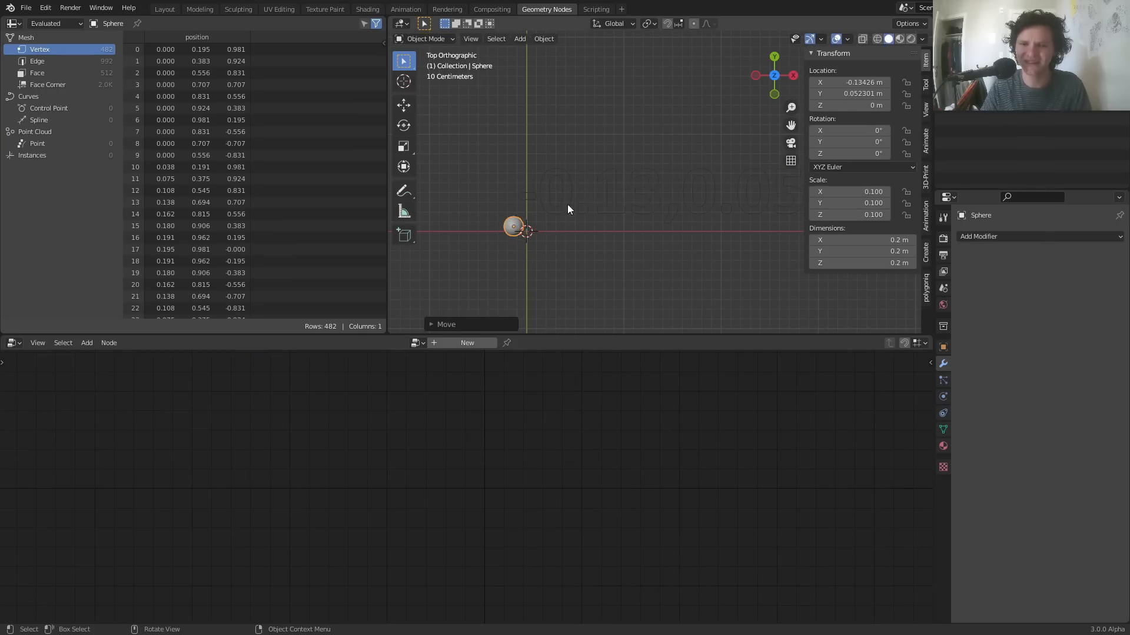
{"action": "mouse_move", "coordinate": [533, 203]}
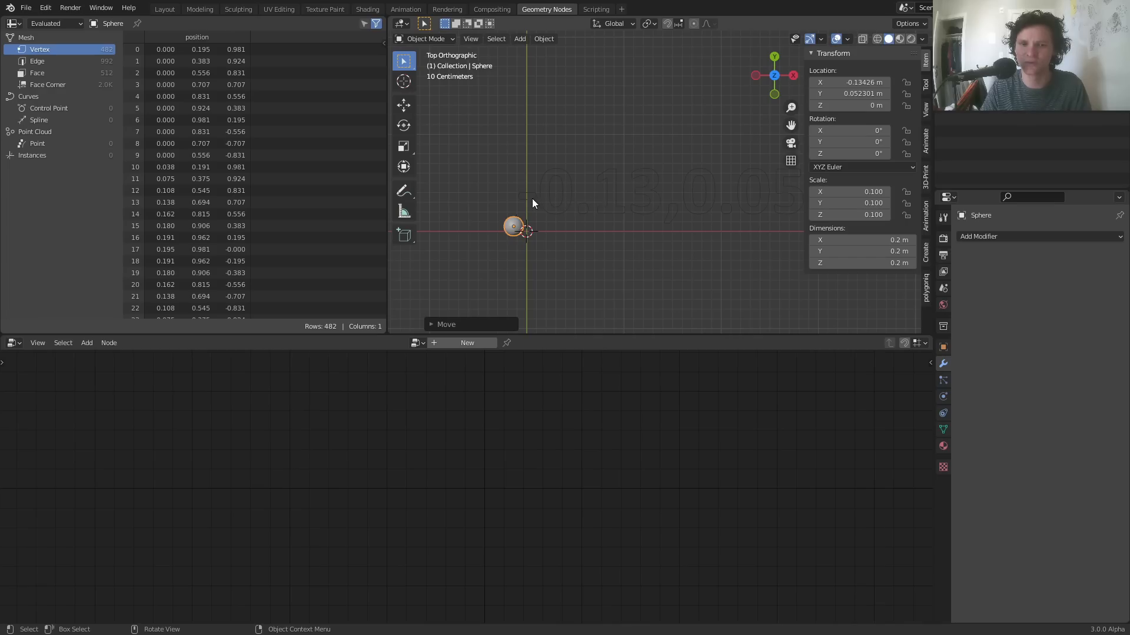
{"action": "mouse_move", "coordinate": [538, 204]}
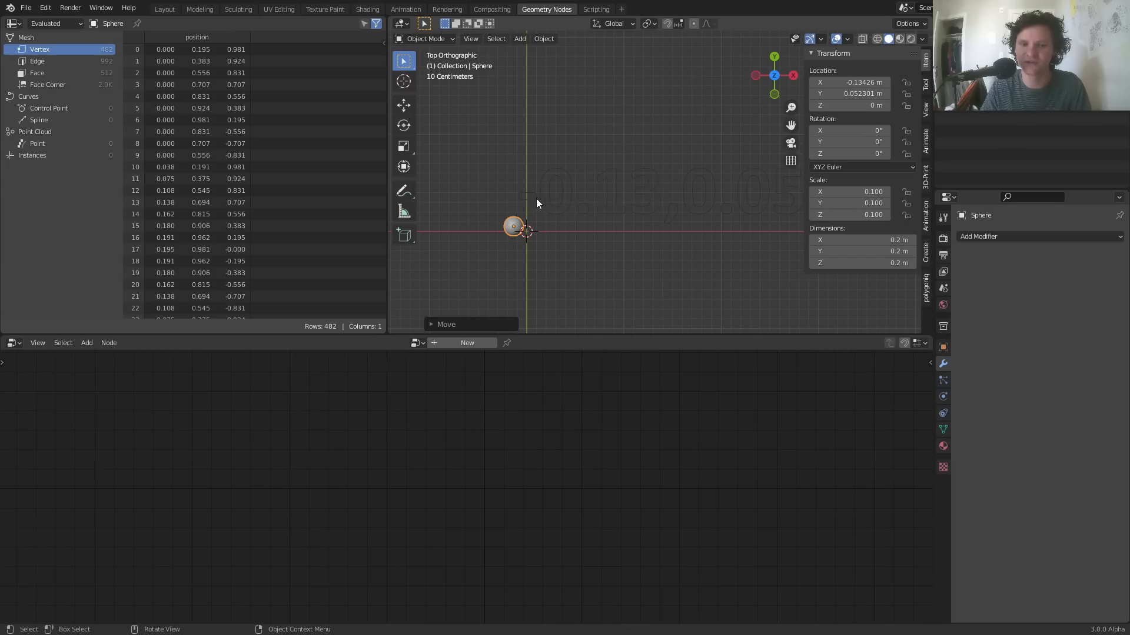
{"action": "mouse_move", "coordinate": [495, 203]}
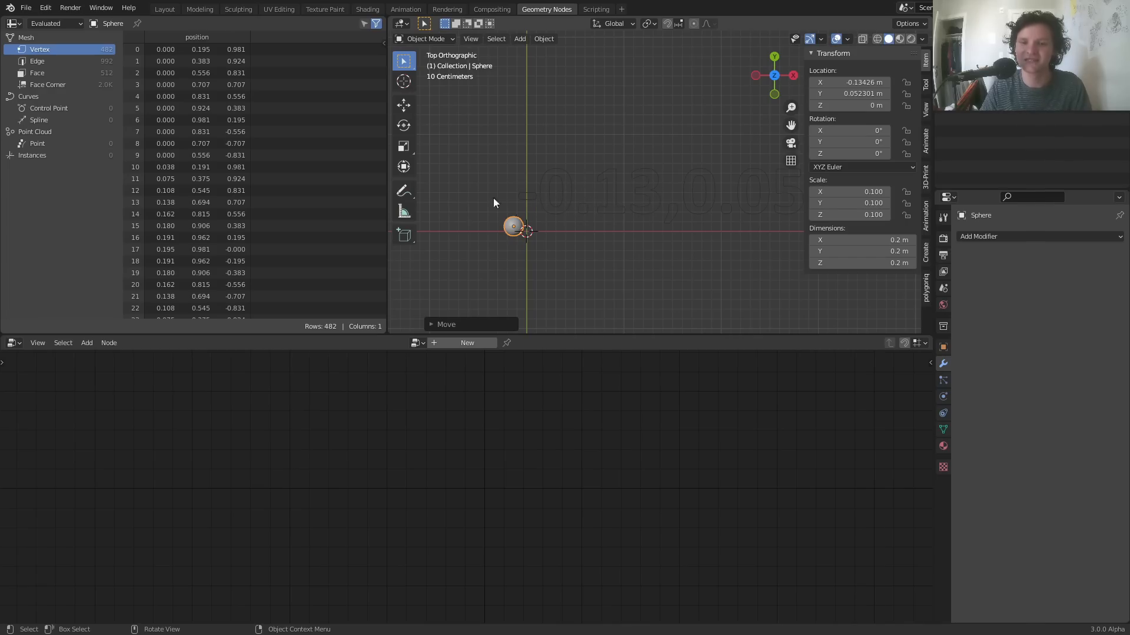
{"action": "left_click_drag", "start_coordinate": [513, 226], "coordinate": [534, 226]}
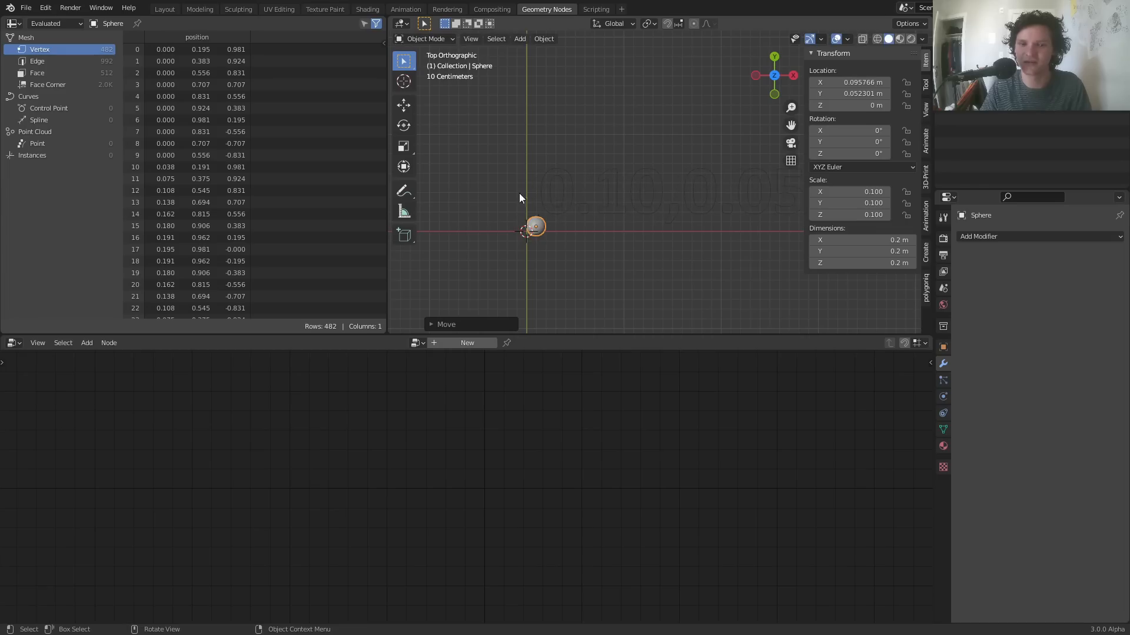
{"action": "mouse_move", "coordinate": [677, 232]}
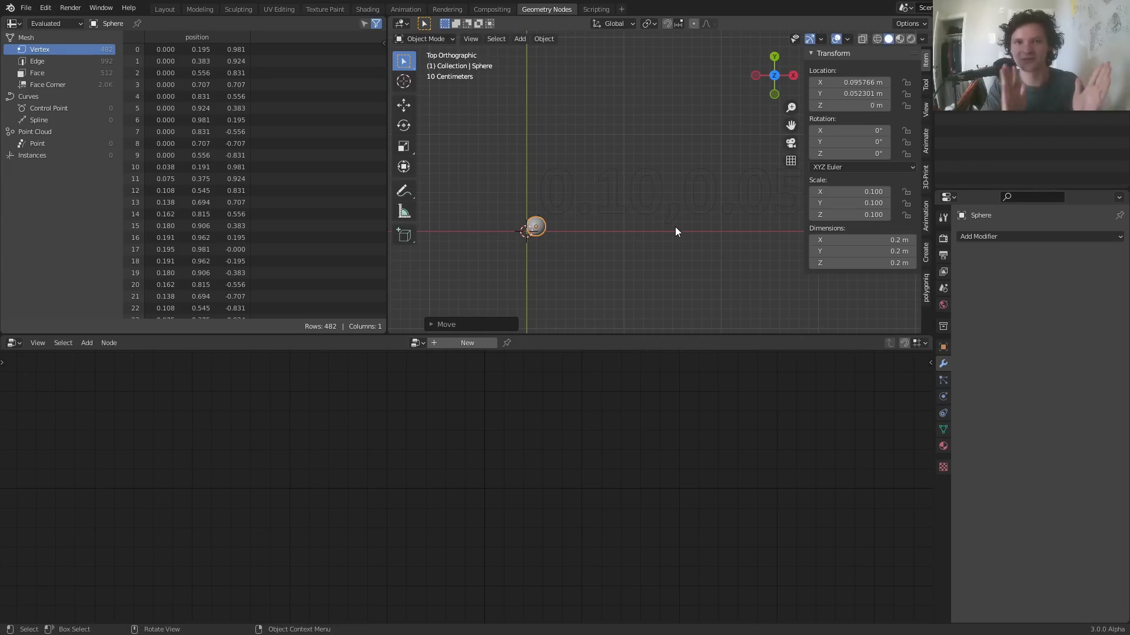
{"action": "mouse_move", "coordinate": [577, 246]}
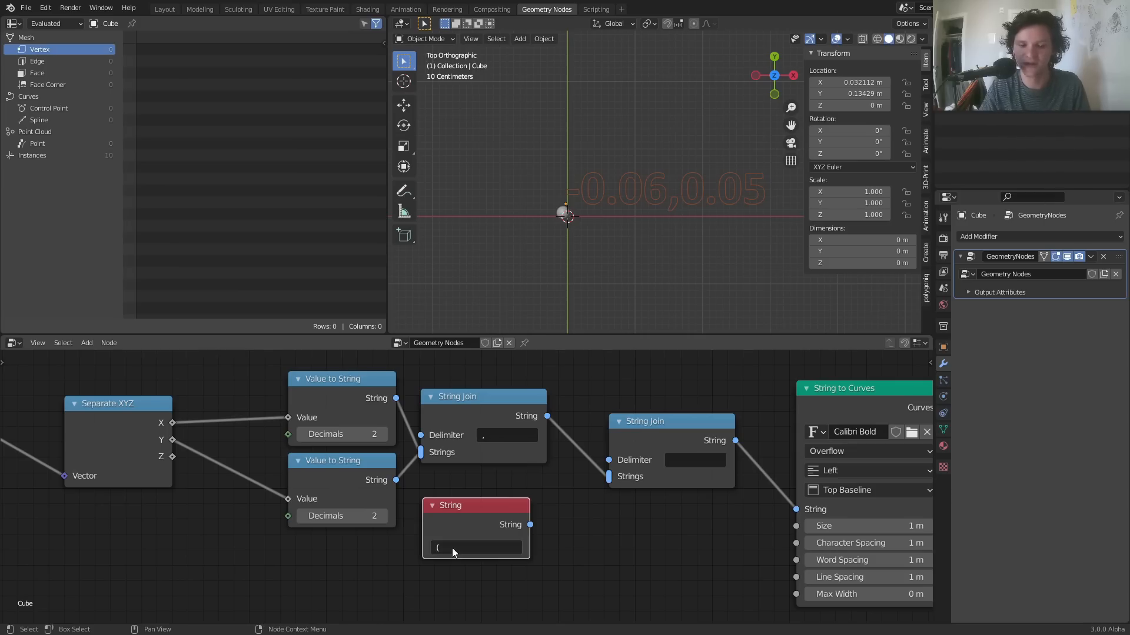
{"action": "mouse_move", "coordinate": [531, 528]}
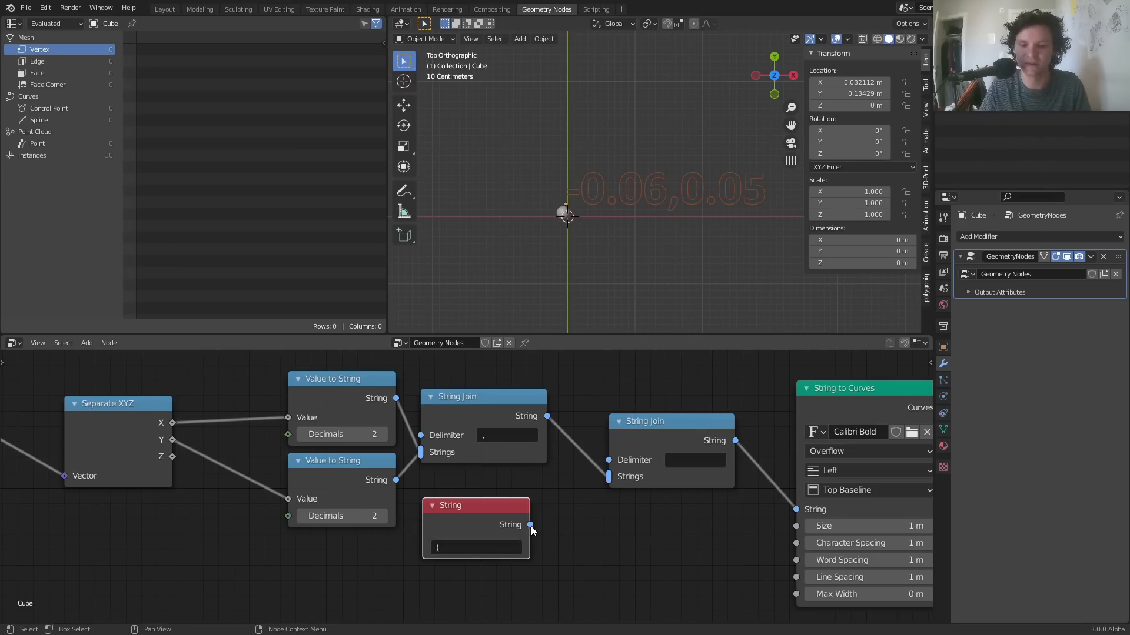
Step: Join an opening '(' string into an outer String Join and add a ')' string
{"action": "left_click_drag", "start_coordinate": [529, 524], "coordinate": [611, 476]}
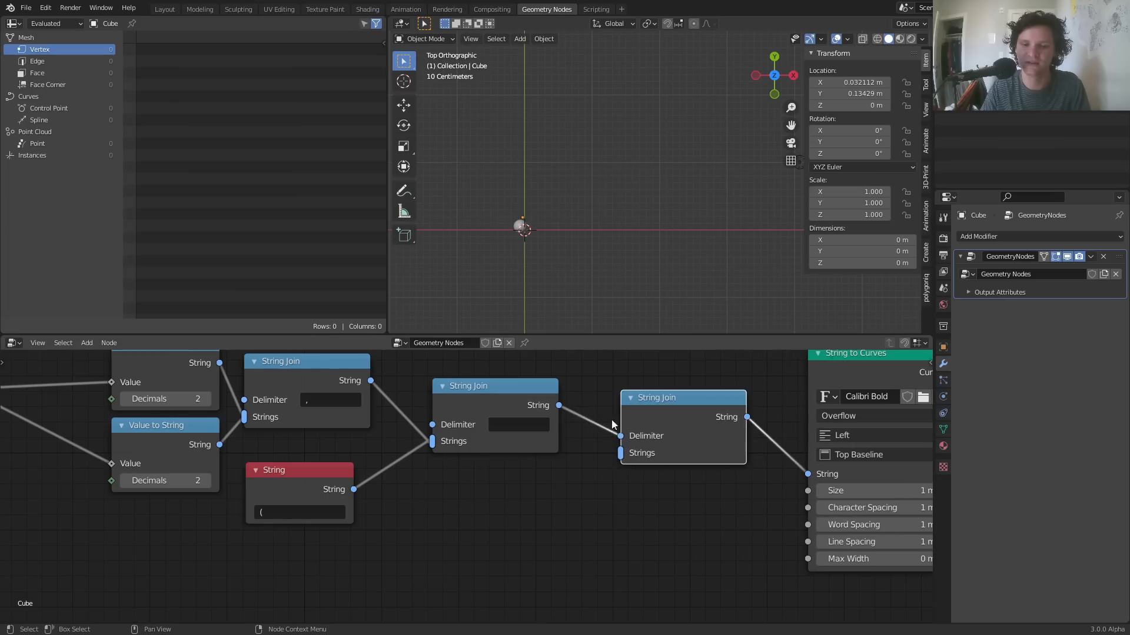
{"action": "left_click", "coordinate": [518, 425]}
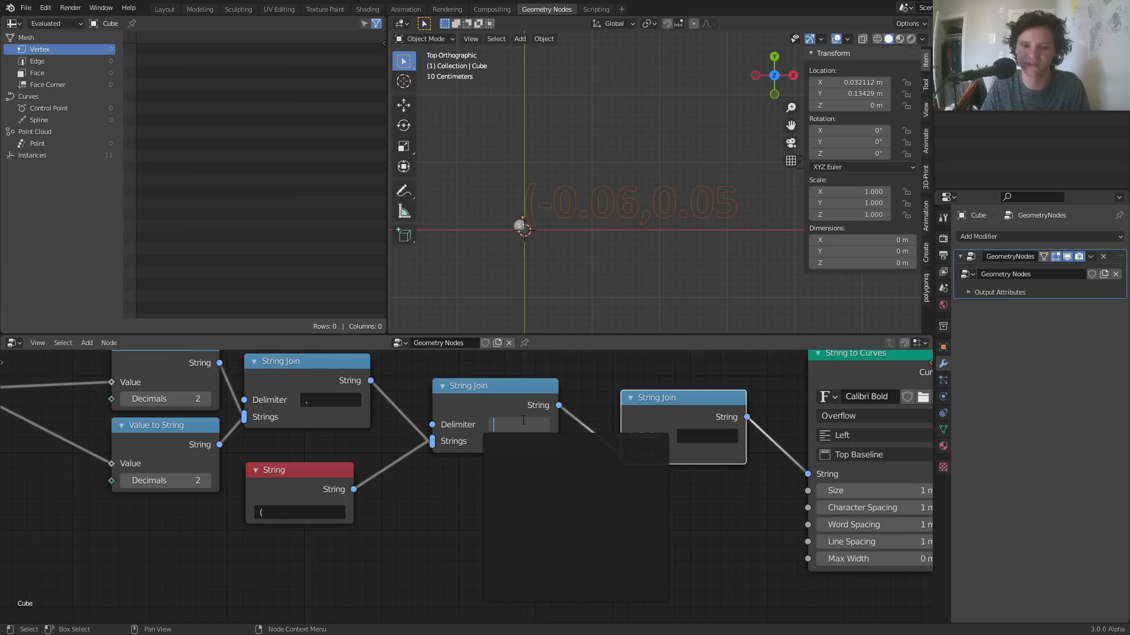
{"action": "type", "text": "4"}
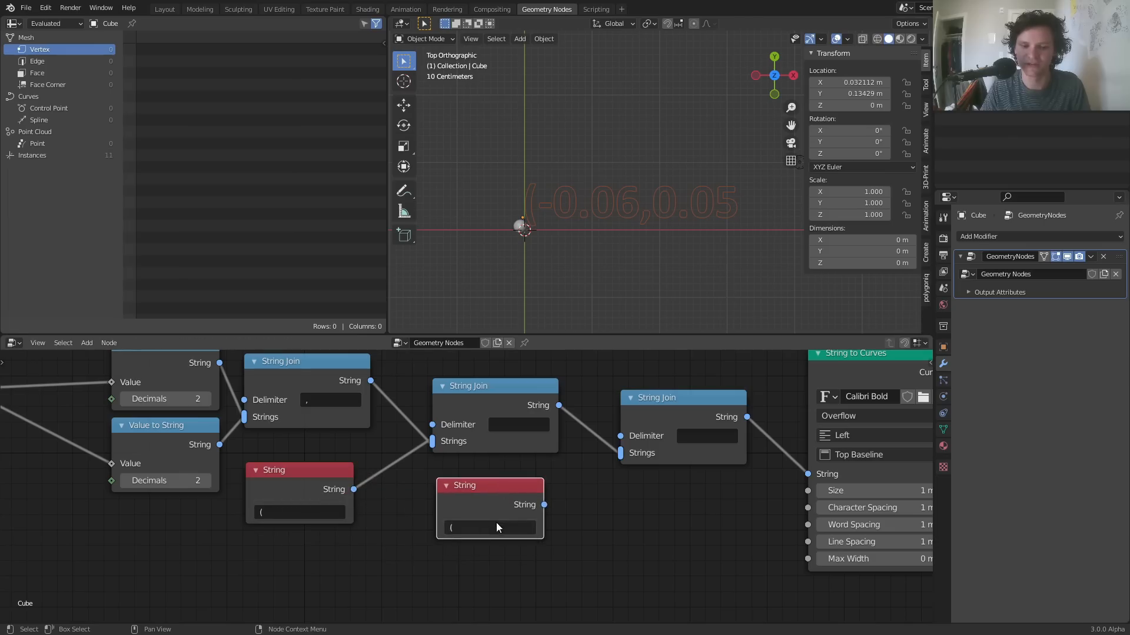
{"action": "type", "text": ")"}
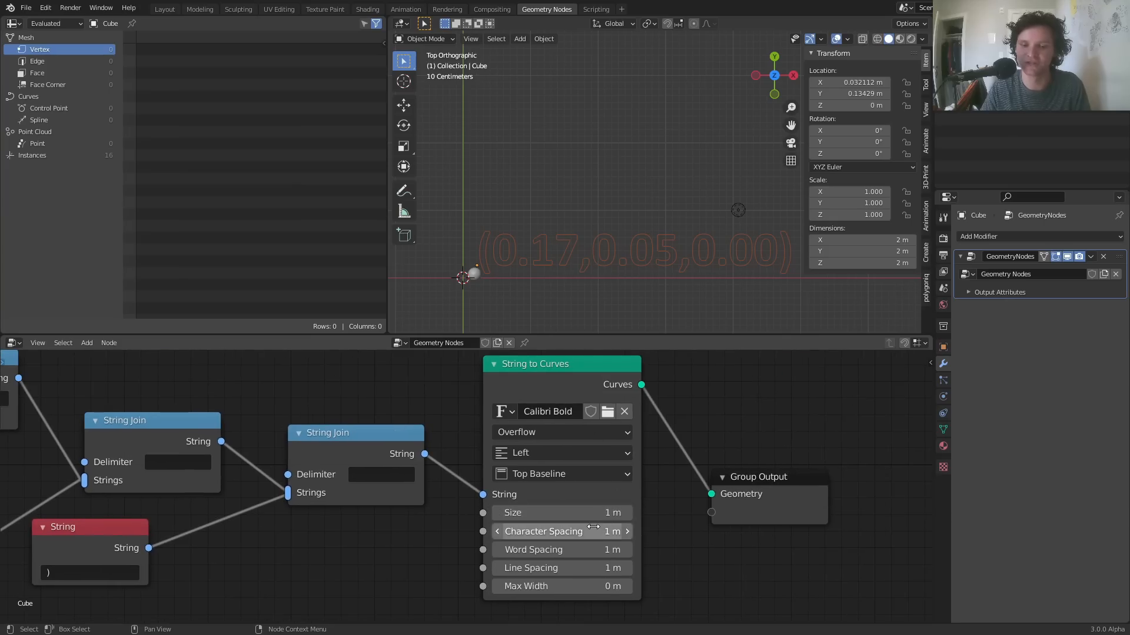
Step: Set the String to Curves Size to 0.26 m for a small label
{"action": "left_click_drag", "start_coordinate": [577, 513], "coordinate": [540, 512]}
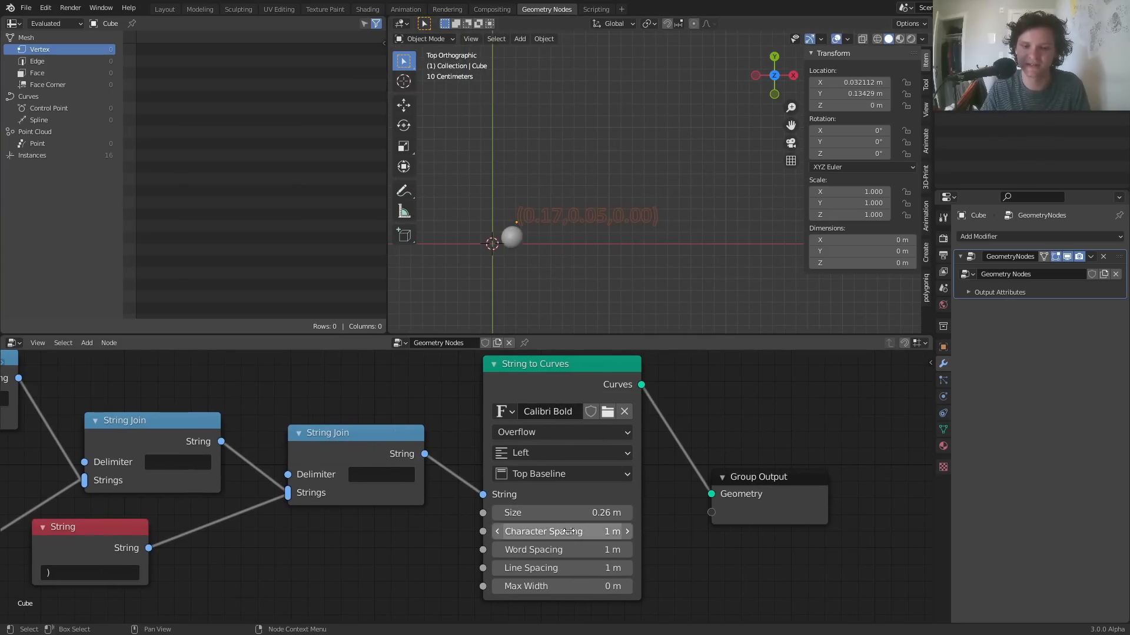
{"action": "mouse_move", "coordinate": [562, 568]}
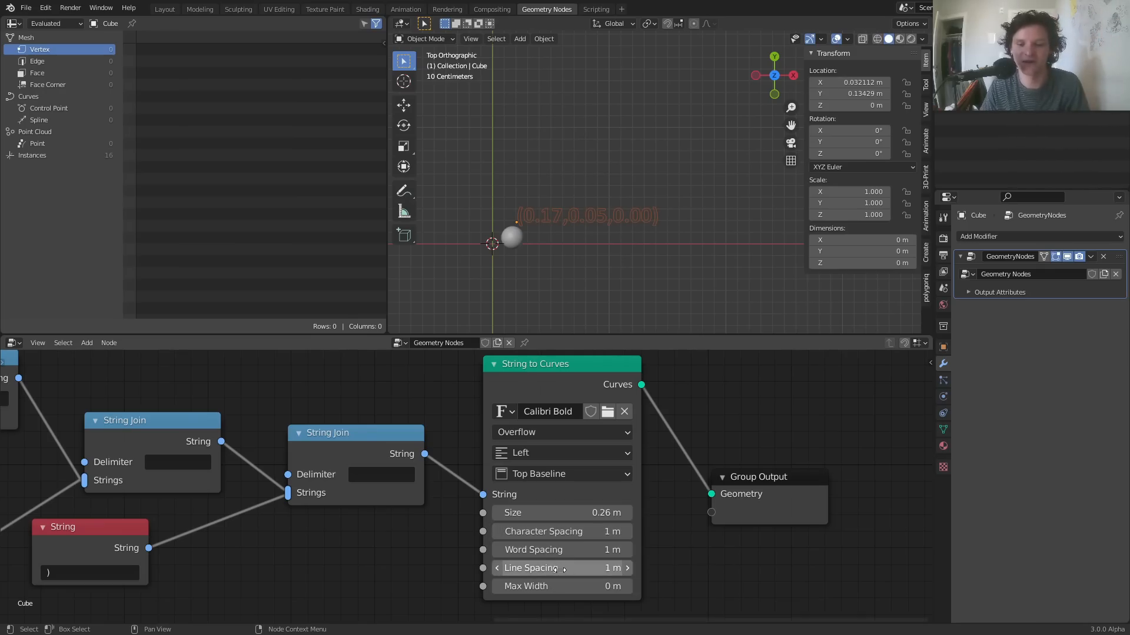
{"action": "mouse_move", "coordinate": [590, 568]}
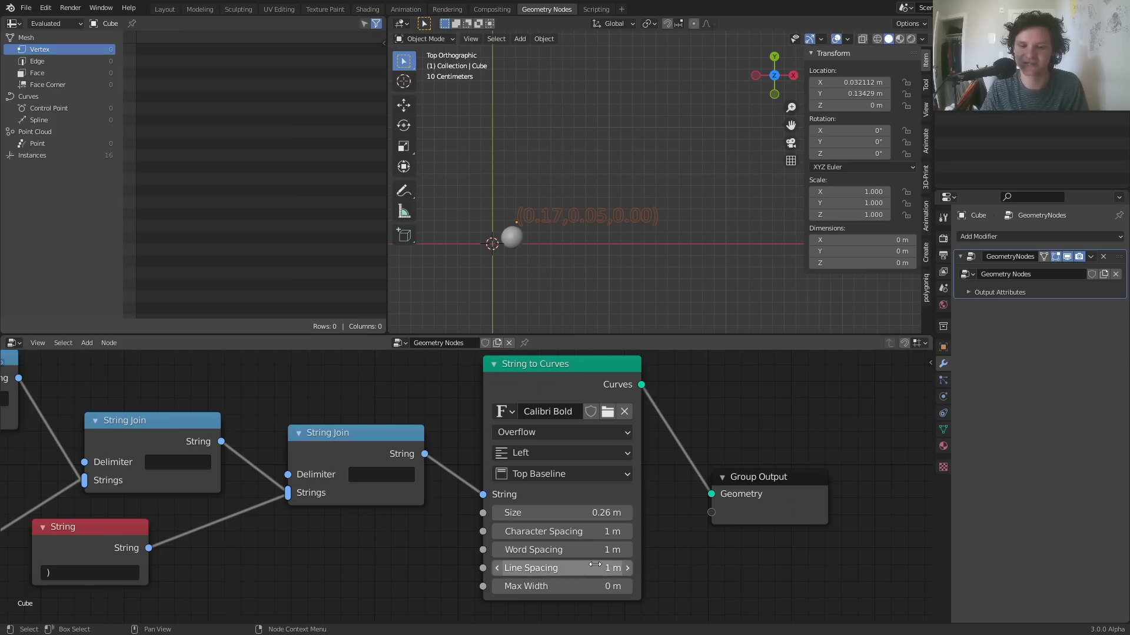
{"action": "mouse_move", "coordinate": [607, 435]}
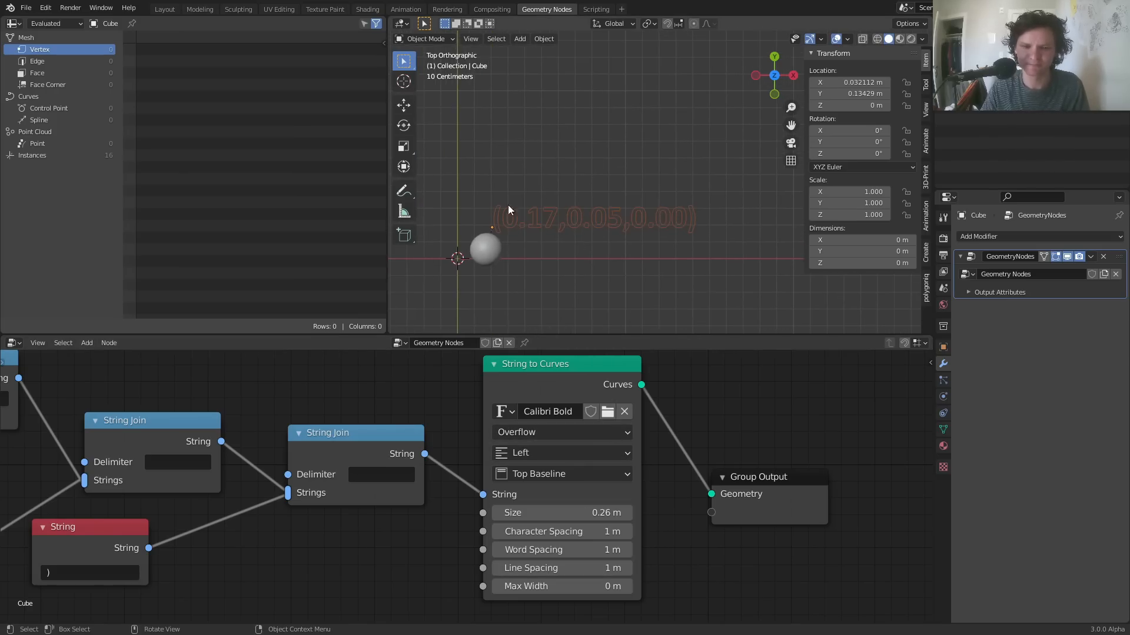
{"action": "mouse_move", "coordinate": [722, 187]}
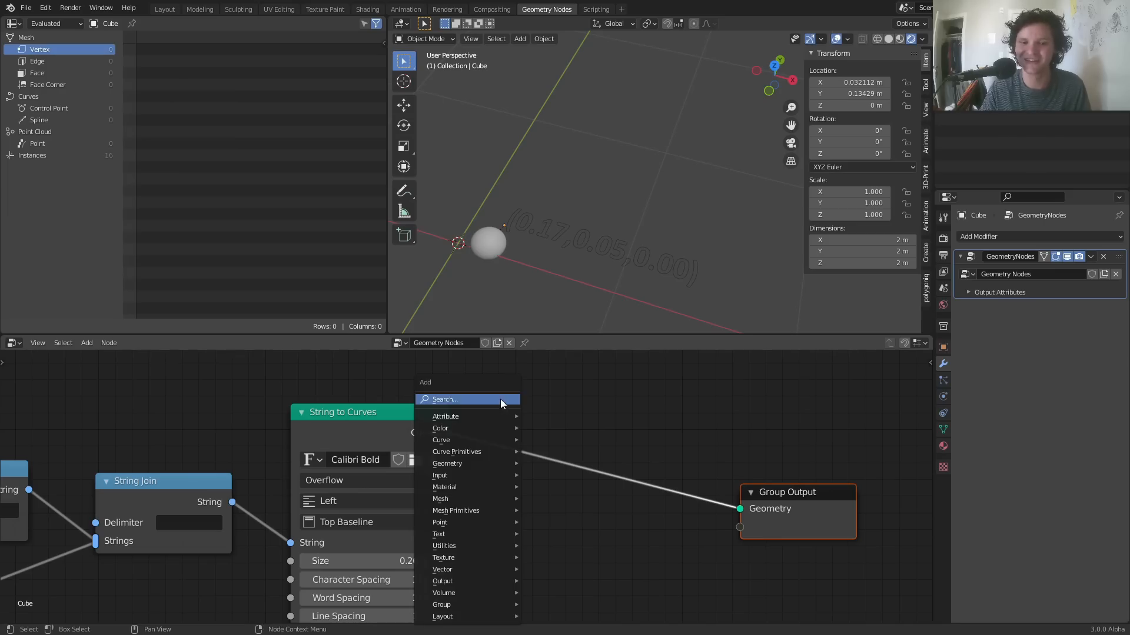
Step: Add a Fill Curve node to fill the letter outlines
{"action": "left_click", "coordinate": [466, 399]}
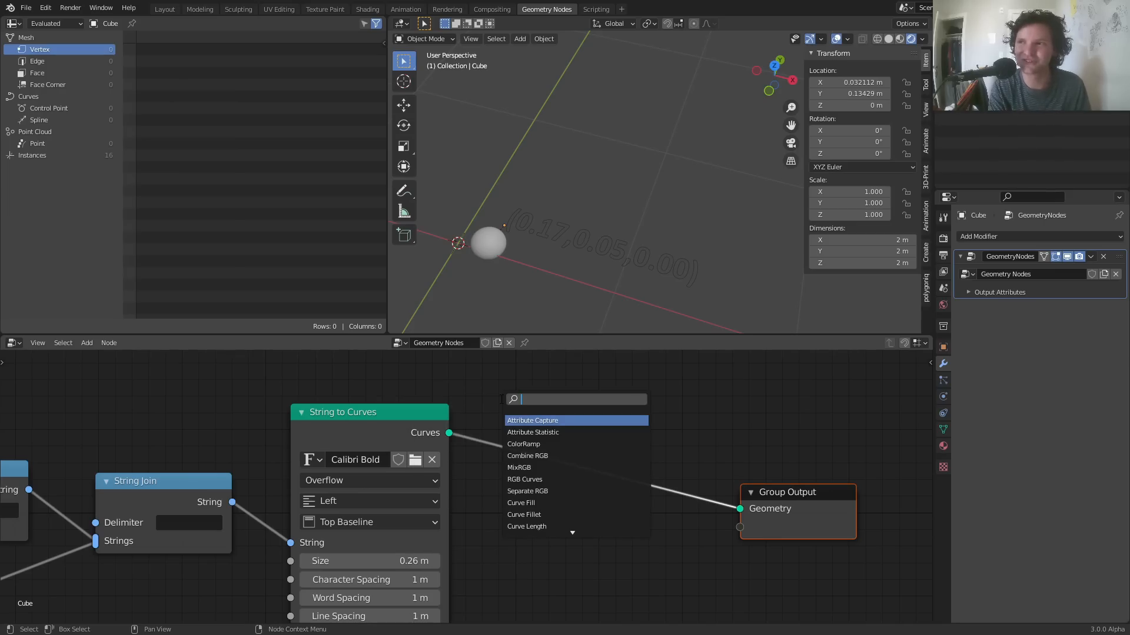
{"action": "type", "text": "c"}
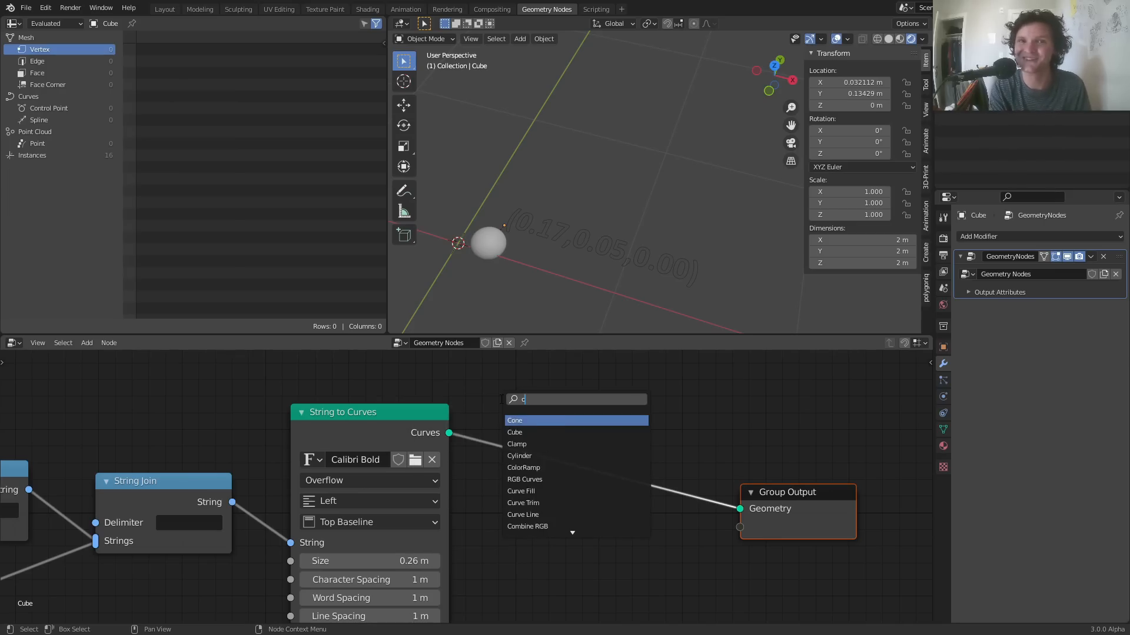
{"action": "left_click", "coordinate": [521, 491]}
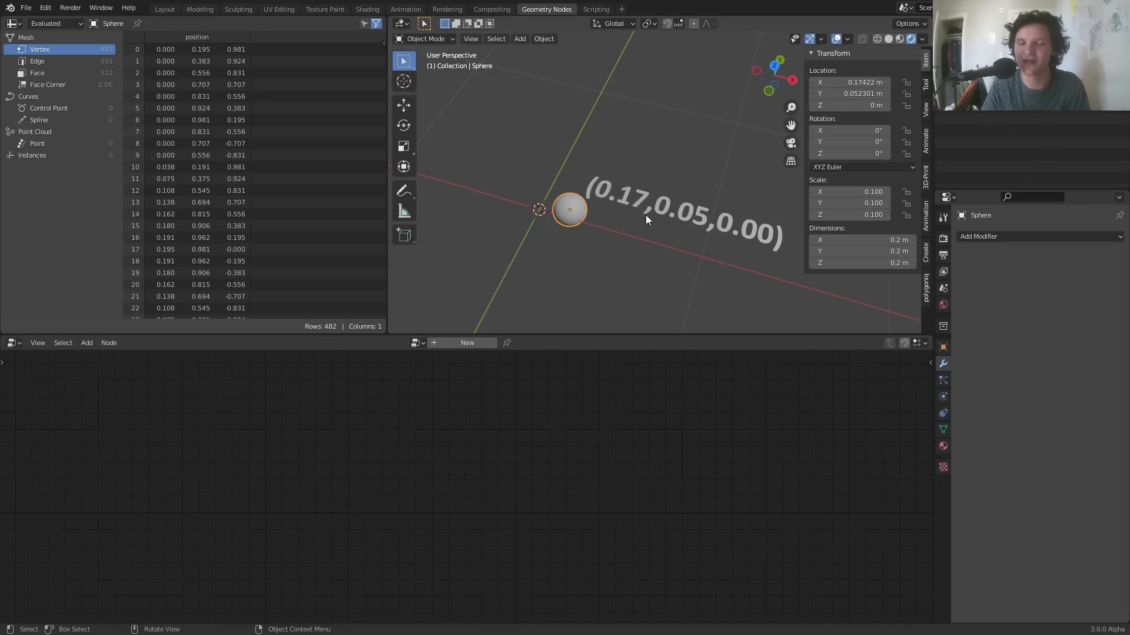
{"action": "mouse_move", "coordinate": [709, 193]}
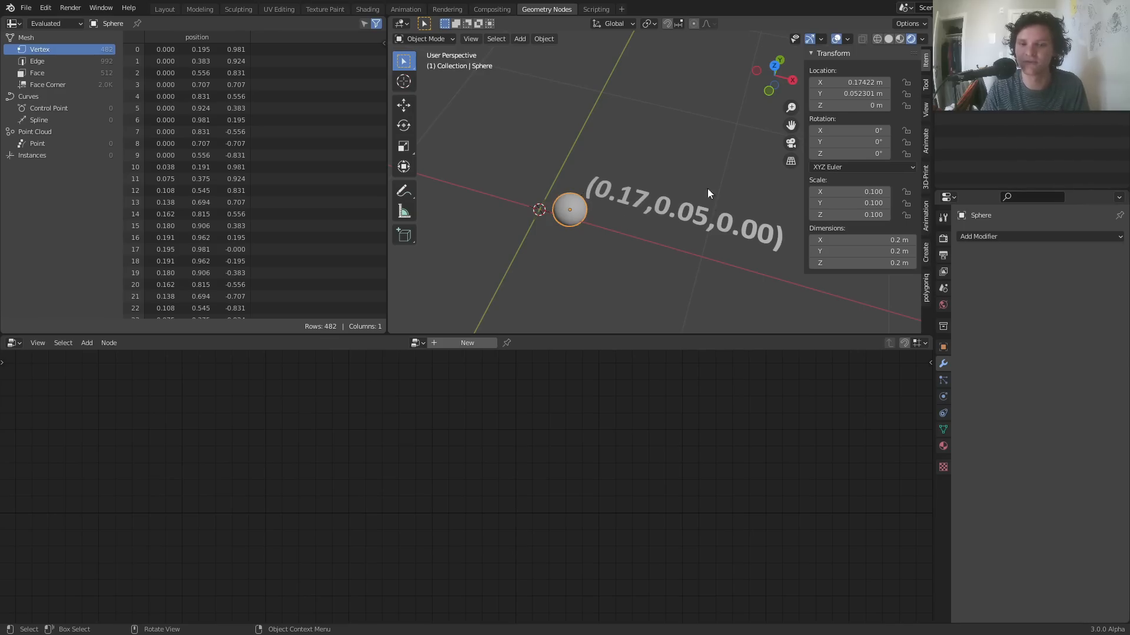
Step: Move the sphere along X and Y, cancel the Z move, and confirm near the origin
{"action": "left_click_drag", "start_coordinate": [569, 209], "coordinate": [504, 228]}
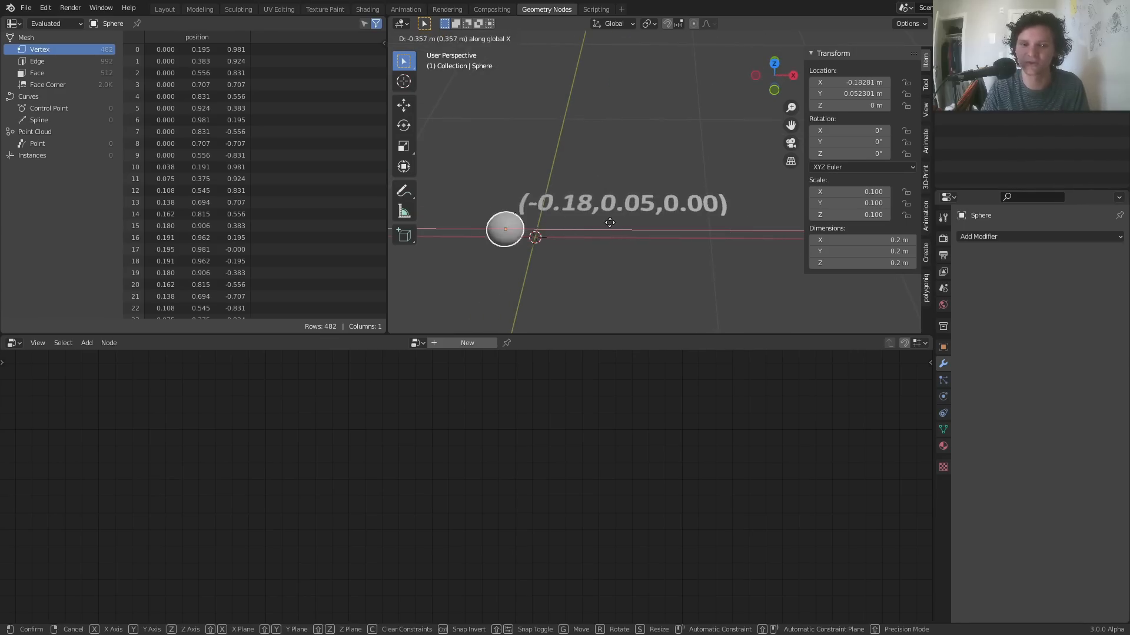
{"action": "left_click_drag", "start_coordinate": [504, 228], "coordinate": [458, 193]}
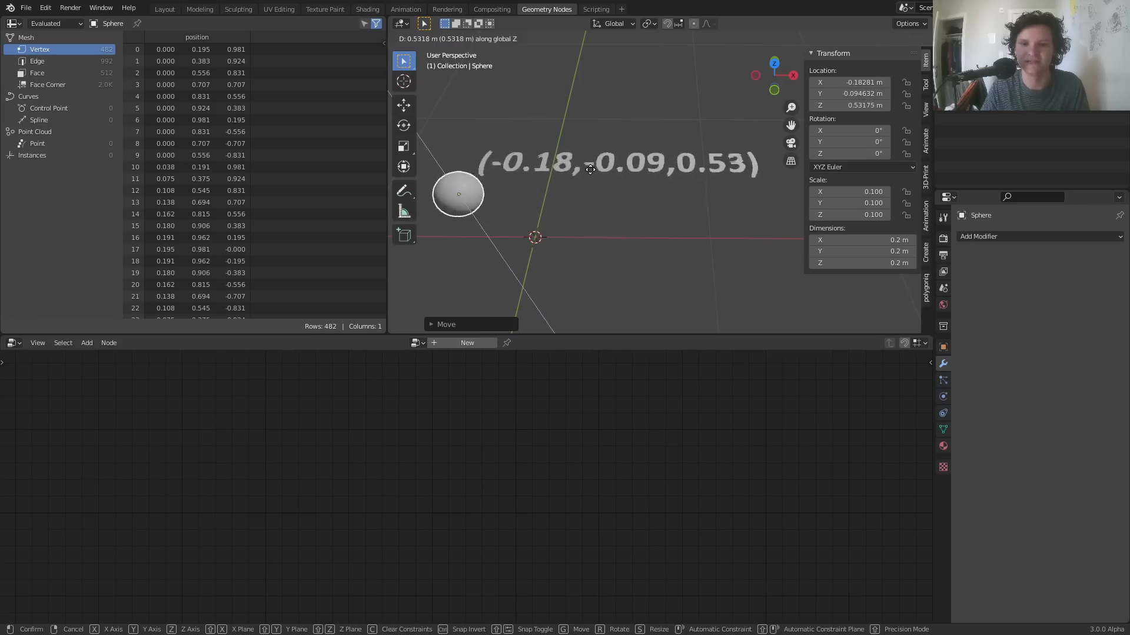
{"action": "left_click", "coordinate": [594, 251]}
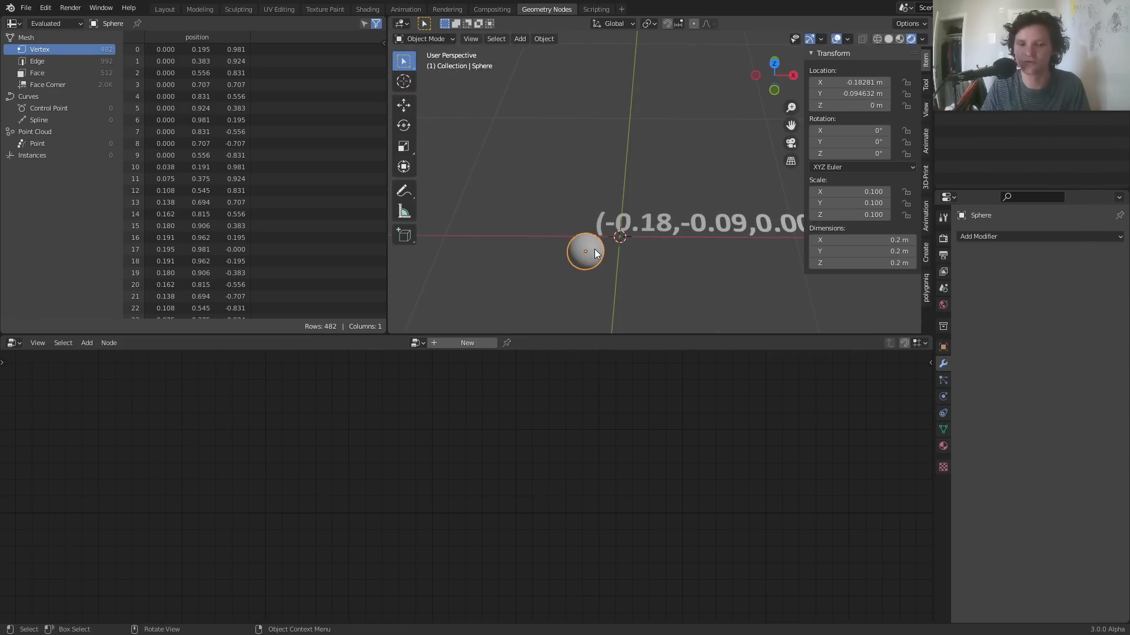
{"action": "left_click_drag", "start_coordinate": [585, 250], "coordinate": [606, 250]}
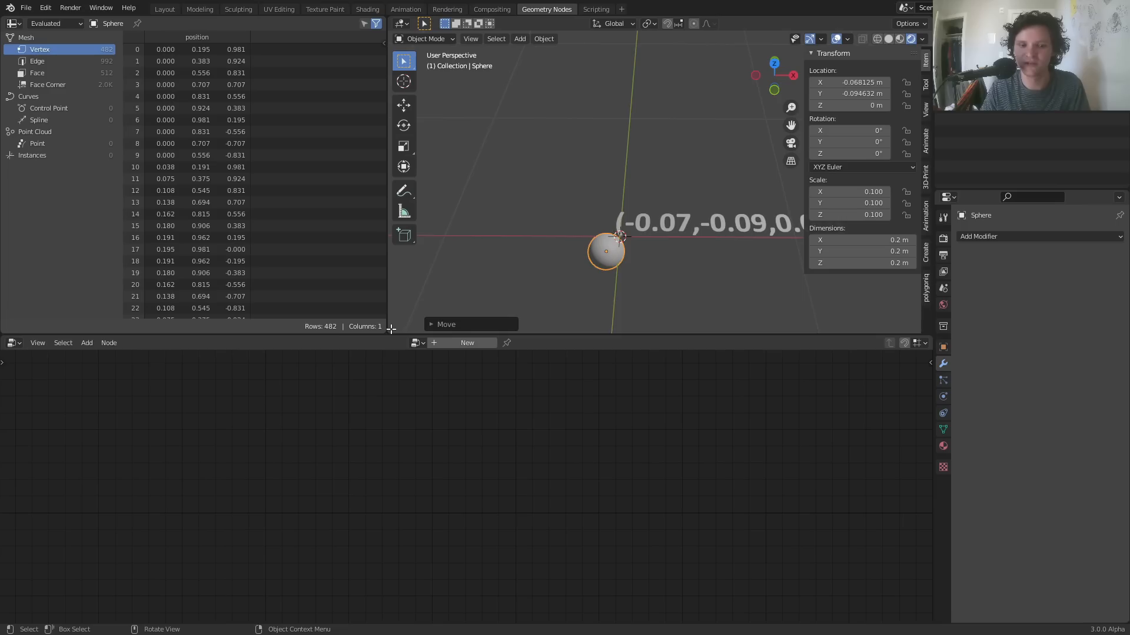
{"action": "left_click", "coordinate": [400, 283]}
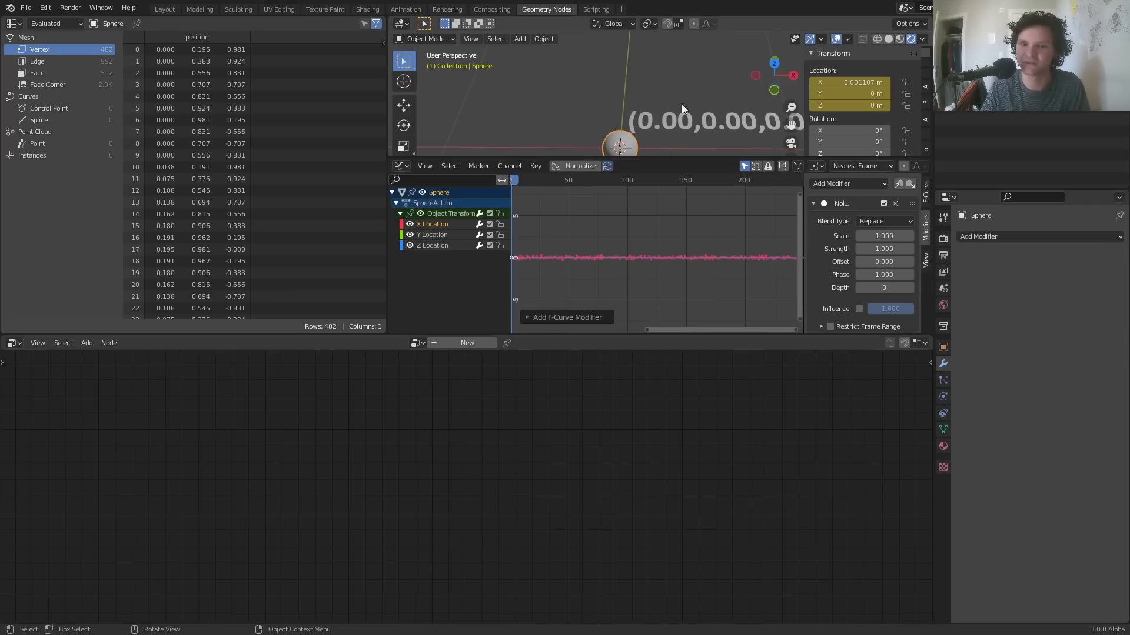
Step: Copy the Noise modifier to the other location curves, then play and stop the animation in Layout
{"action": "key", "text": "space"}
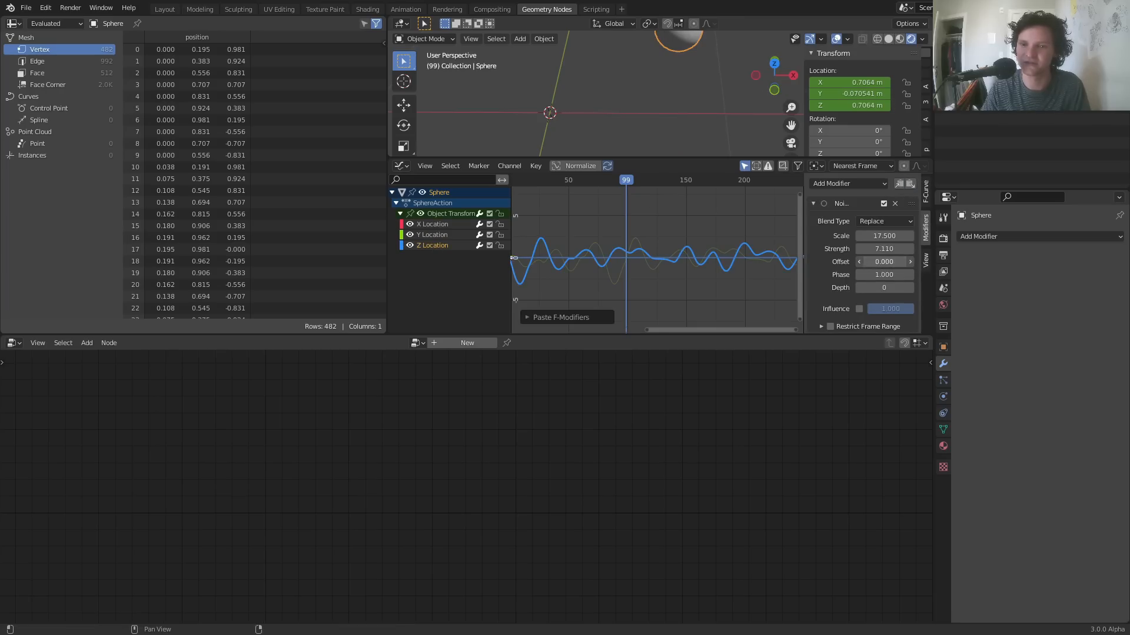
{"action": "left_click", "coordinate": [166, 8]}
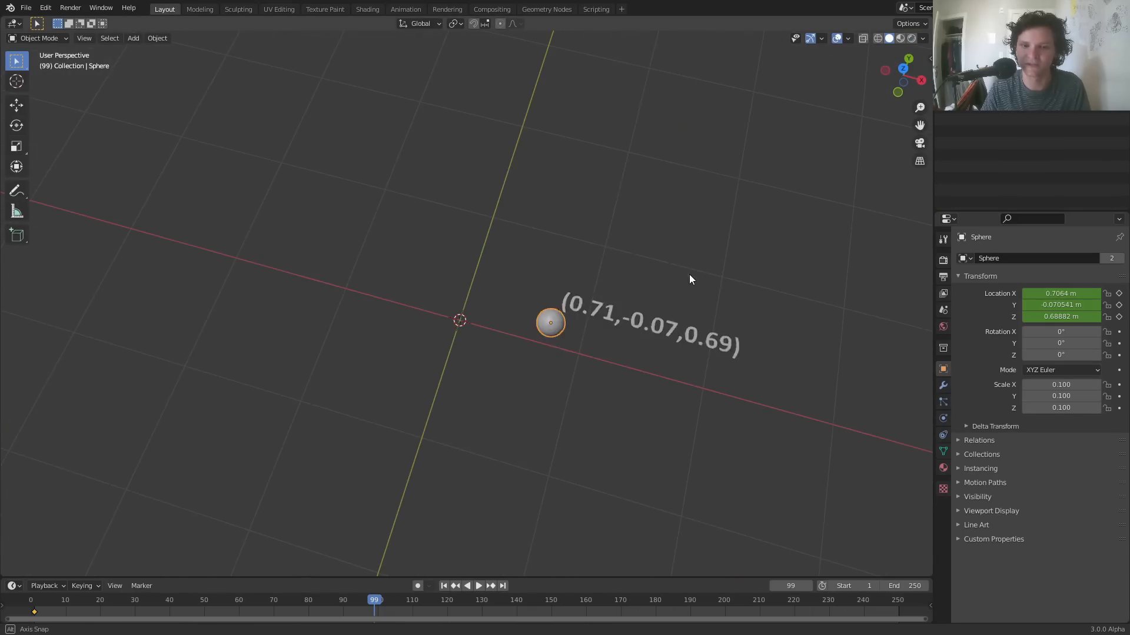
{"action": "left_click", "coordinate": [478, 586]}
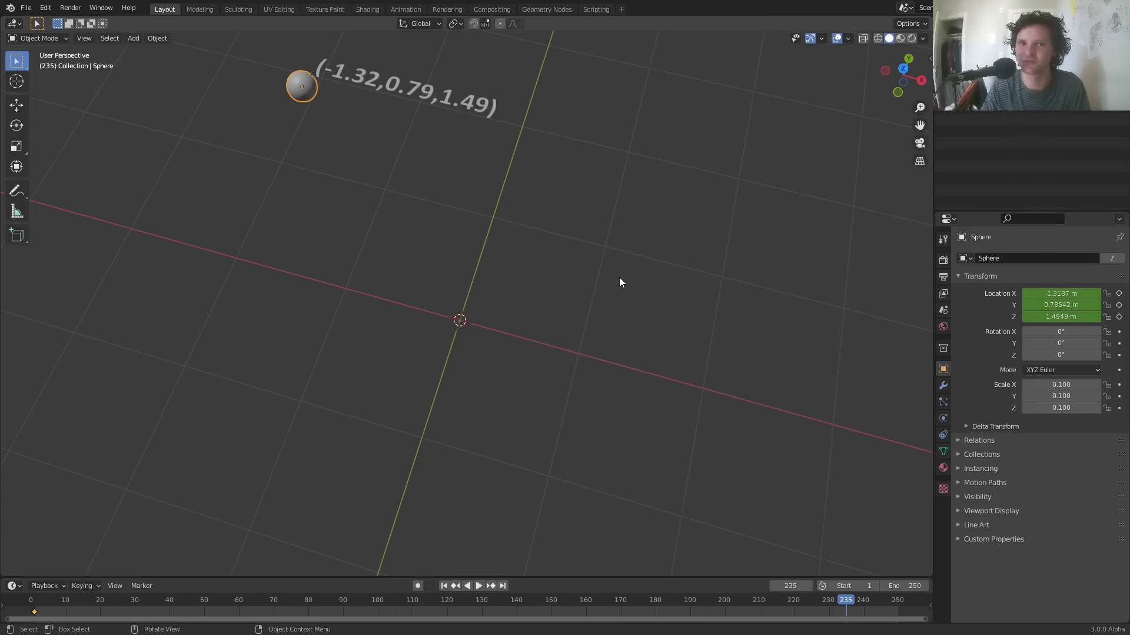
{"action": "left_click", "coordinate": [478, 585]}
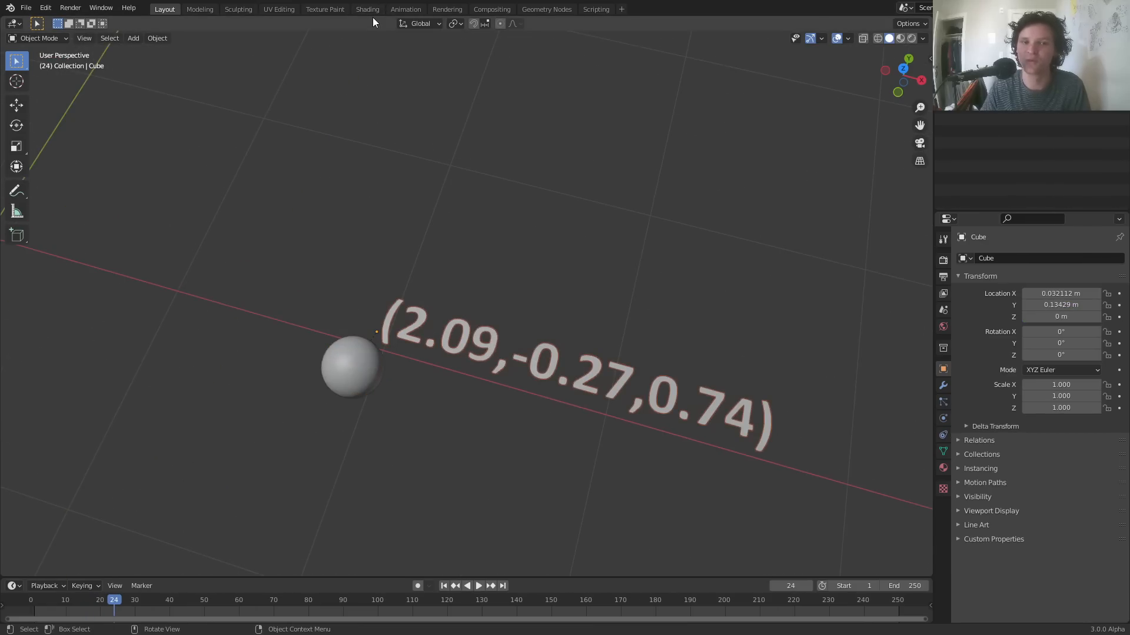
Step: Back in the Geometry Nodes workspace, clear the sphere's location keyframes
{"action": "left_click", "coordinate": [546, 9]}
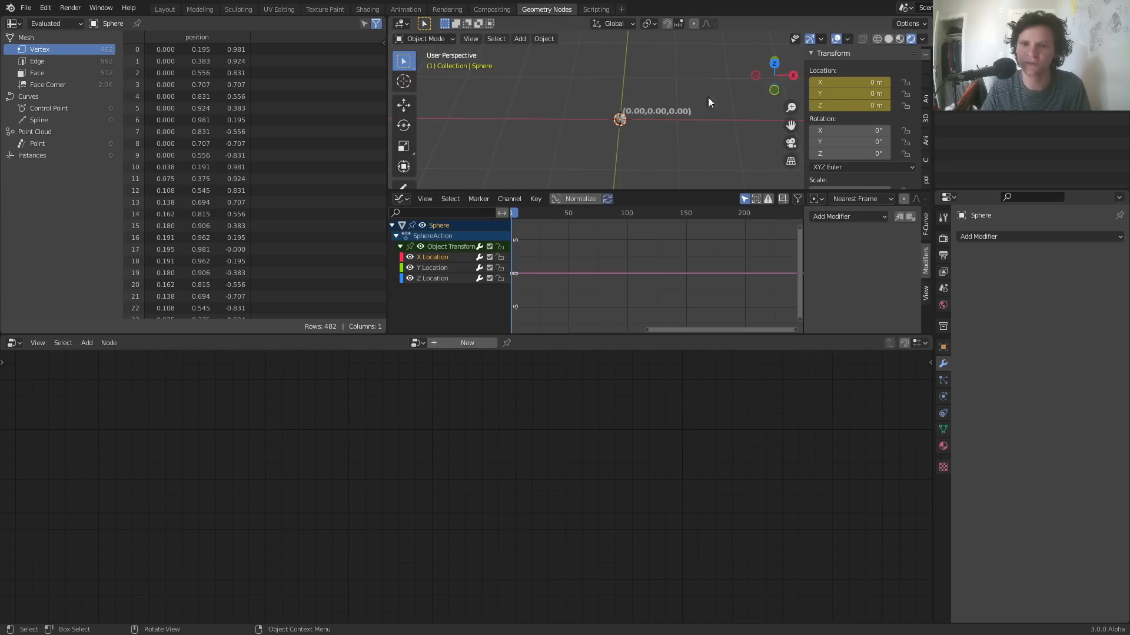
{"action": "right_click", "coordinate": [850, 93]}
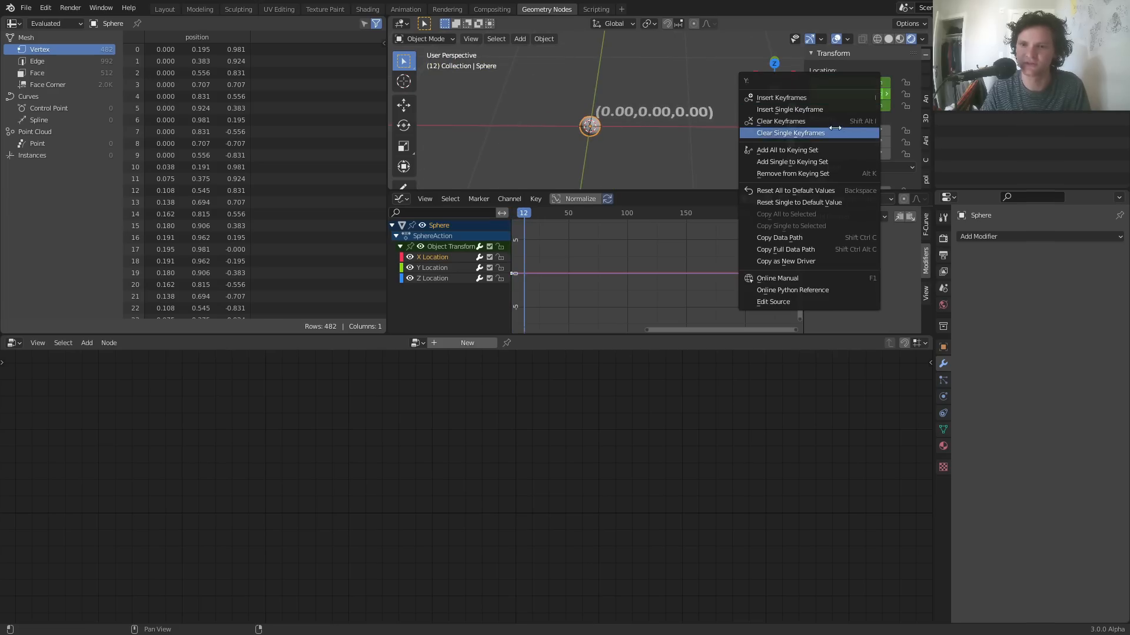
{"action": "left_click", "coordinate": [781, 132]}
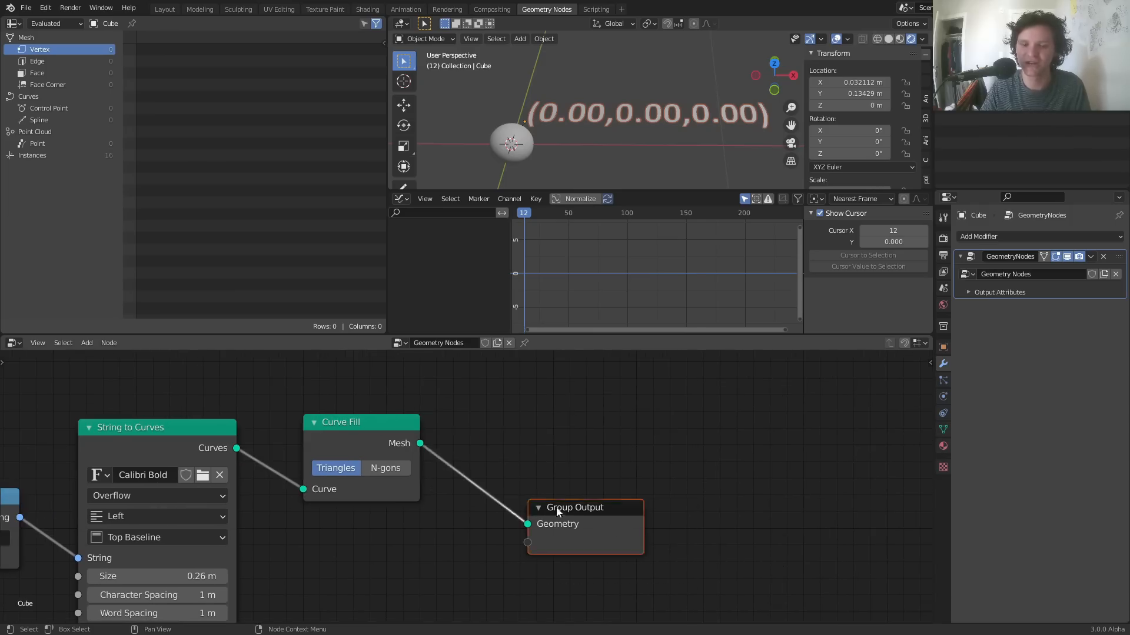
Step: Move Group Output further right and add a Solidify modifier to the Cube
{"action": "left_click_drag", "start_coordinate": [575, 507], "coordinate": [764, 500]}
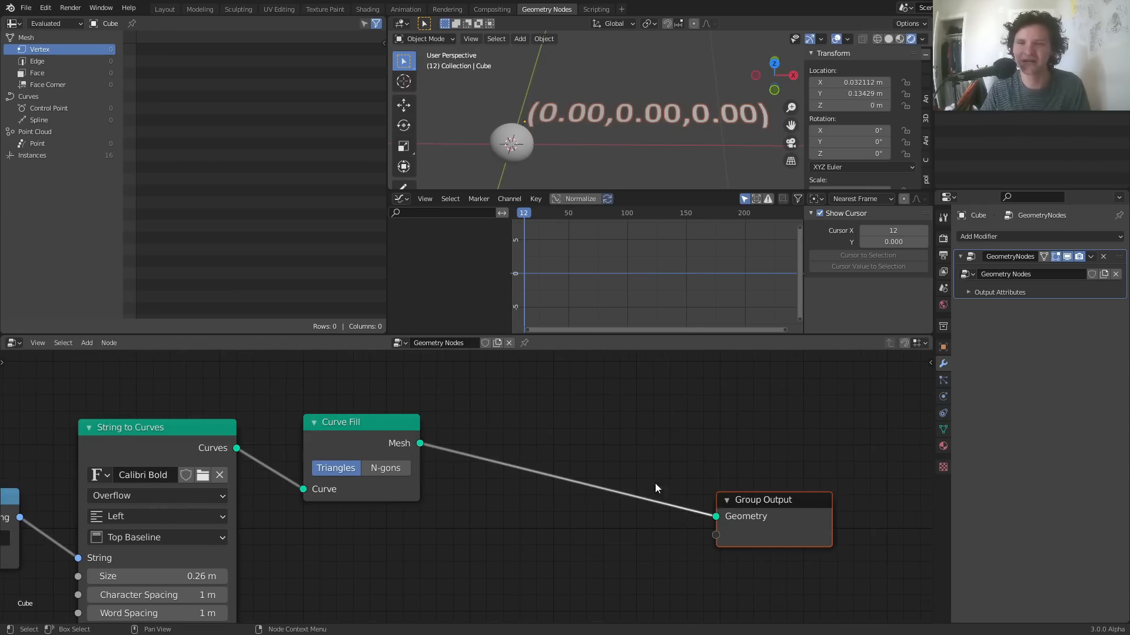
{"action": "type", "text": "ext"}
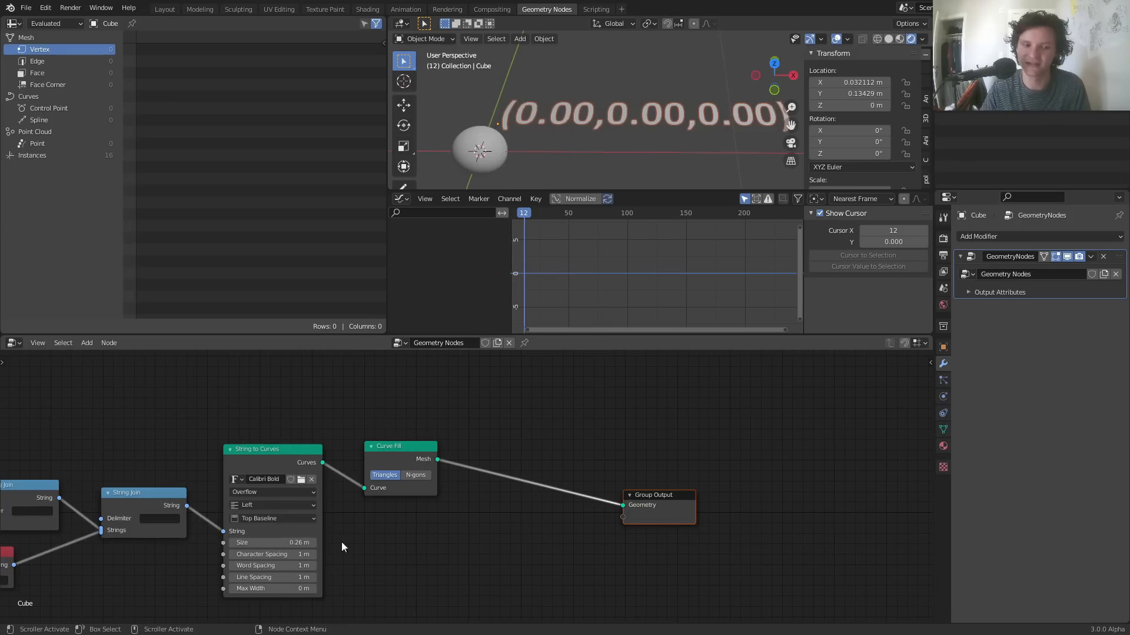
{"action": "left_click", "coordinate": [1041, 237]}
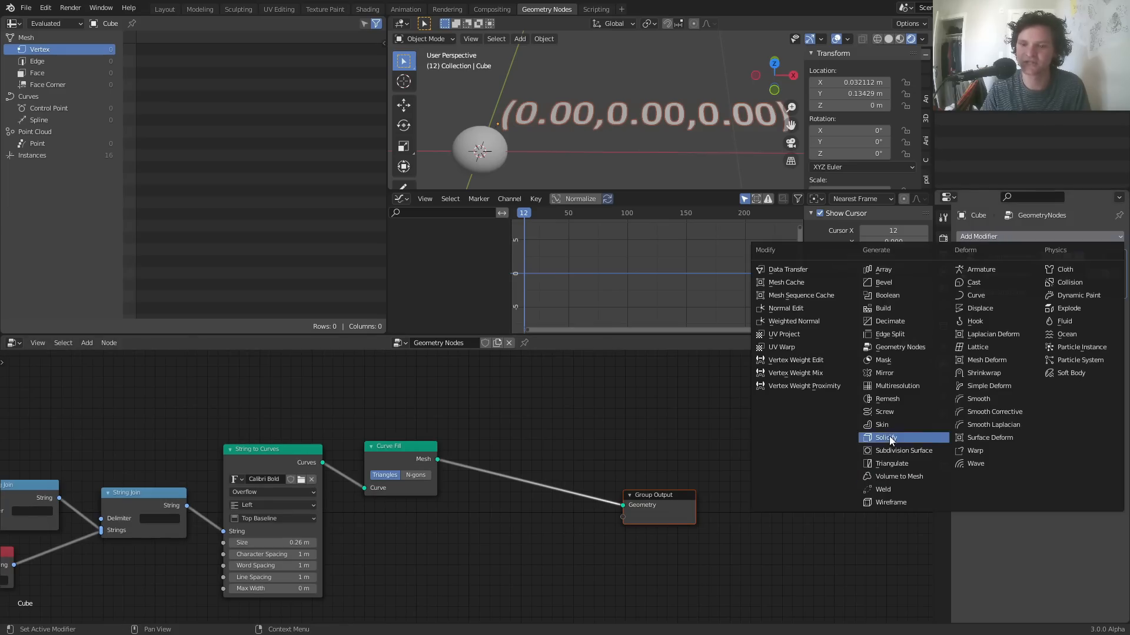
{"action": "left_click", "coordinate": [885, 437]}
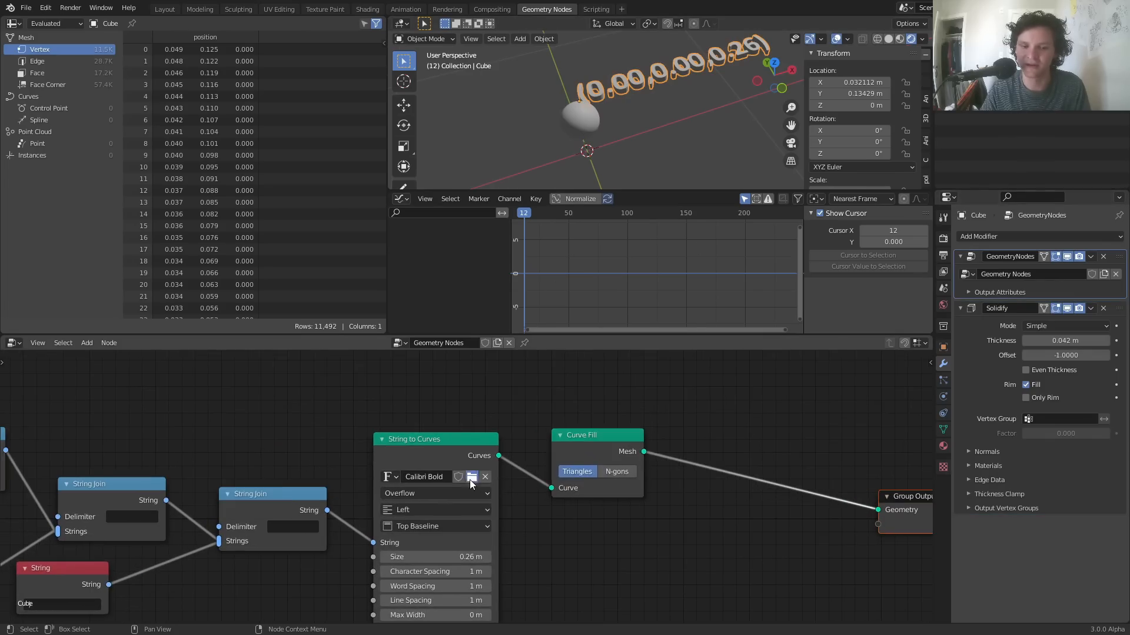
Step: Load Candara Light as the String to Curves font, then select the sphere
{"action": "left_click", "coordinate": [472, 477]}
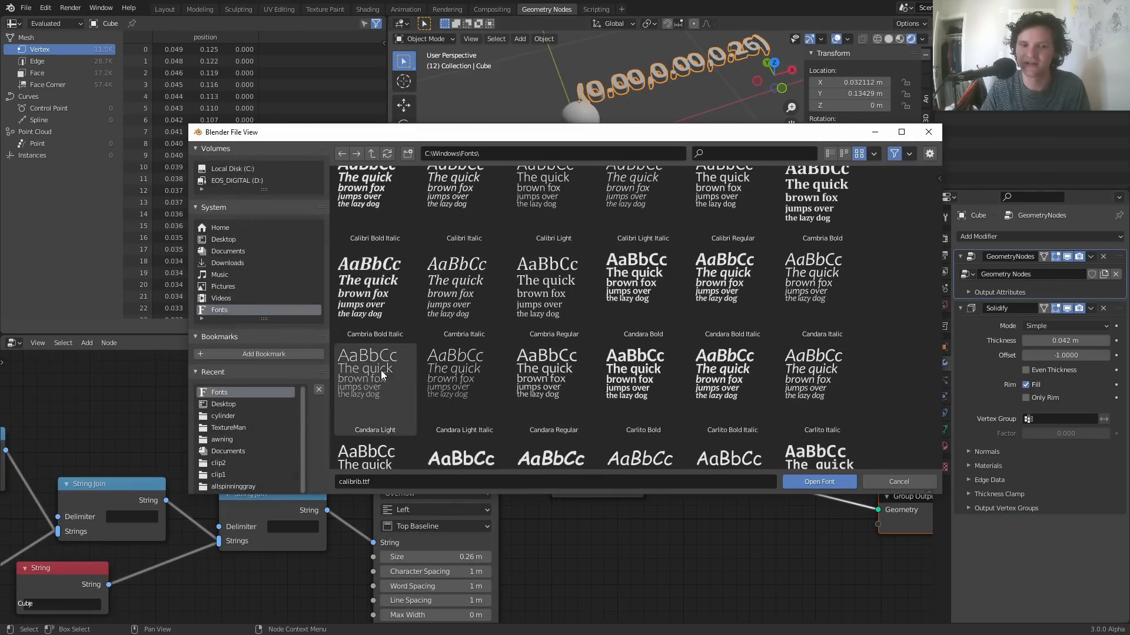
{"action": "left_click", "coordinate": [819, 482]}
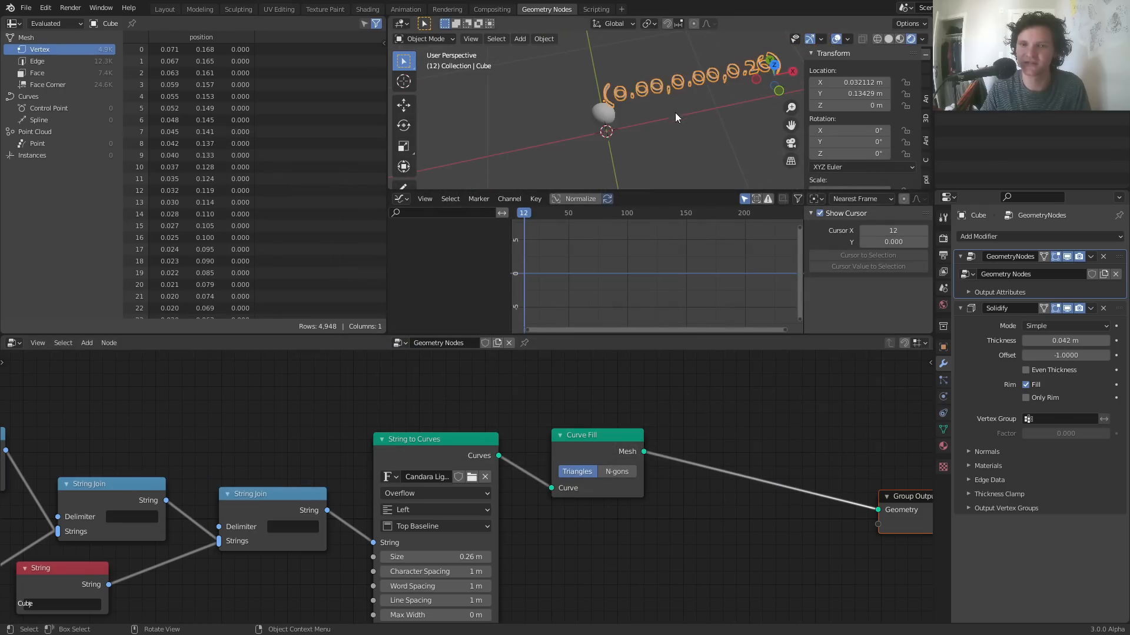
{"action": "left_click", "coordinate": [471, 477]}
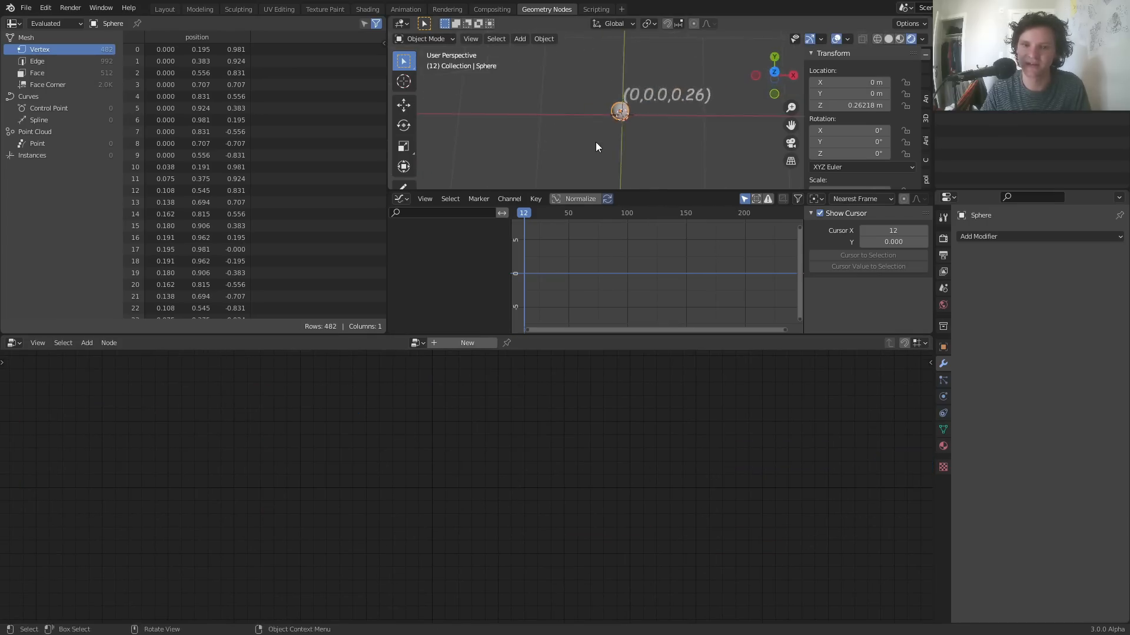
Step: Move the sphere to about -1.2 m on X and add String nodes reading 'test'
{"action": "left_click_drag", "start_coordinate": [619, 111], "coordinate": [516, 110]}
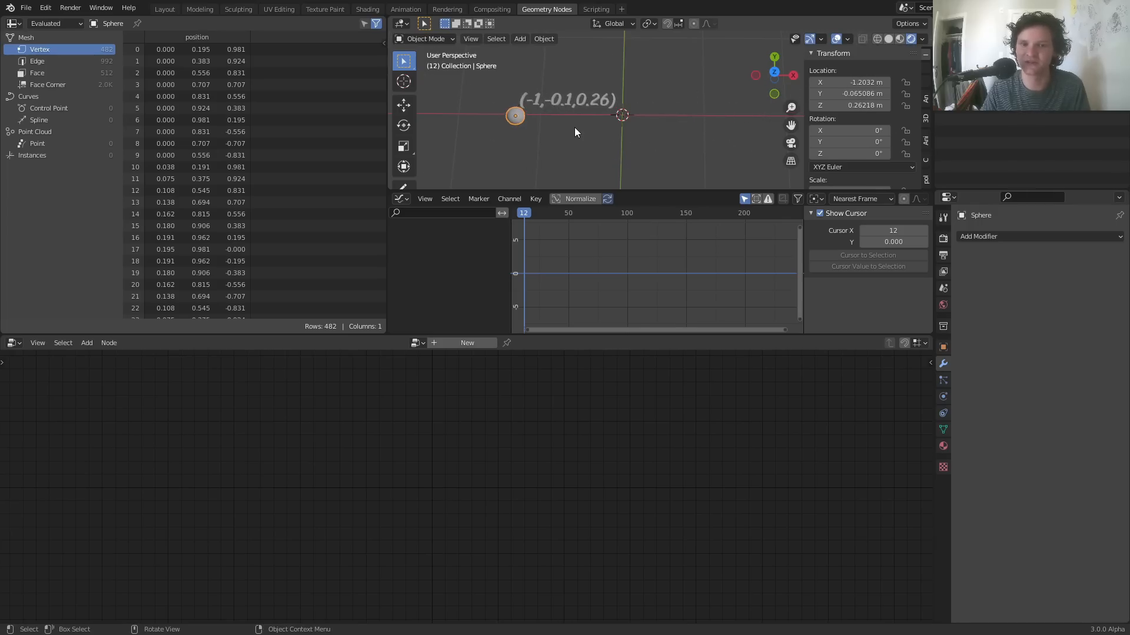
{"action": "mouse_move", "coordinate": [571, 109]}
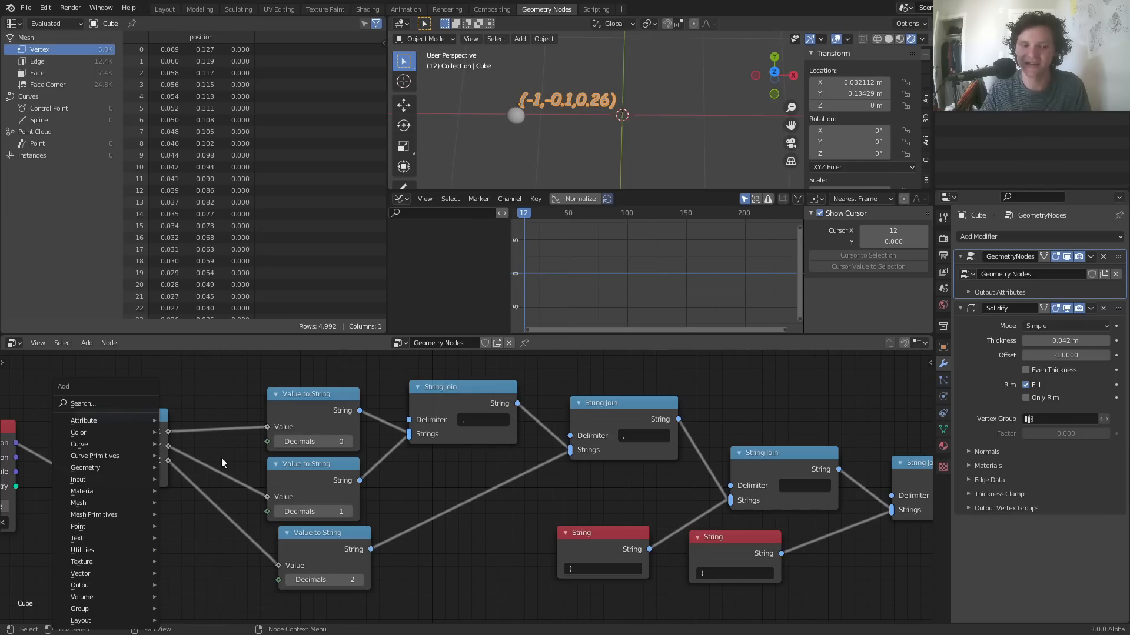
{"action": "type", "text": "st"}
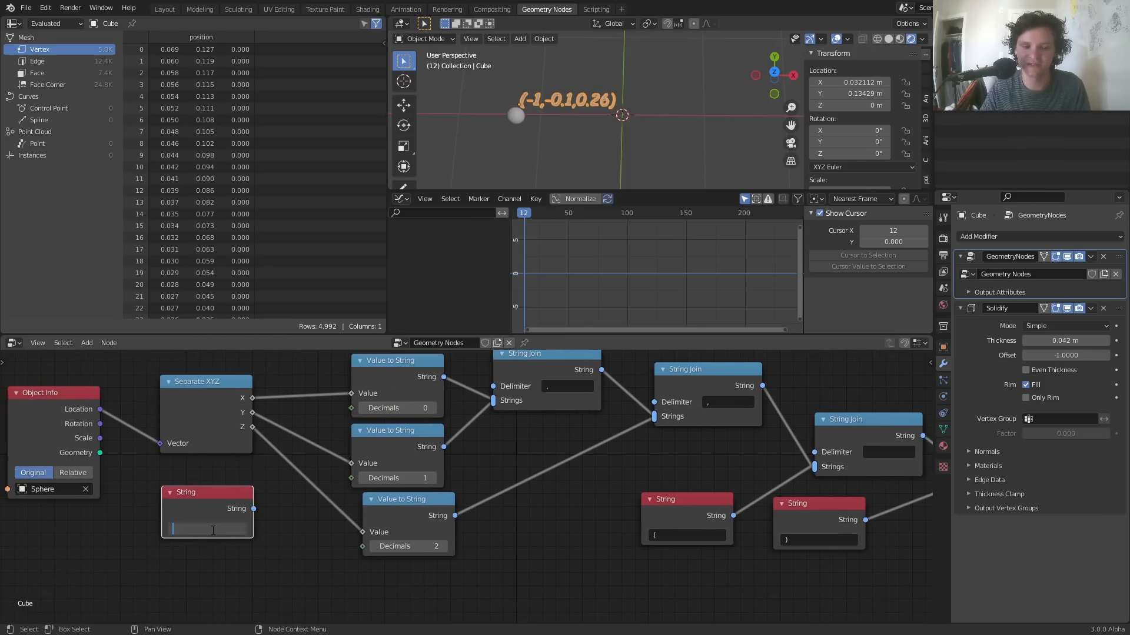
{"action": "type", "text": "test"}
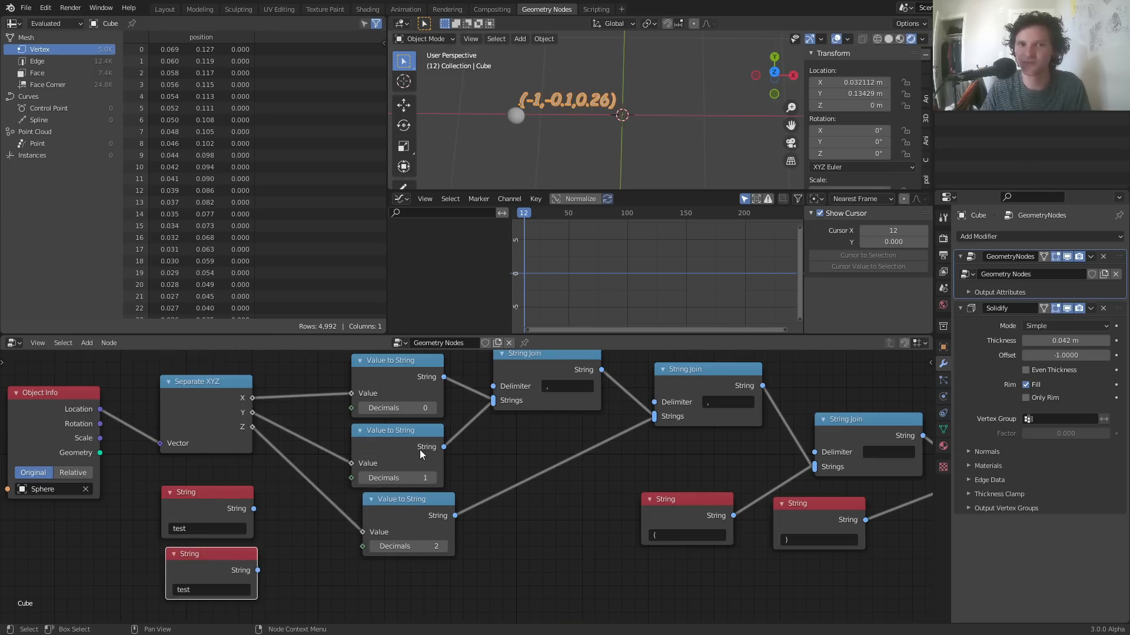
{"action": "mouse_move", "coordinate": [509, 324]}
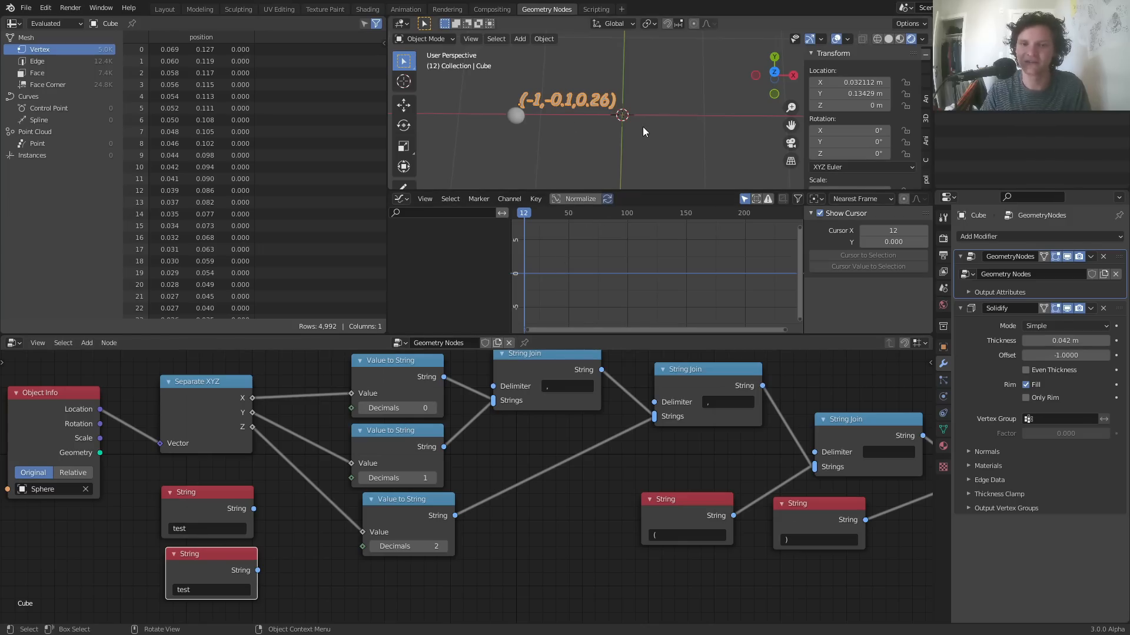
{"action": "mouse_move", "coordinate": [600, 245]}
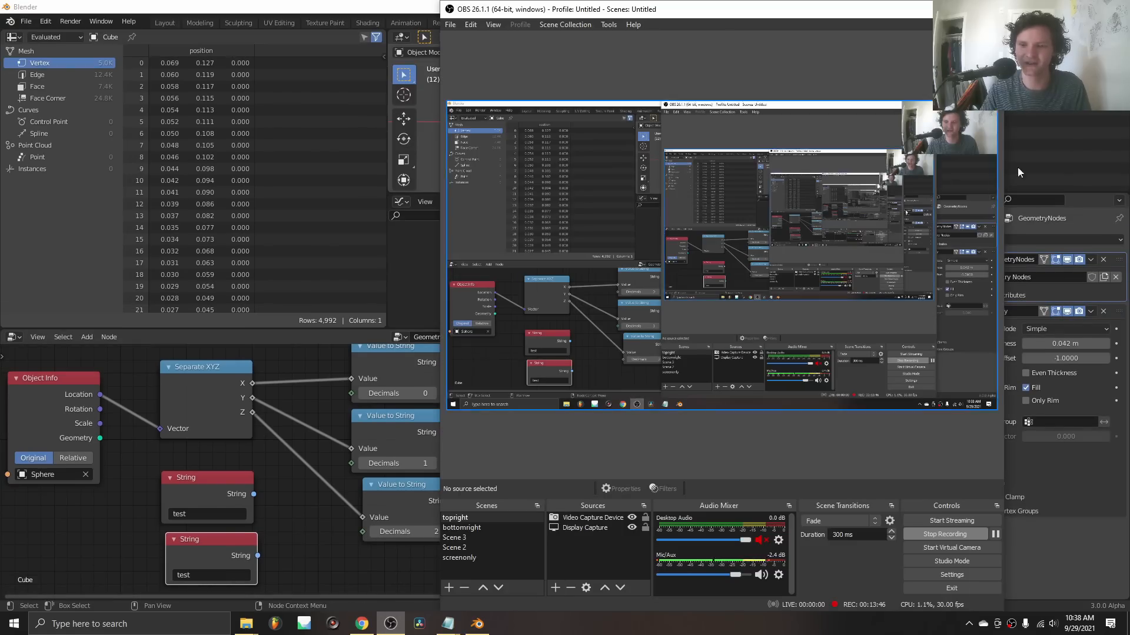
Step: Bring the OBS Studio window over Blender, with its Scenes list in view
{"action": "left_click", "coordinate": [454, 547]}
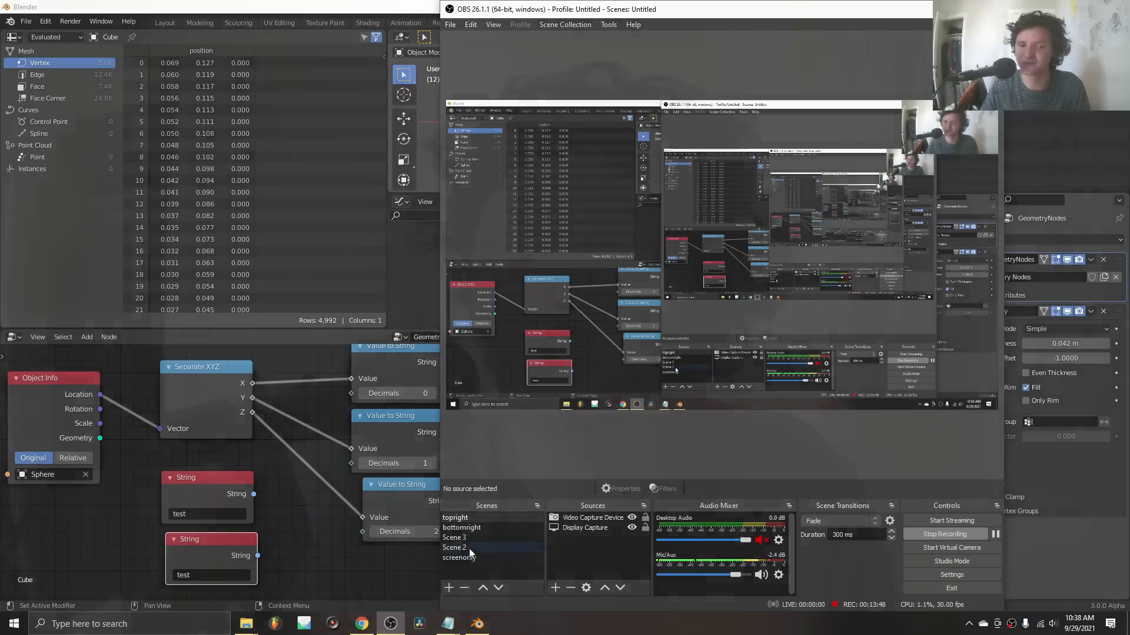